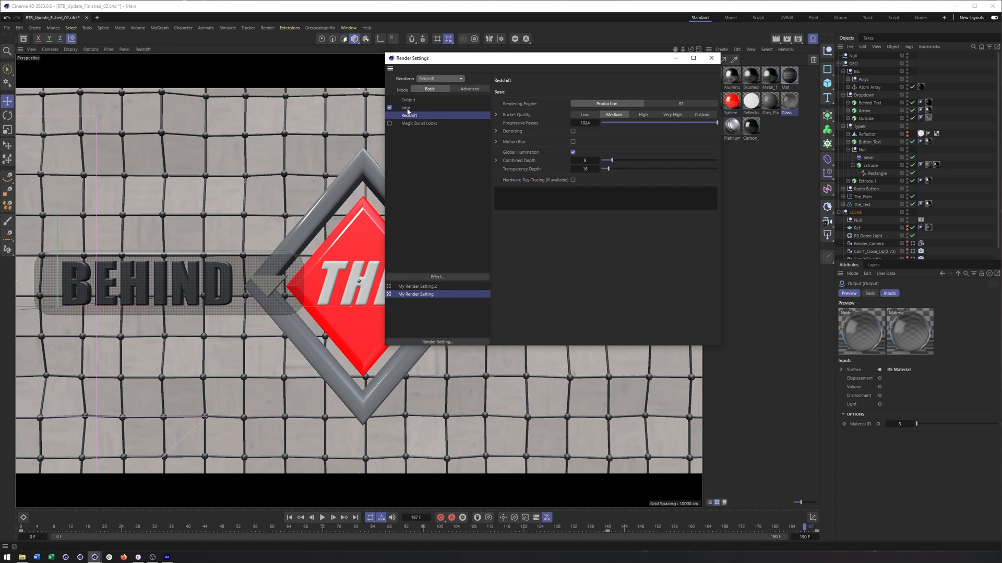
Save the regular image render as PNG to Renders\Raw\Beauty_.
left_click(406, 107)
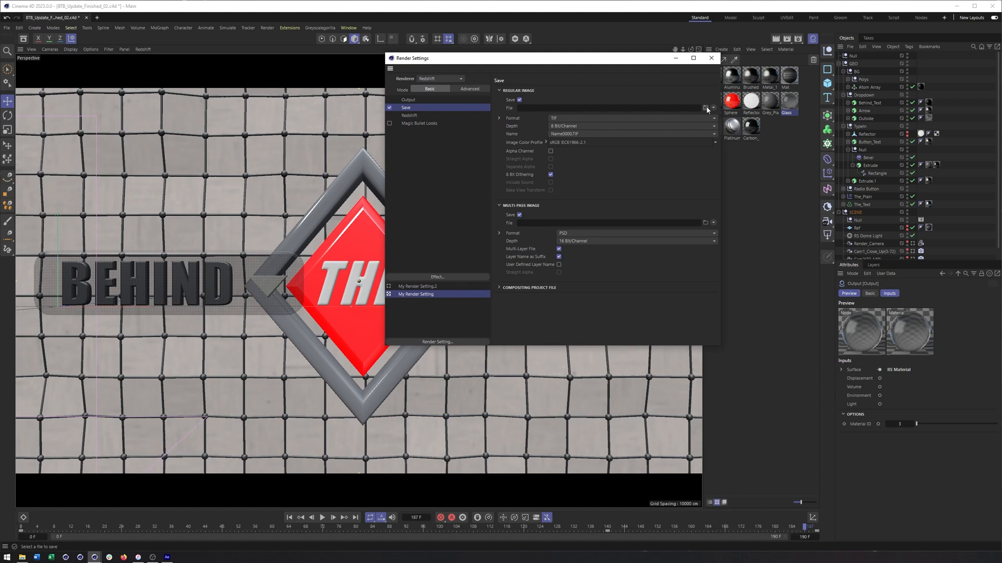
left_click(706, 108)
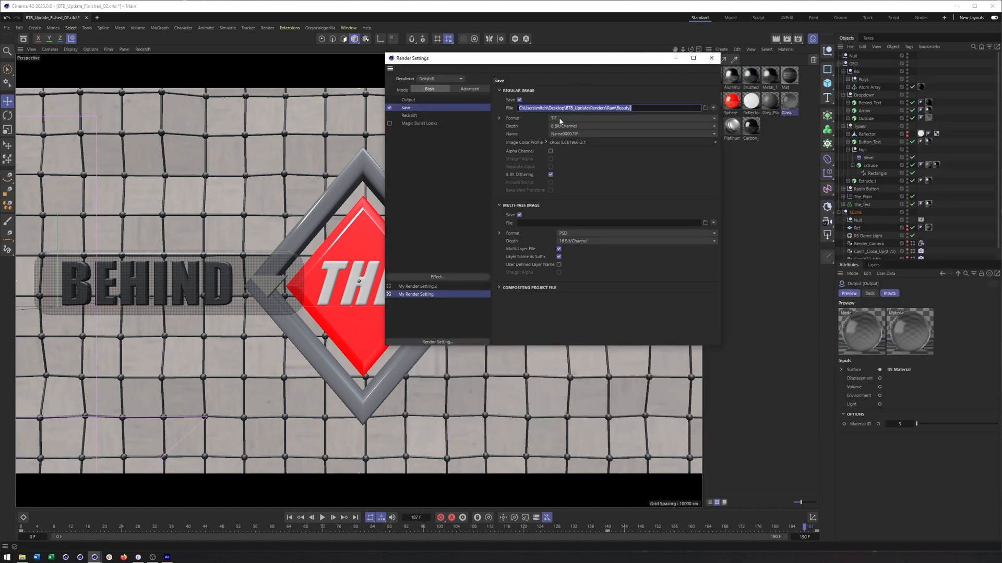
left_click(633, 118)
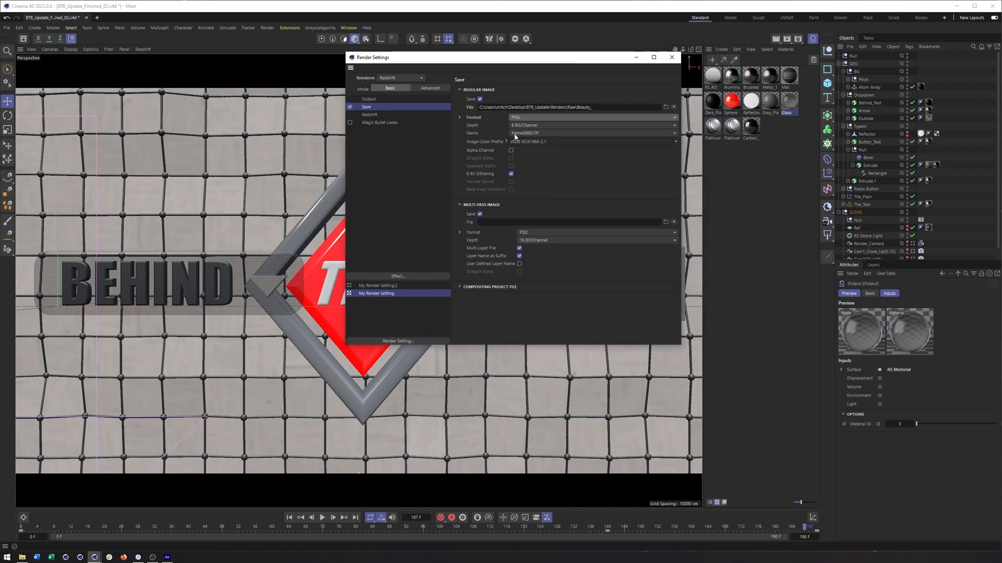
mouse_move(640, 165)
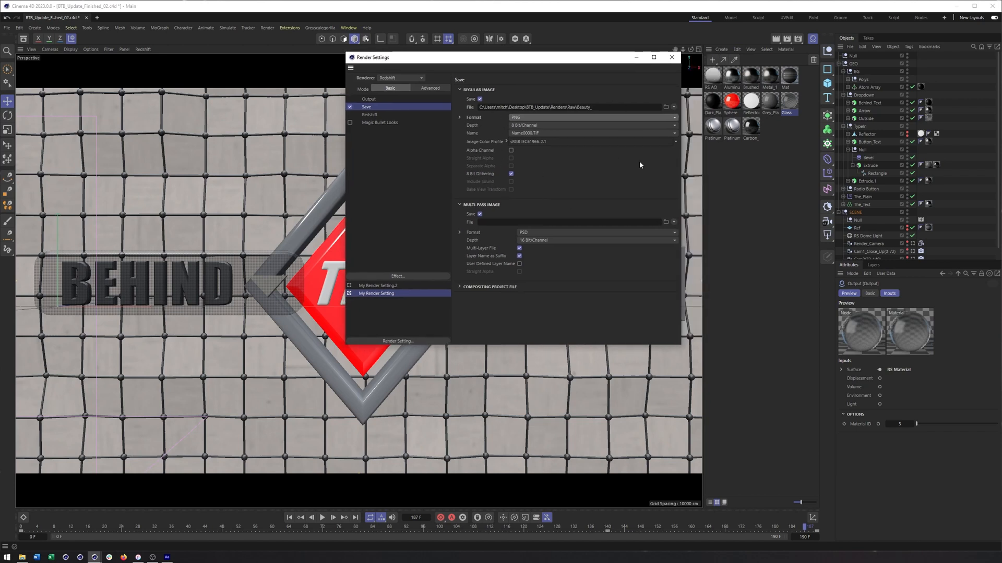
mouse_move(600, 244)
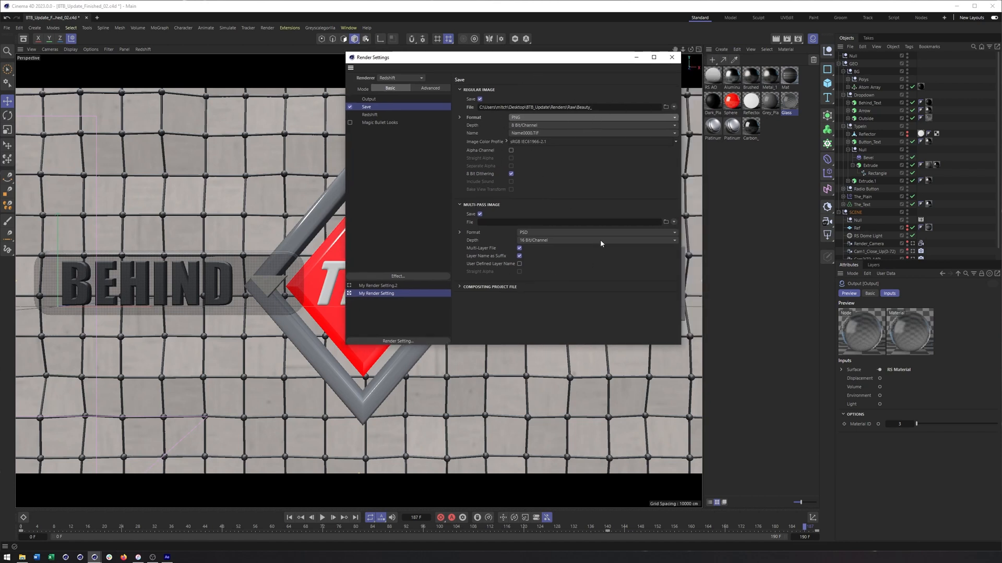
mouse_move(555, 283)
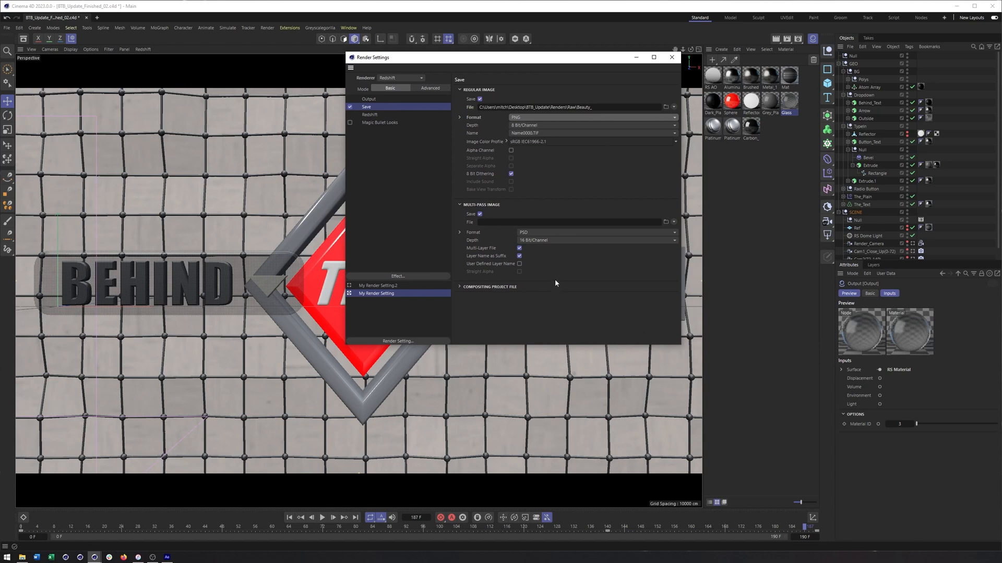
mouse_move(732, 276)
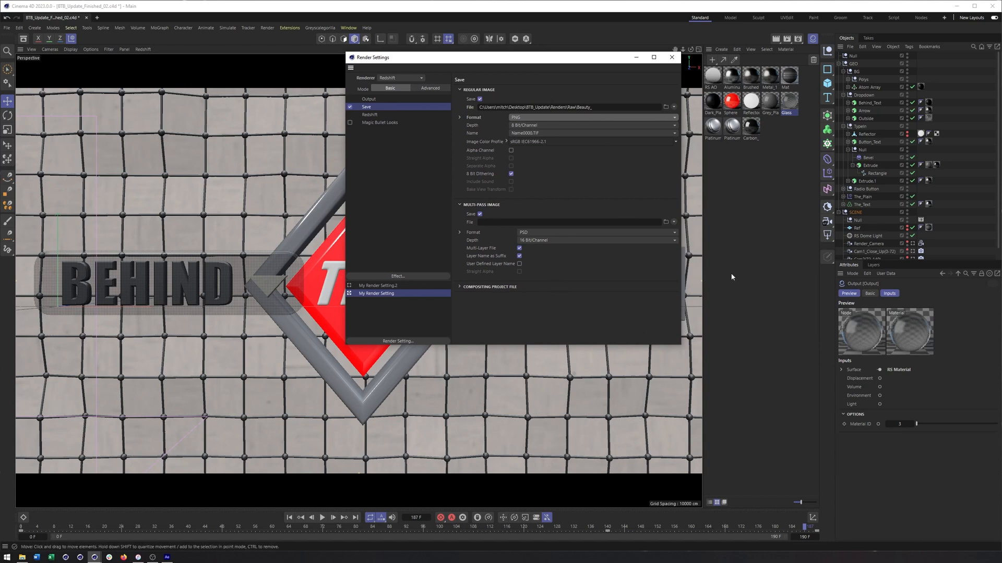
mouse_move(586, 194)
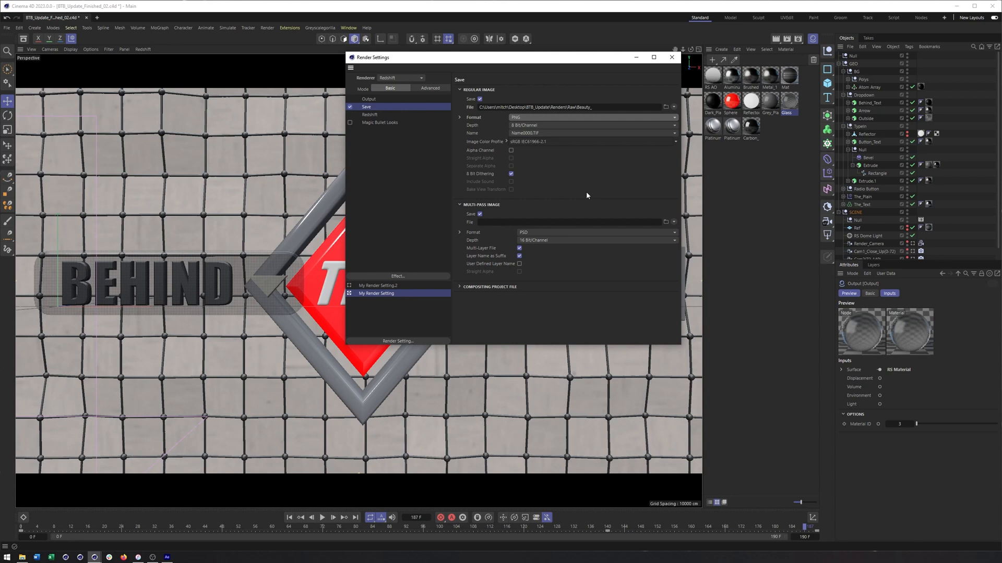
mouse_move(578, 206)
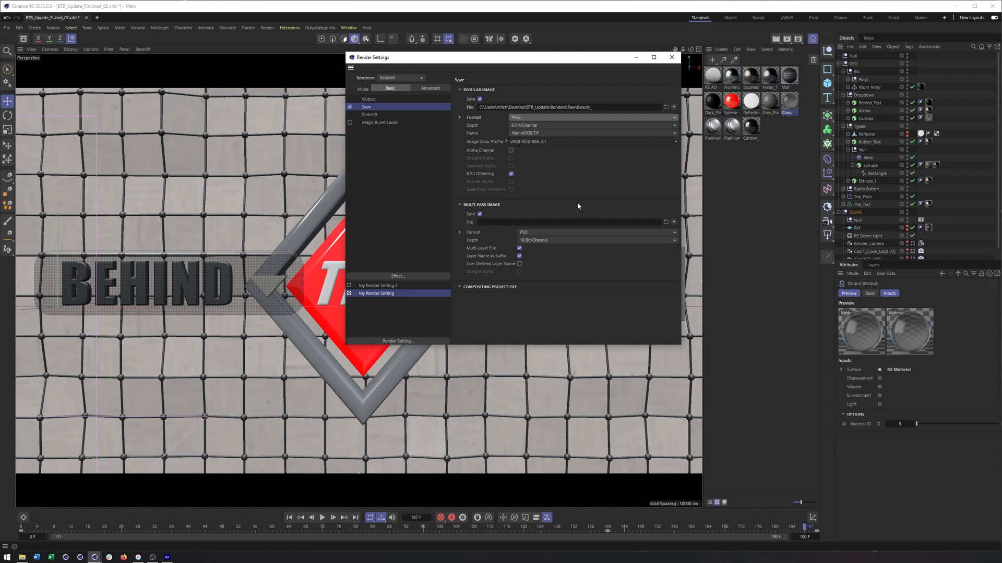
mouse_move(547, 236)
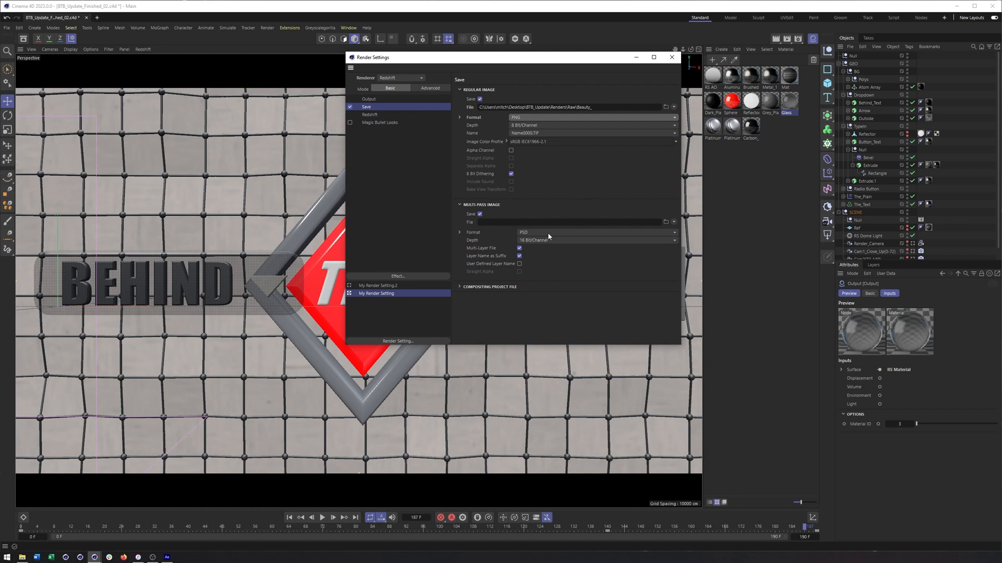
mouse_move(550, 231)
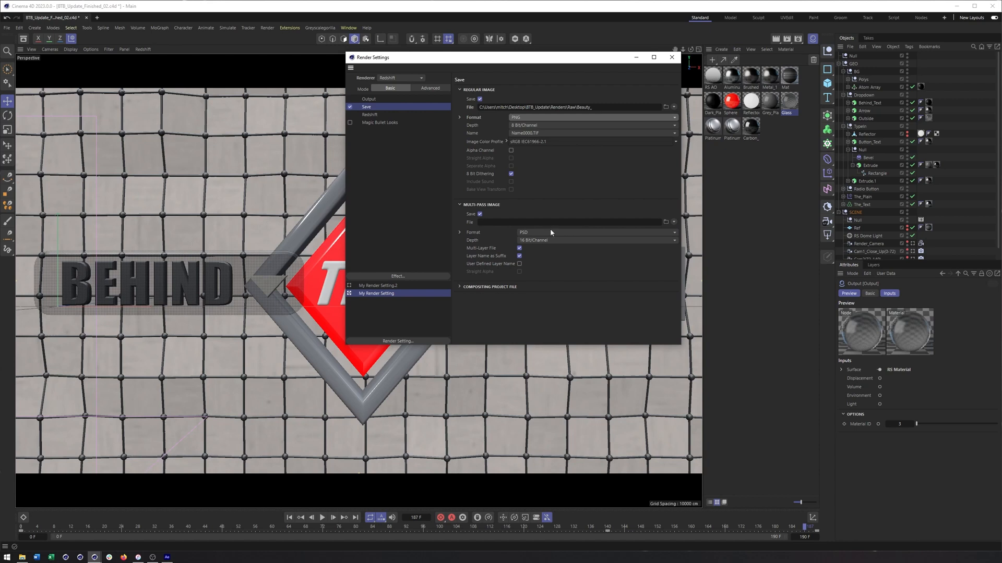
mouse_move(492, 198)
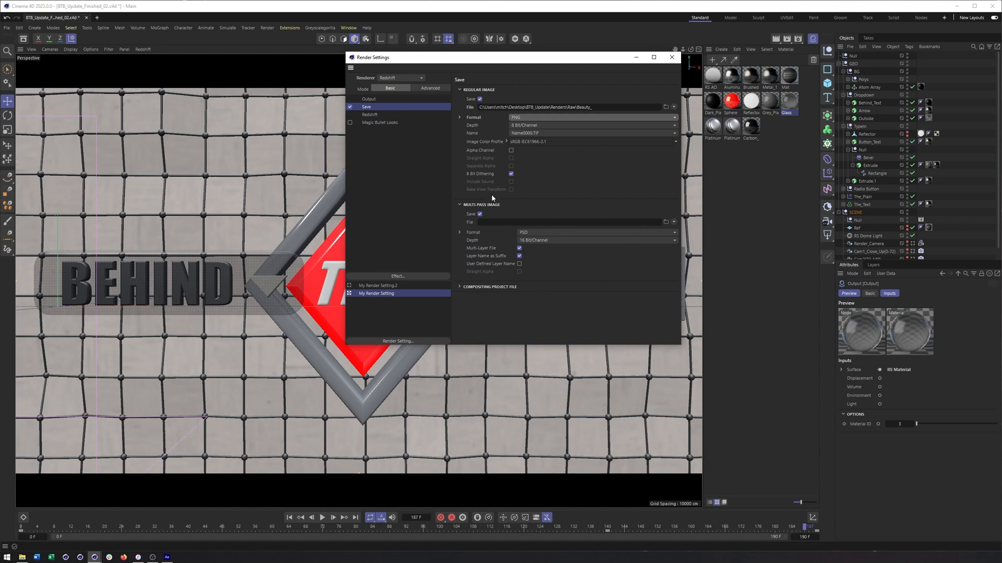
Set the multi-pass image path to Renders\Raw\MP_ with PNG format.
left_click(665, 221)
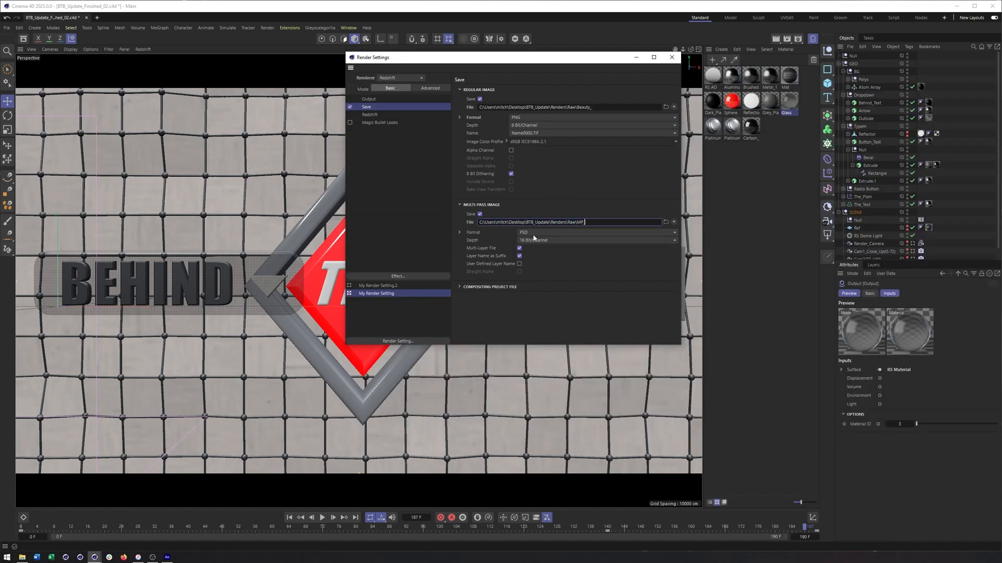
left_click(595, 232)
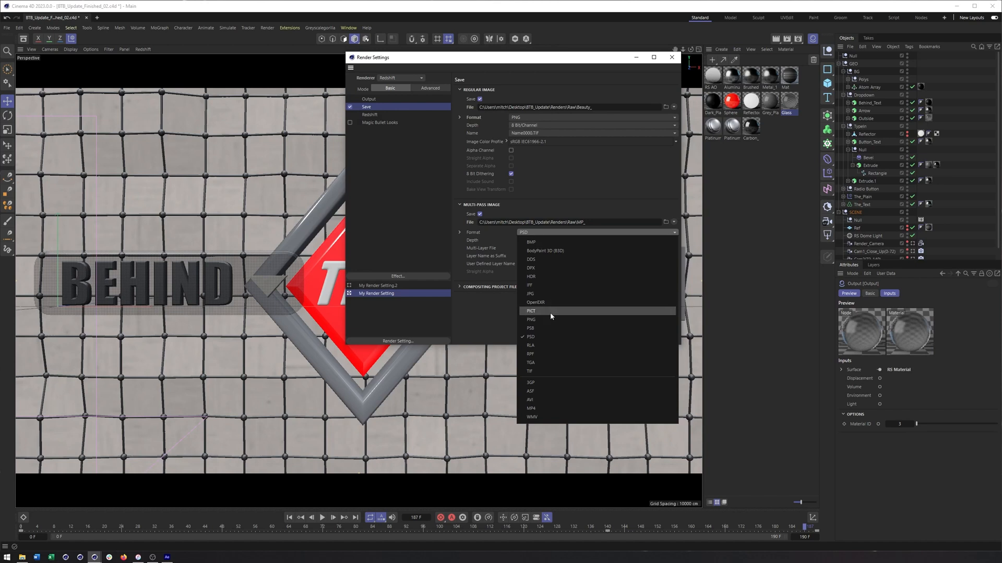
left_click(530, 319)
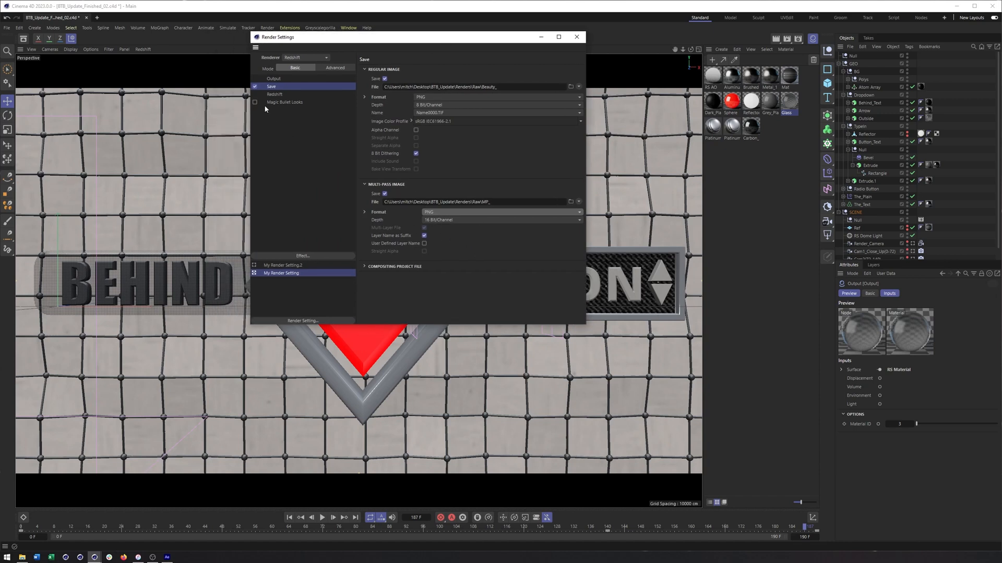
Show Redshift's render settings: Production engine with Medium bucket quality.
left_click(275, 94)
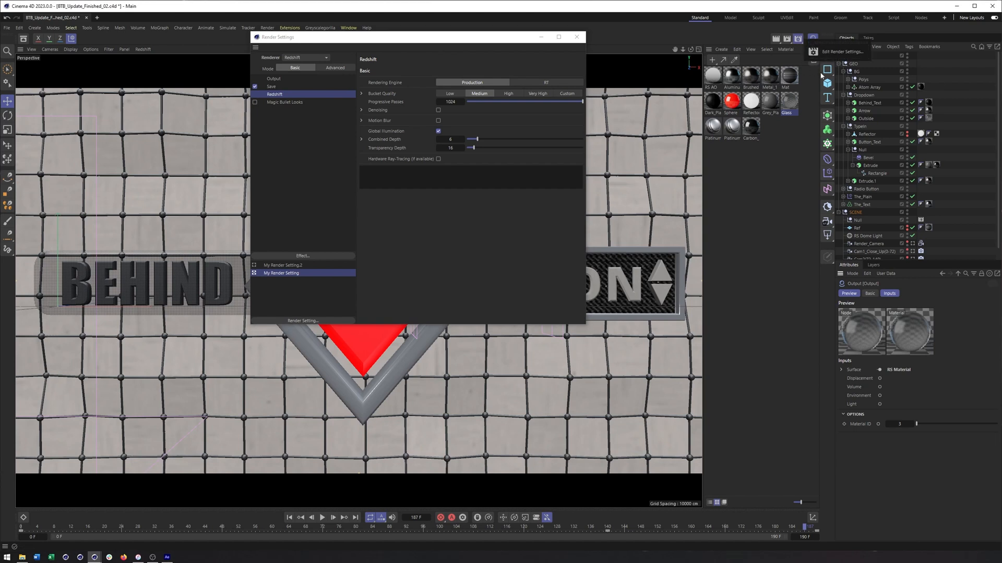
mouse_move(819, 75)
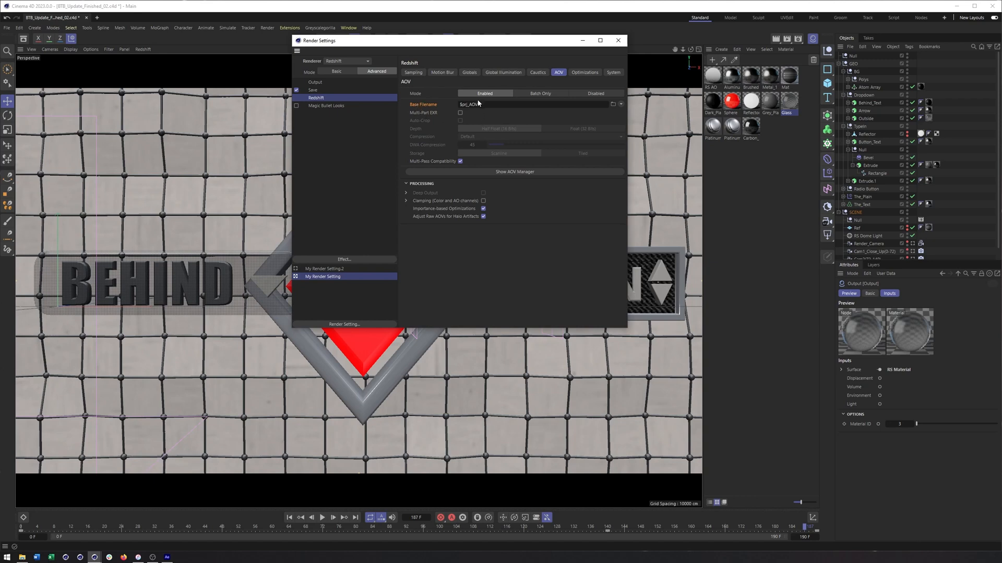
mouse_move(502, 168)
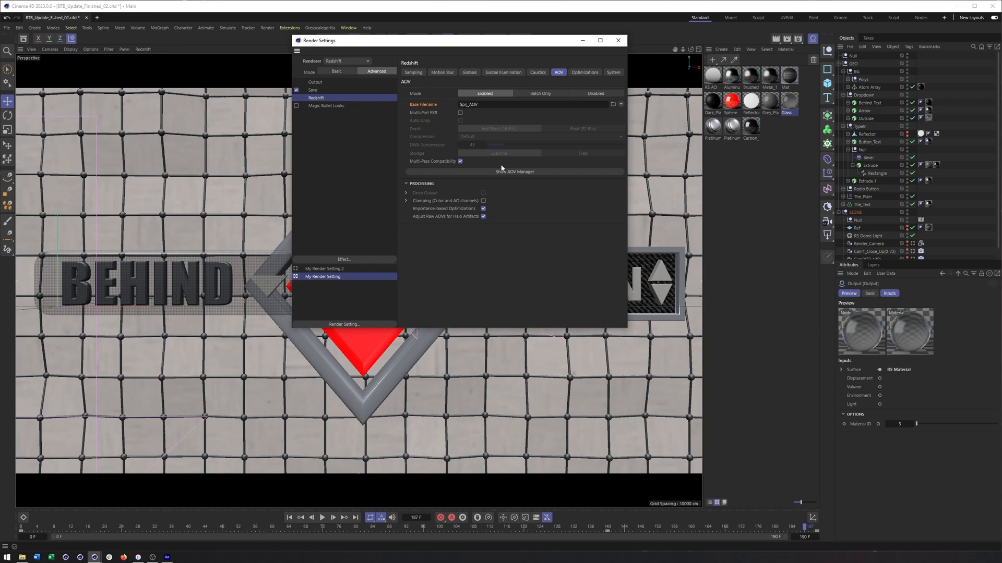
mouse_move(499, 174)
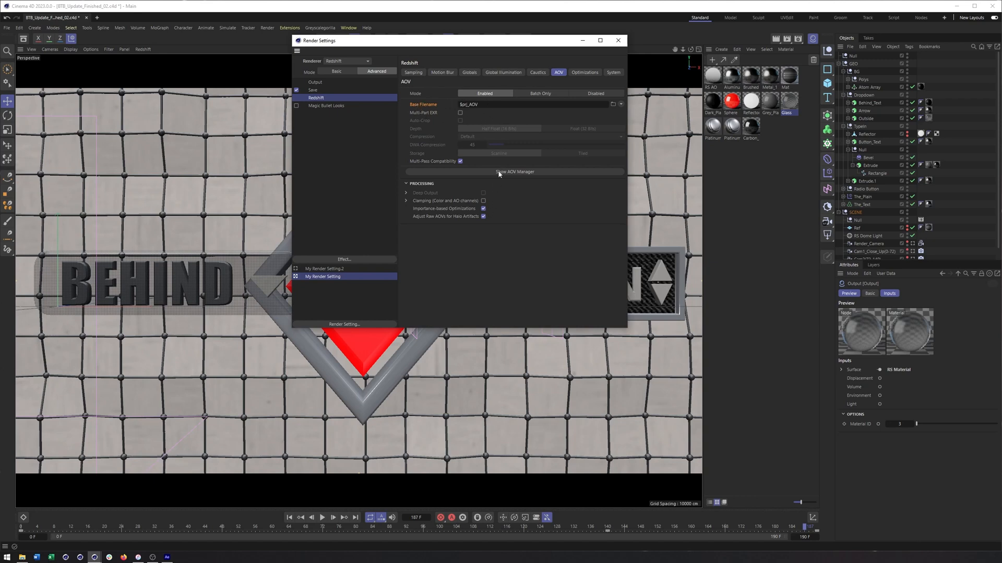
Open the AOV Manager, select Cryptomatte and keep Object Name as its ID type.
left_click(514, 172)
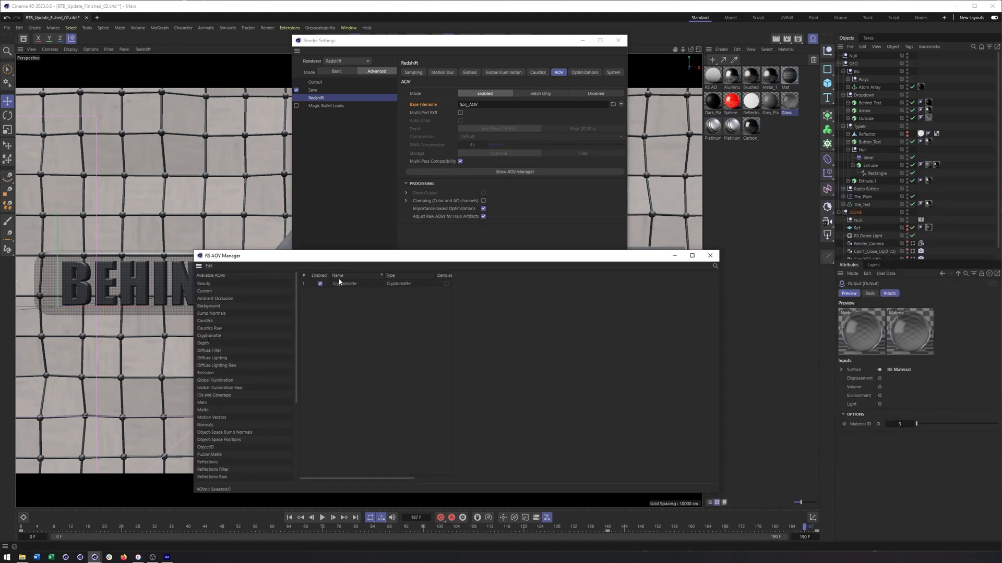
left_click(344, 283)
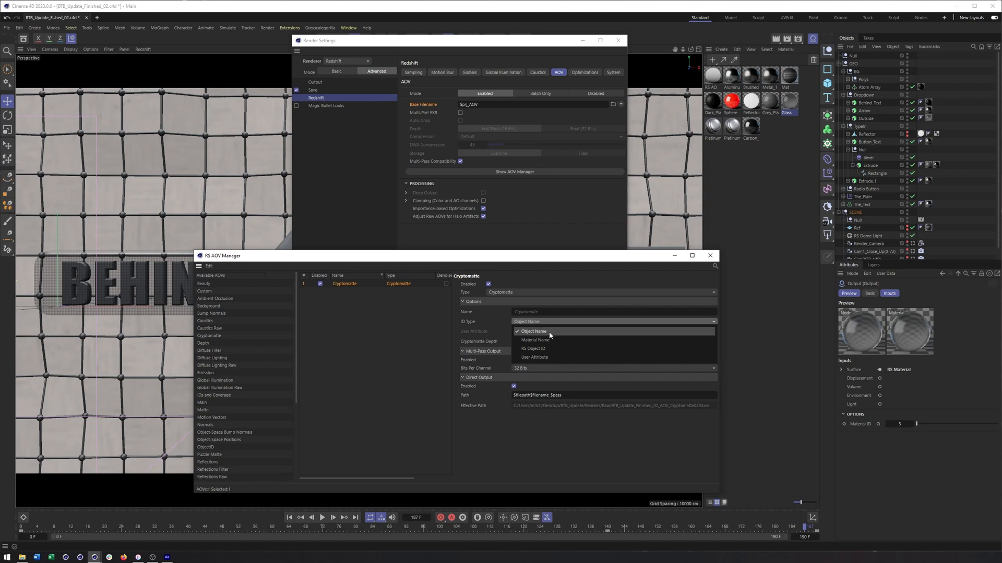
mouse_move(547, 340)
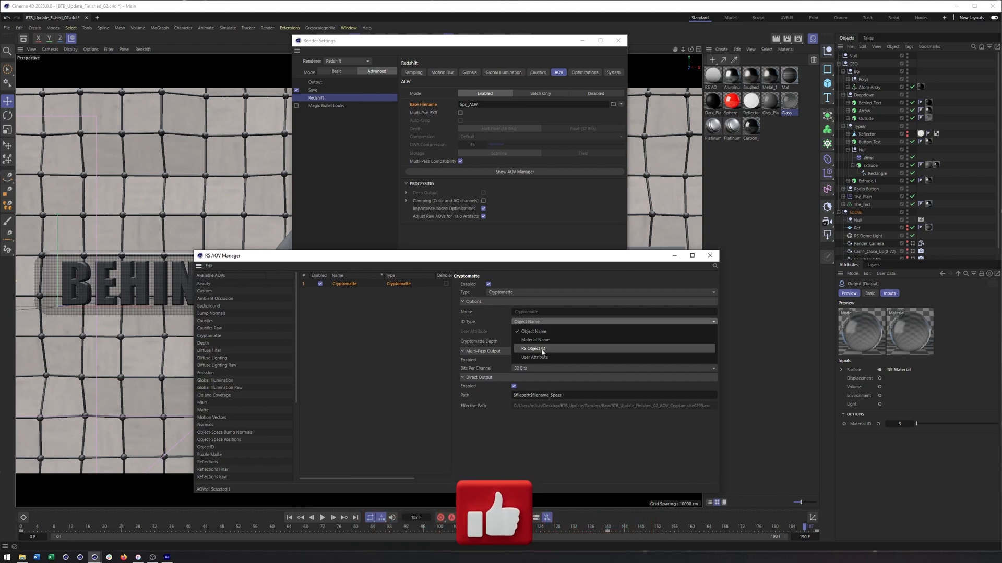
mouse_move(540, 357)
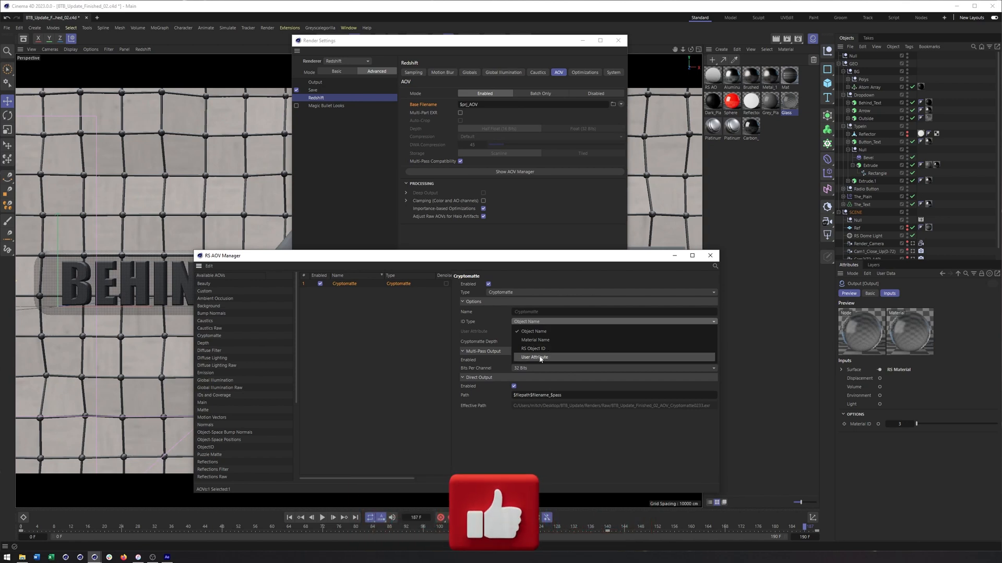
left_click(535, 331)
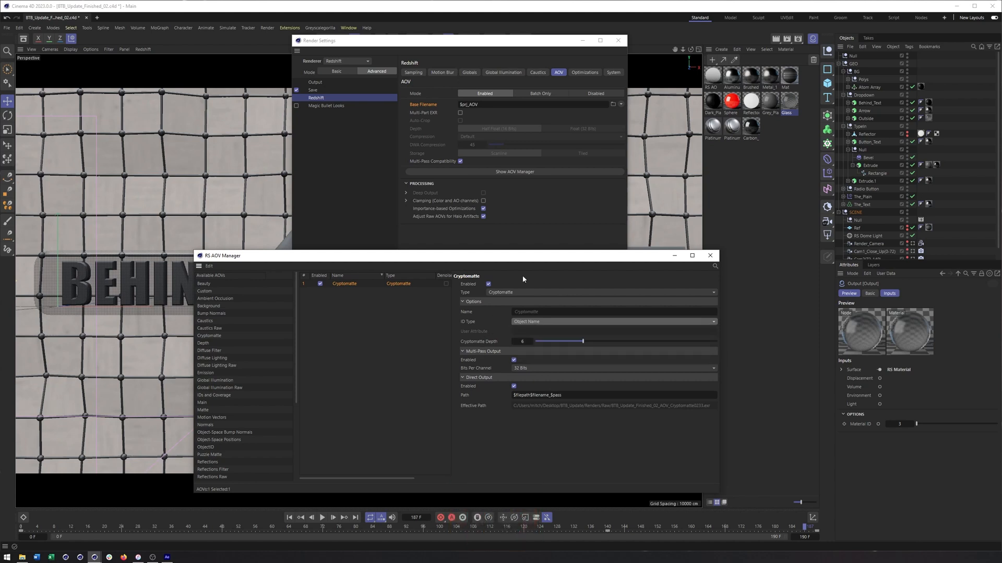
mouse_move(537, 277)
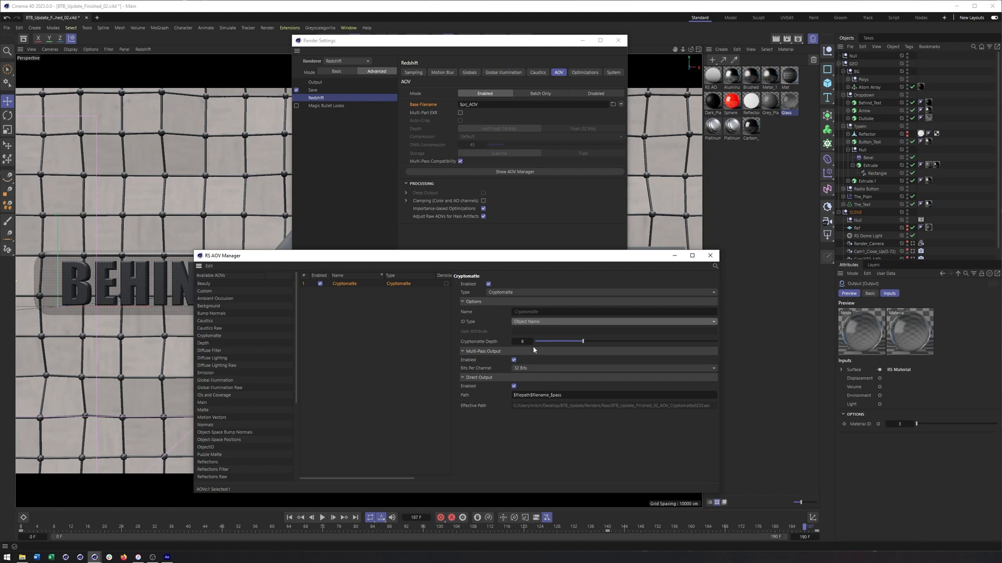
mouse_move(593, 341)
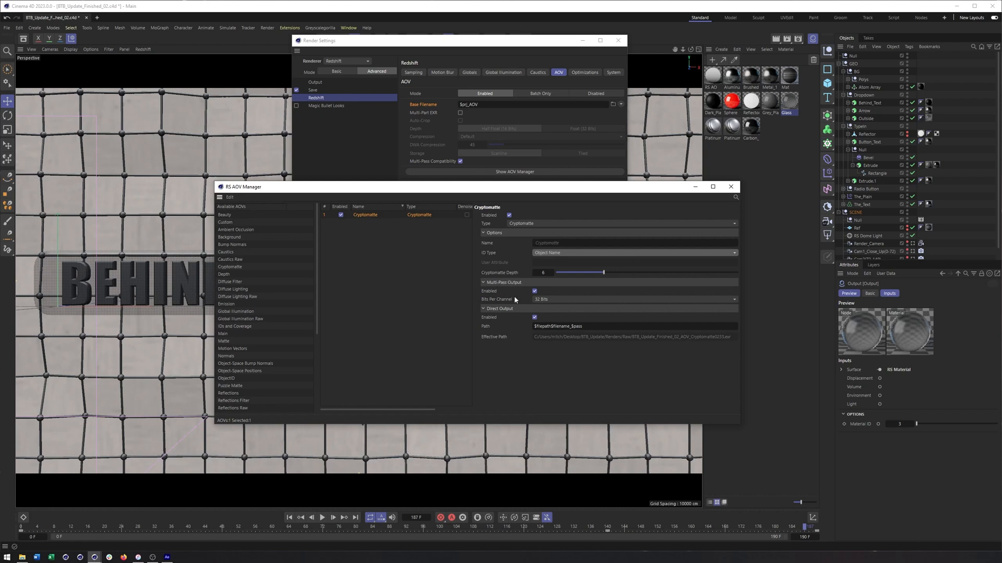
mouse_move(479, 283)
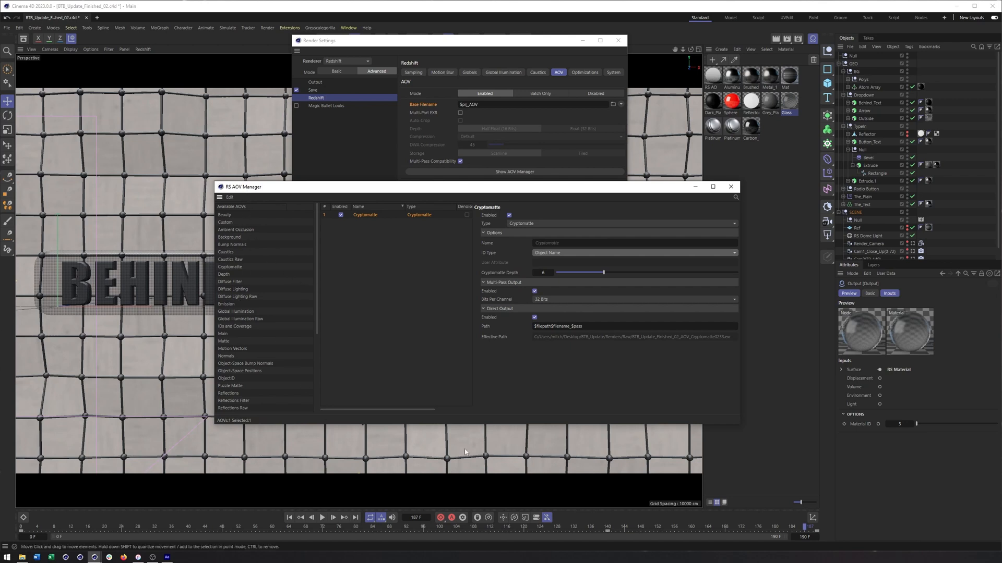
mouse_move(515, 290)
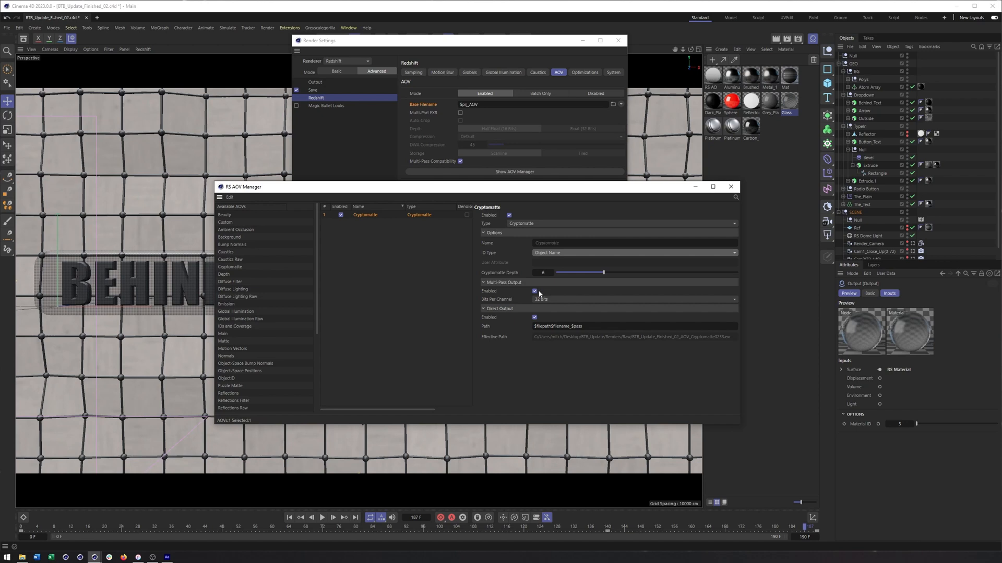
mouse_move(547, 290)
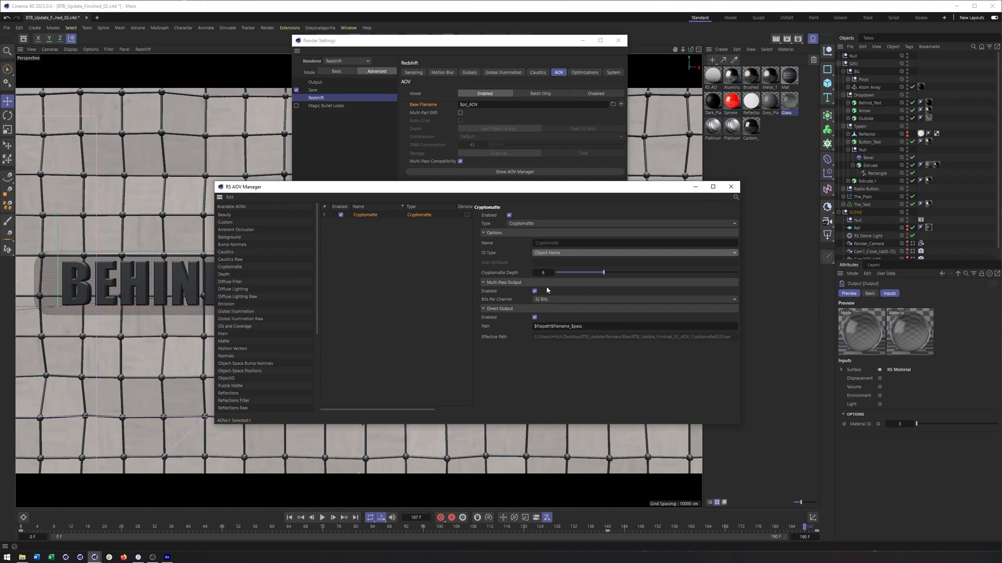
mouse_move(538, 287)
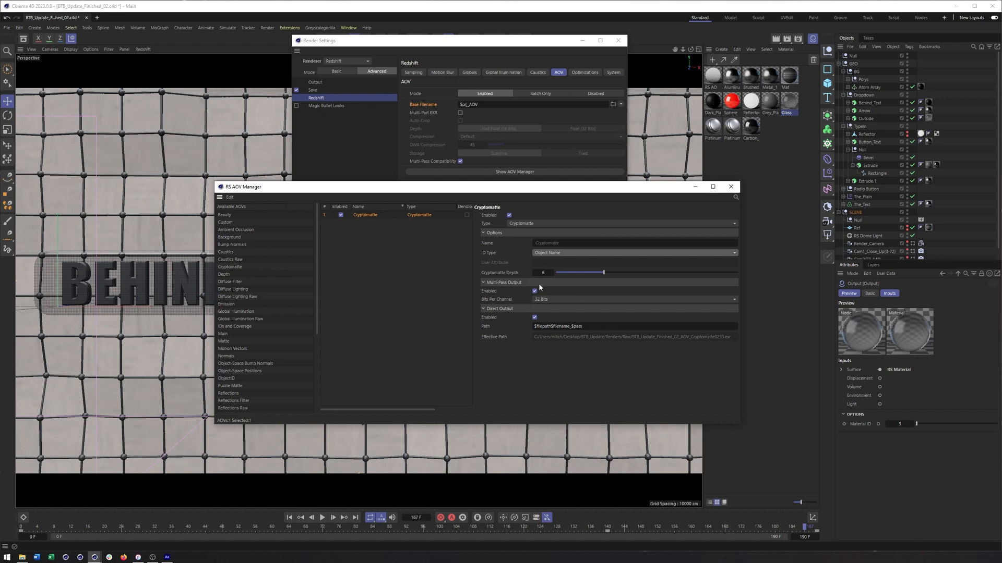
mouse_move(540, 295)
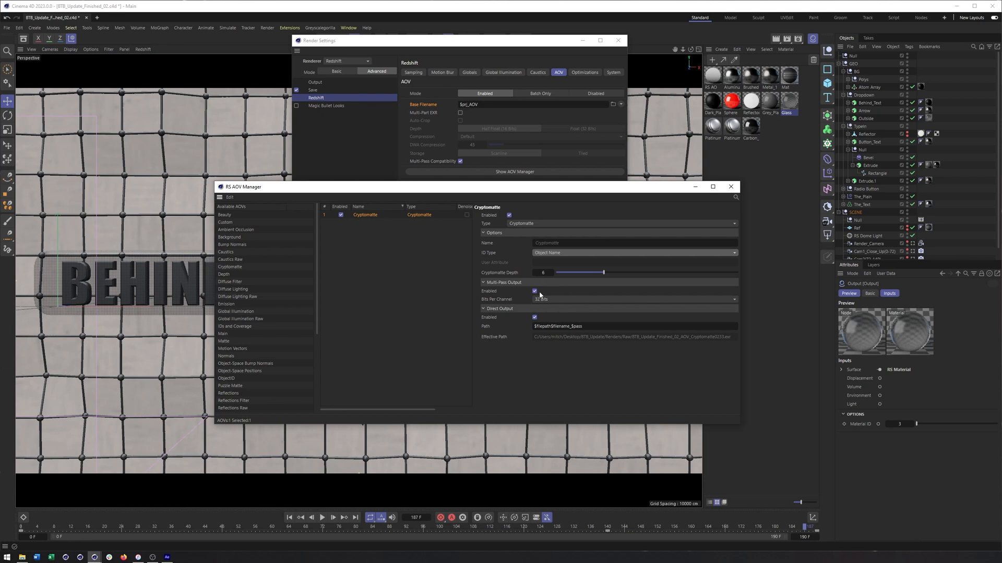
mouse_move(550, 322)
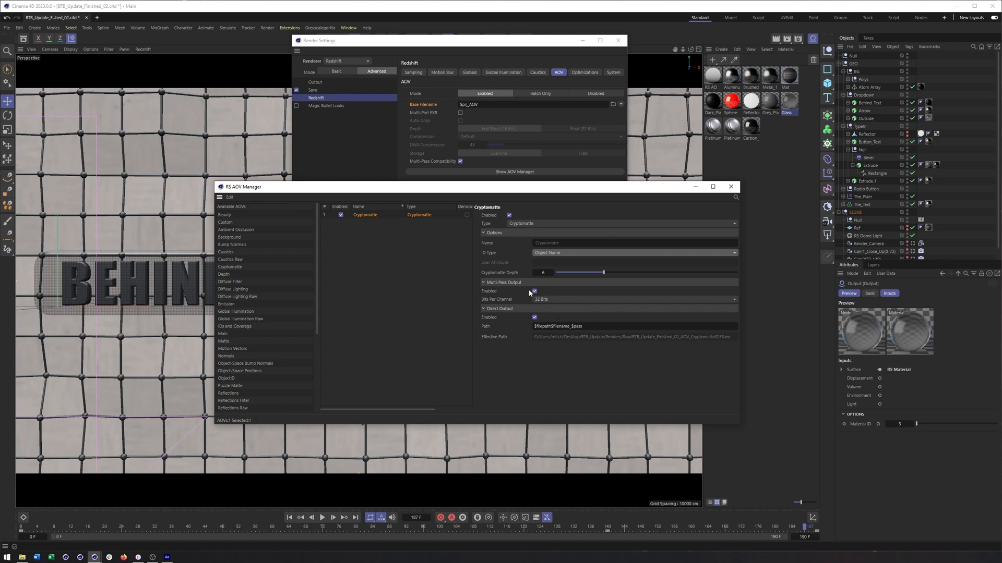
Uncheck Multi-Pass Output for the Cryptomatte AOV, leaving Direct Output enabled.
left_click(534, 291)
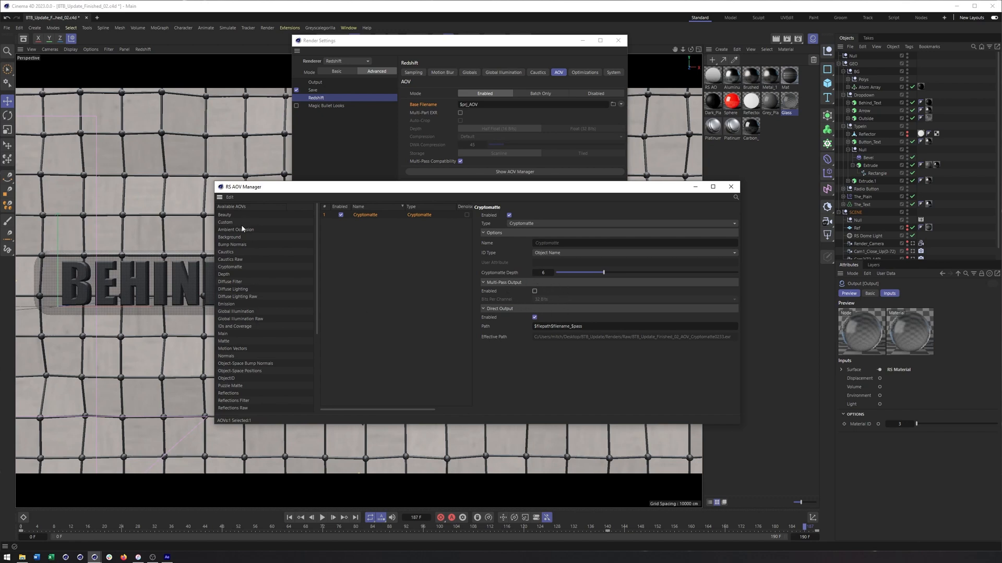
mouse_move(517, 305)
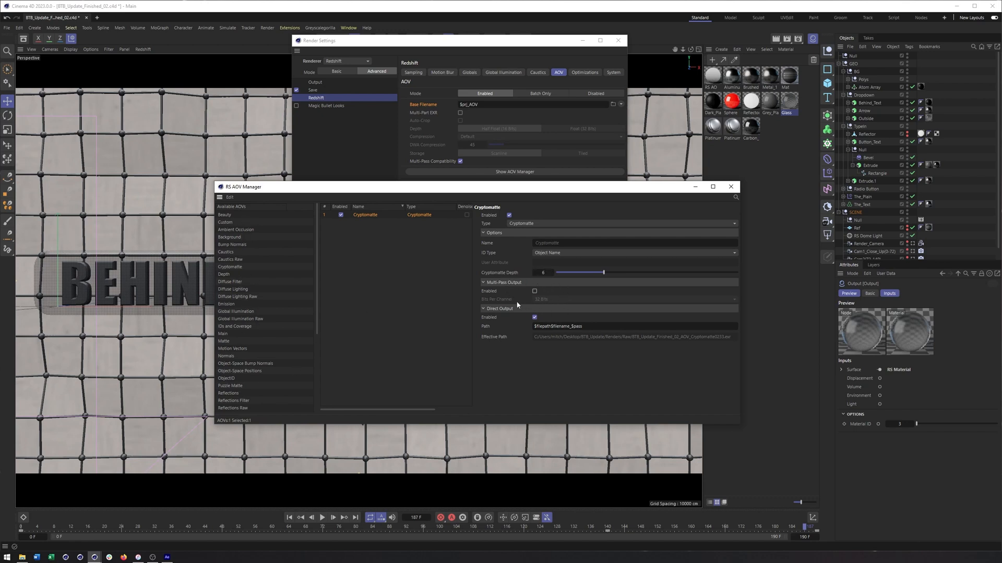
mouse_move(501, 292)
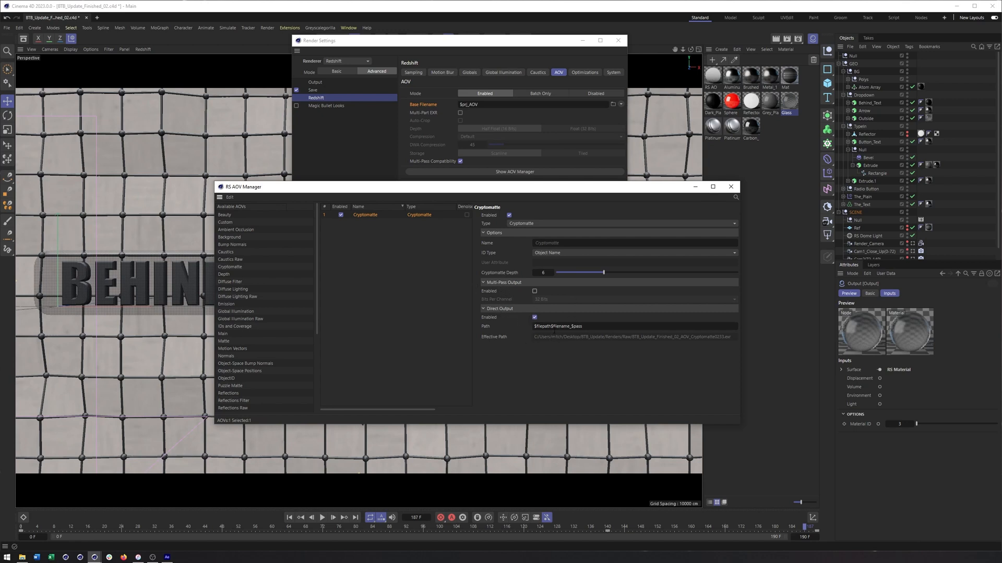
Set the AOV base filename to 'AOV' and fix the Cryptomatte output path.
left_click(632, 326)
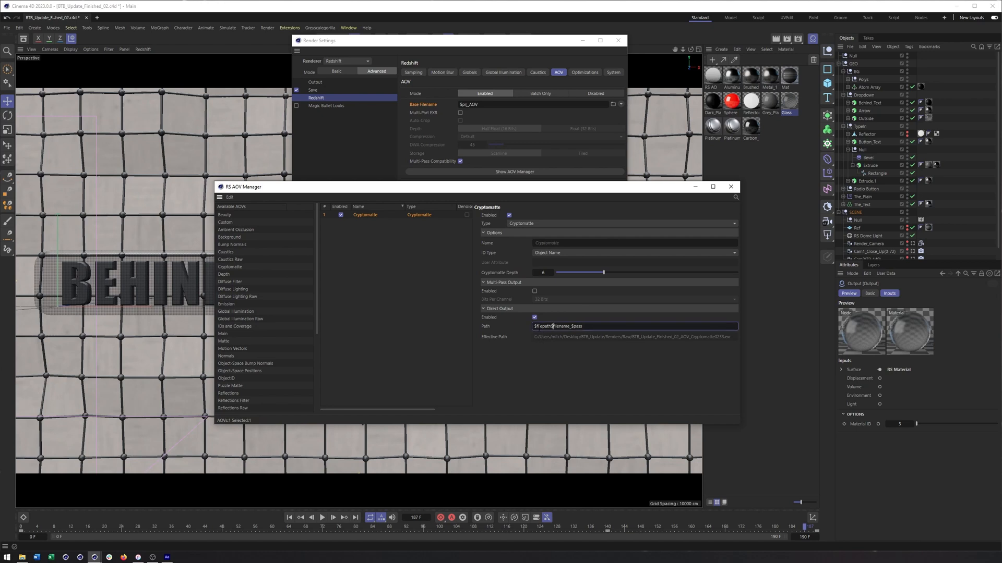
mouse_move(485, 332)
type("$")
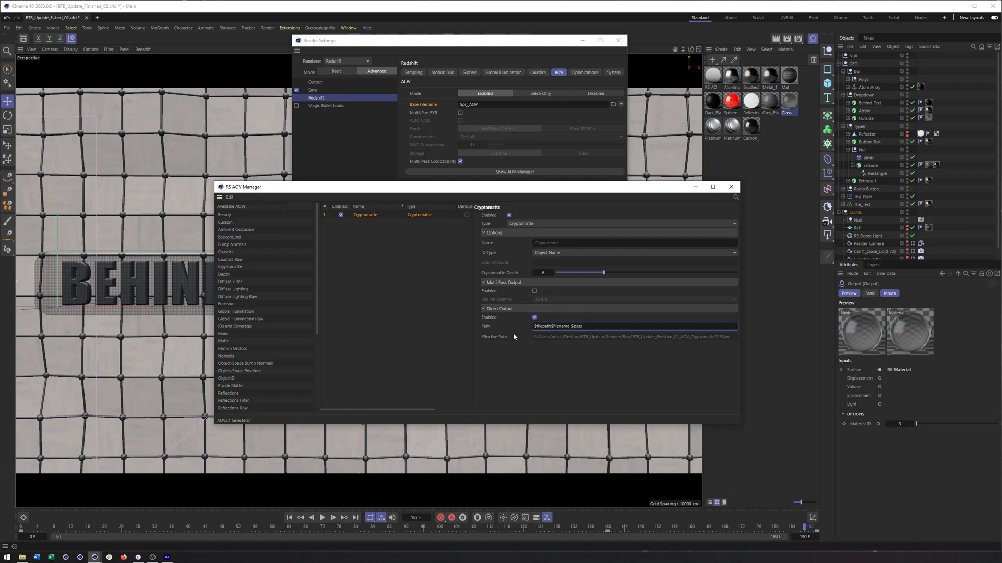
left_click(553, 326)
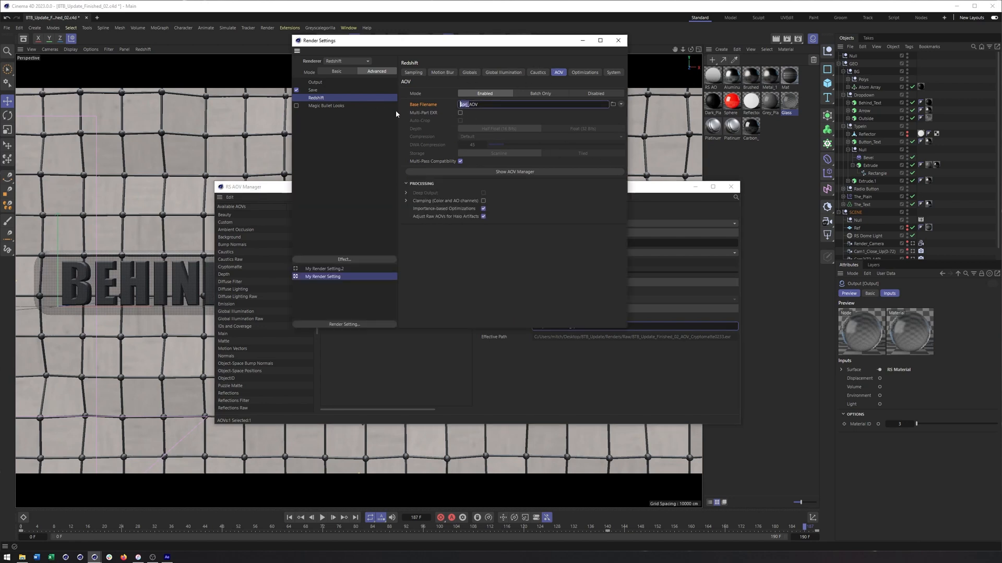
type("AOV")
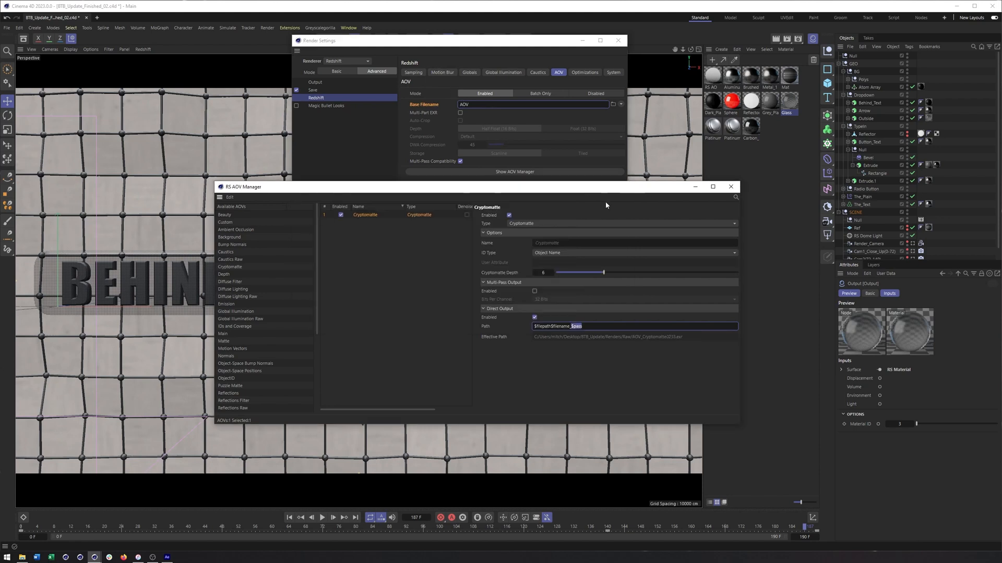
mouse_move(547, 410)
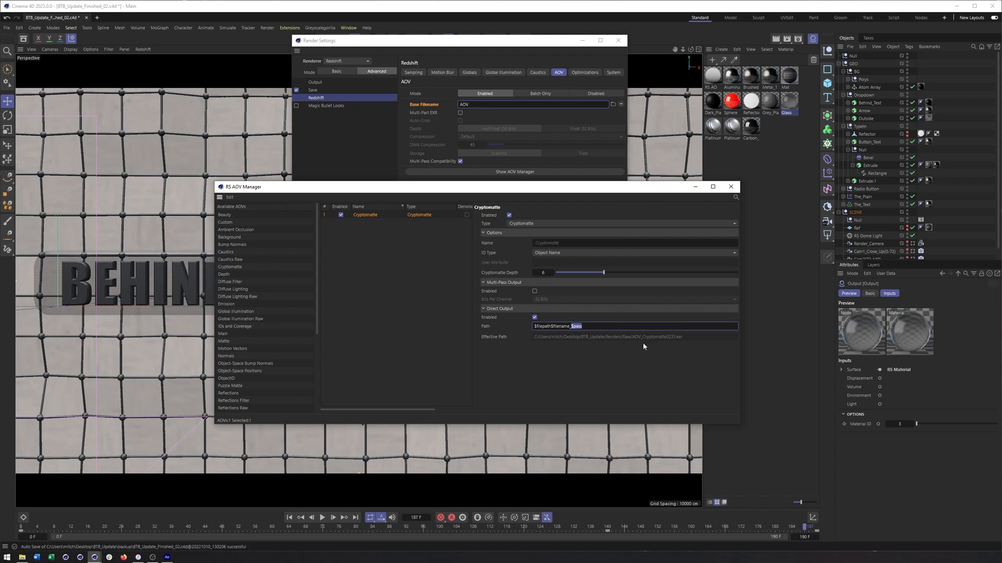
mouse_move(667, 348)
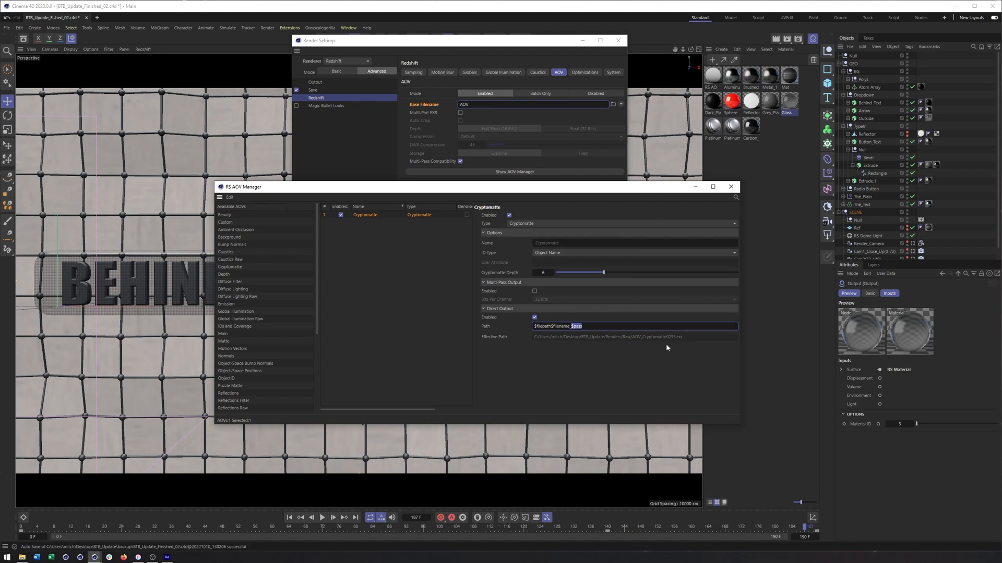
mouse_move(634, 344)
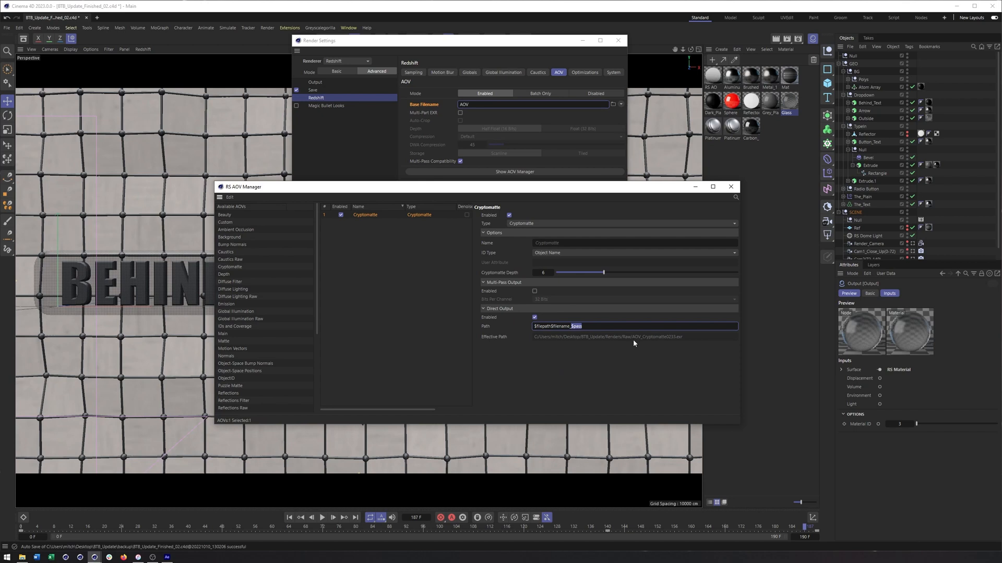
mouse_move(666, 346)
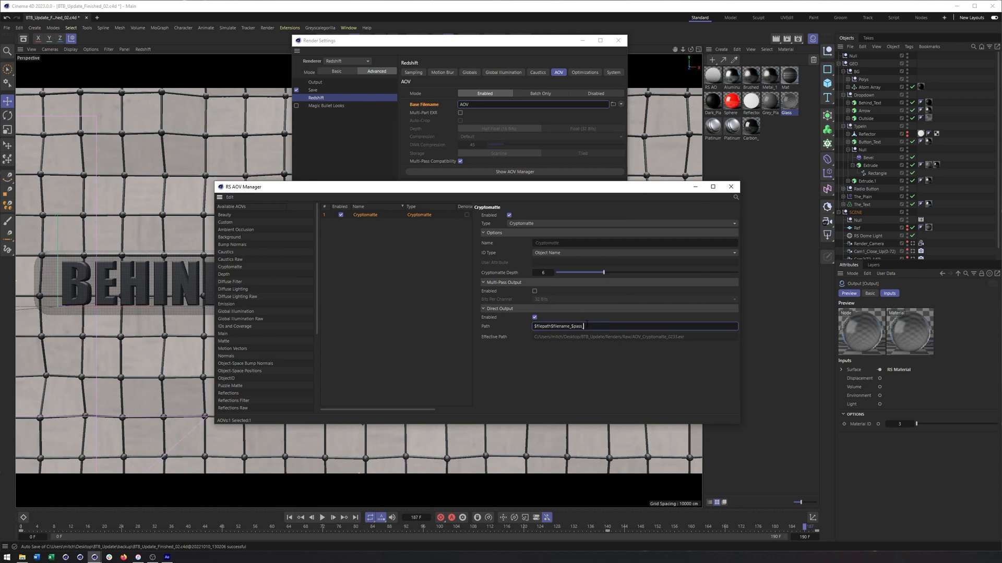
double_click(576, 326)
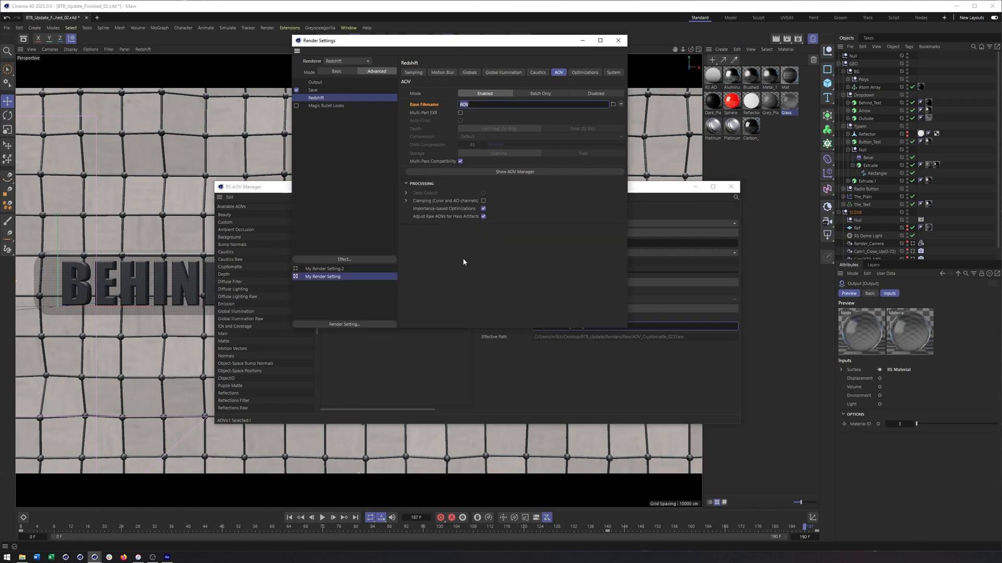
left_click(313, 89)
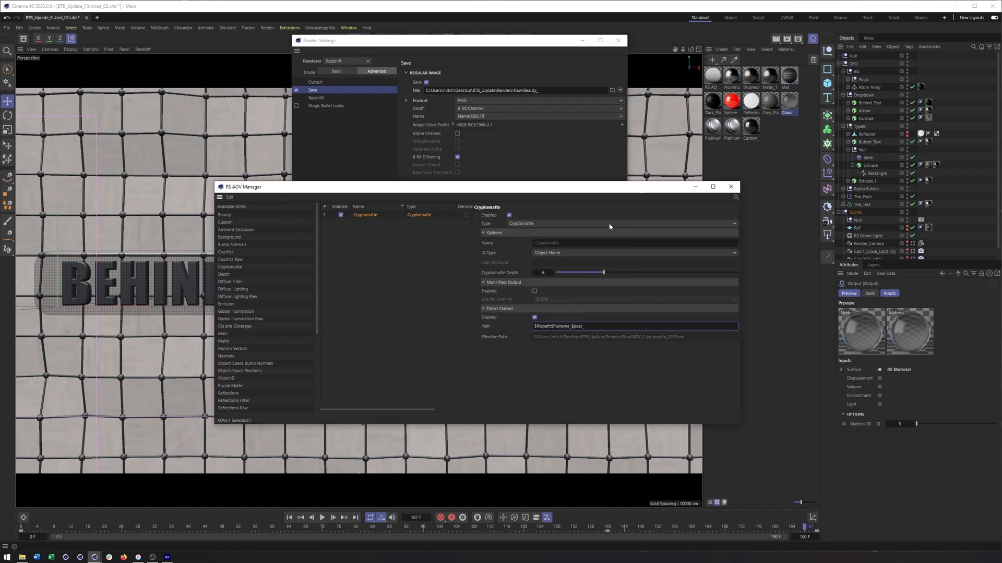
mouse_move(254, 271)
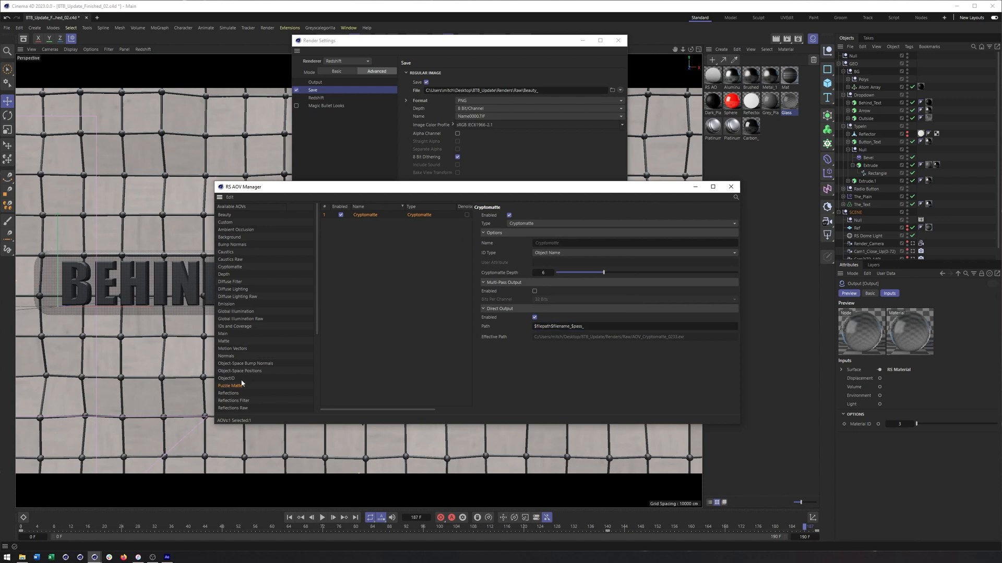
Add a Puzzle Matte AOV and return to the AOV Manager.
double_click(230, 385)
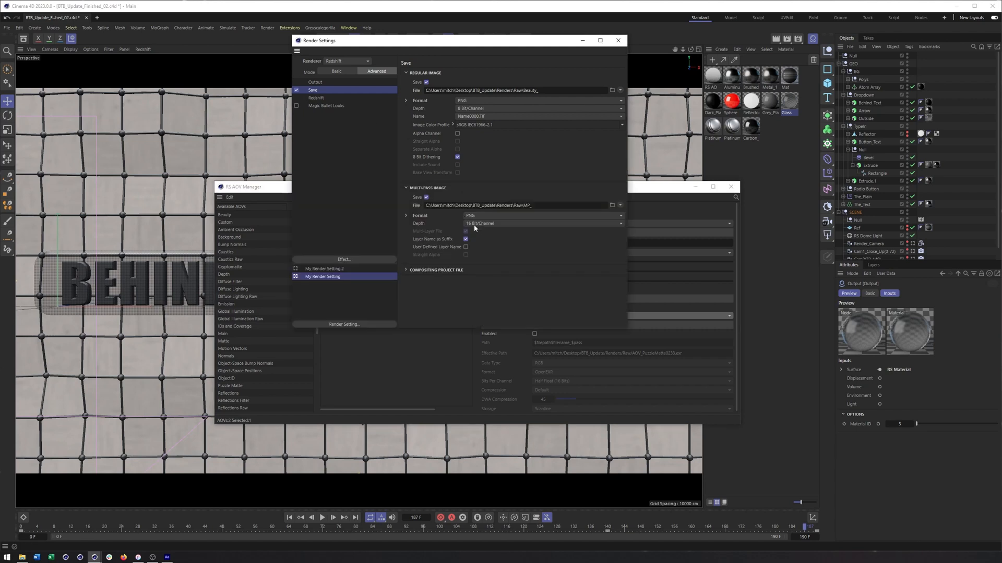
mouse_move(605, 234)
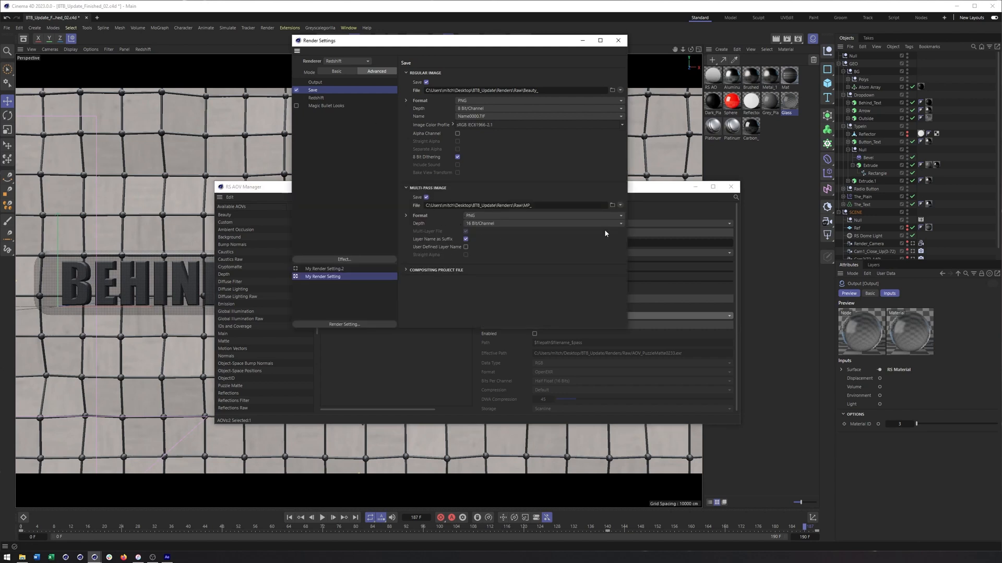
left_click(366, 221)
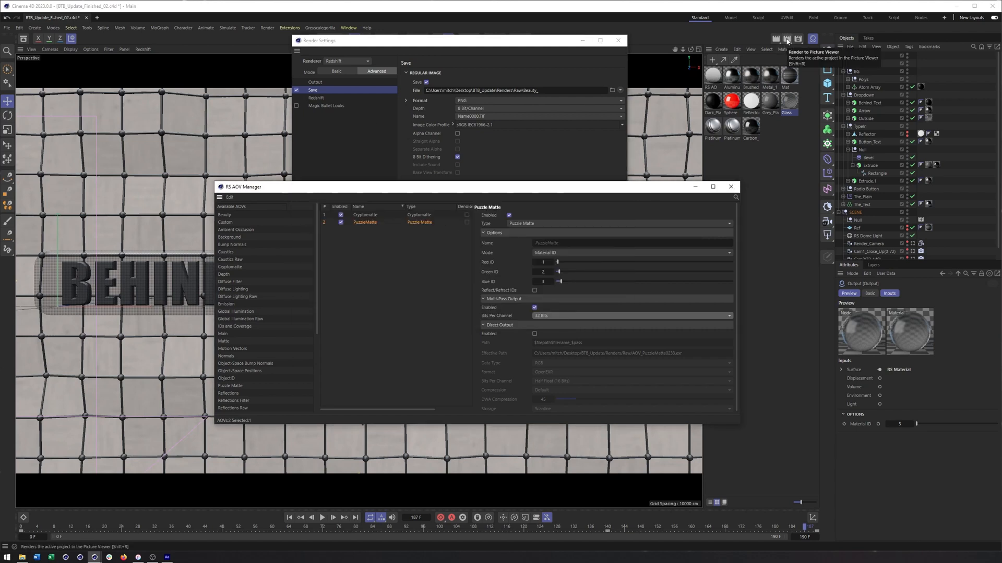
Render the frame to Picture Viewer and view the latest beauty render in History.
left_click(787, 38)
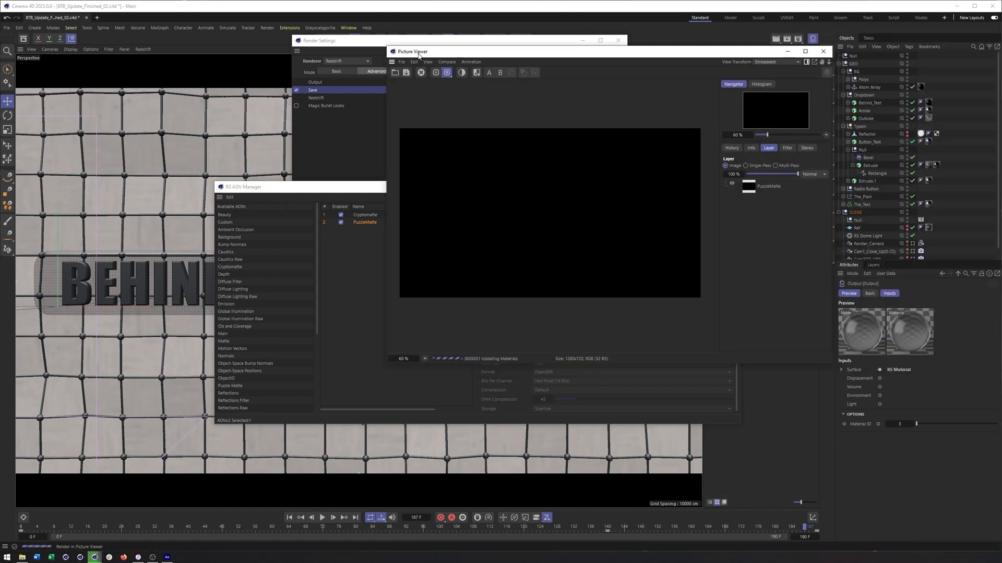
mouse_move(719, 230)
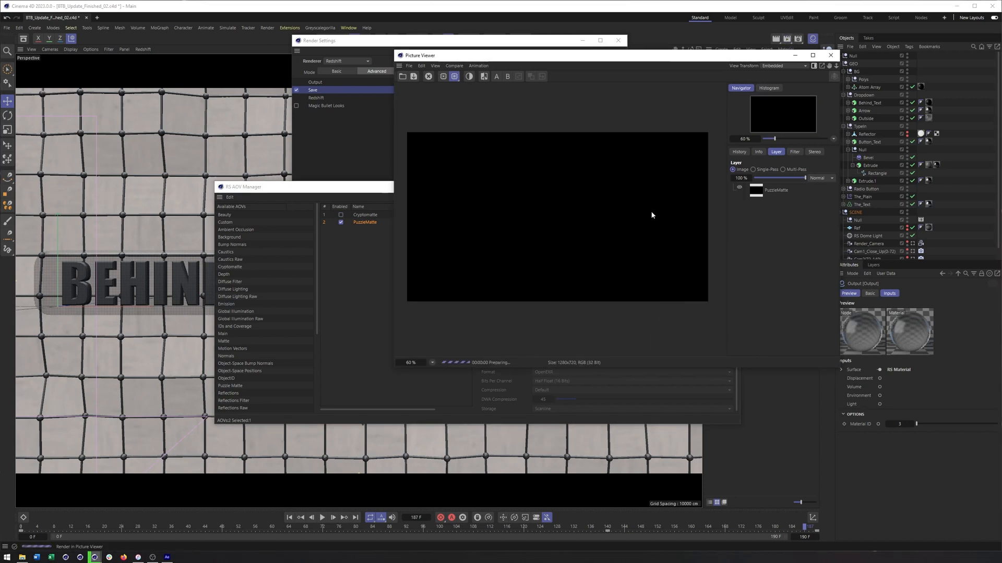
left_click(738, 151)
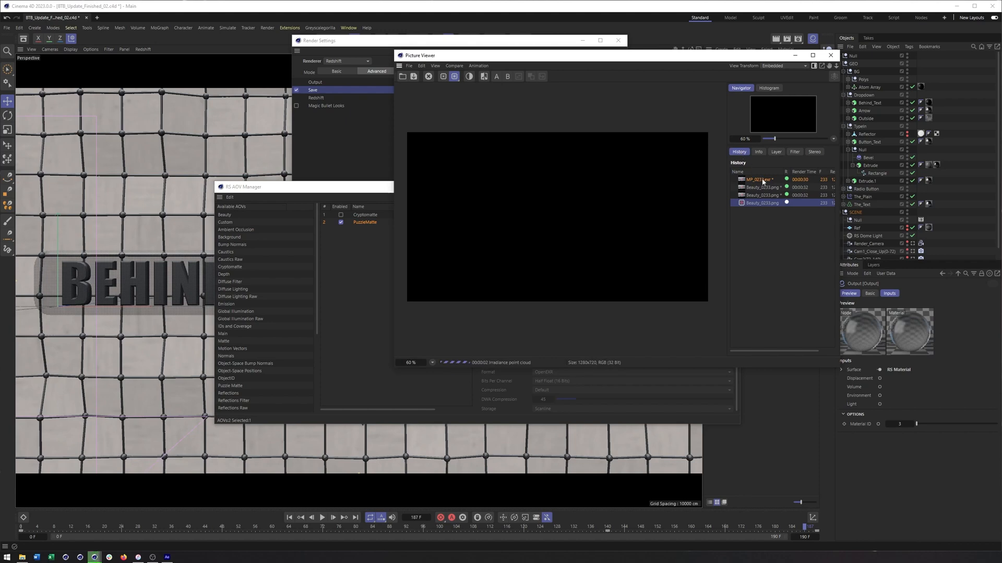
left_click(760, 195)
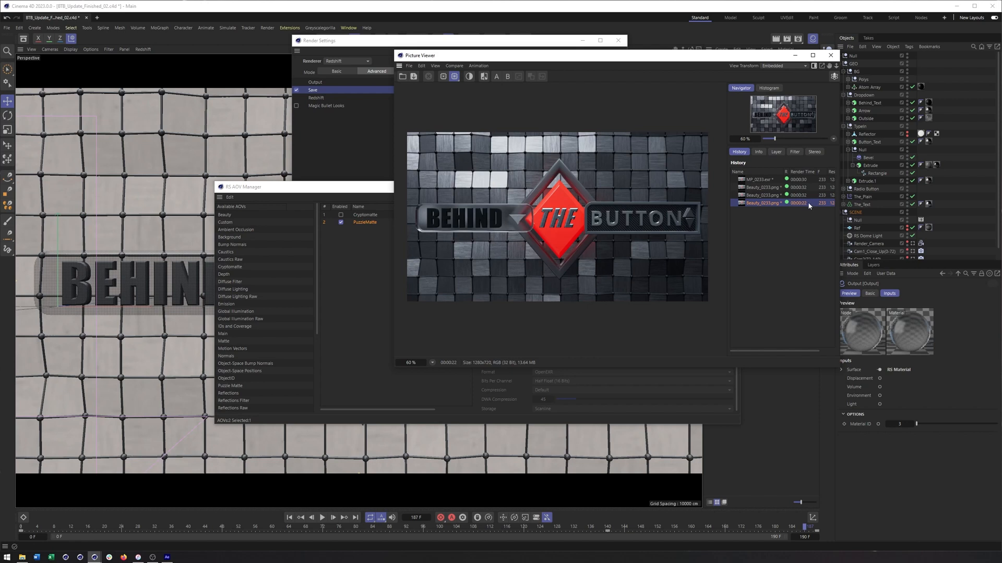
mouse_move(800, 208)
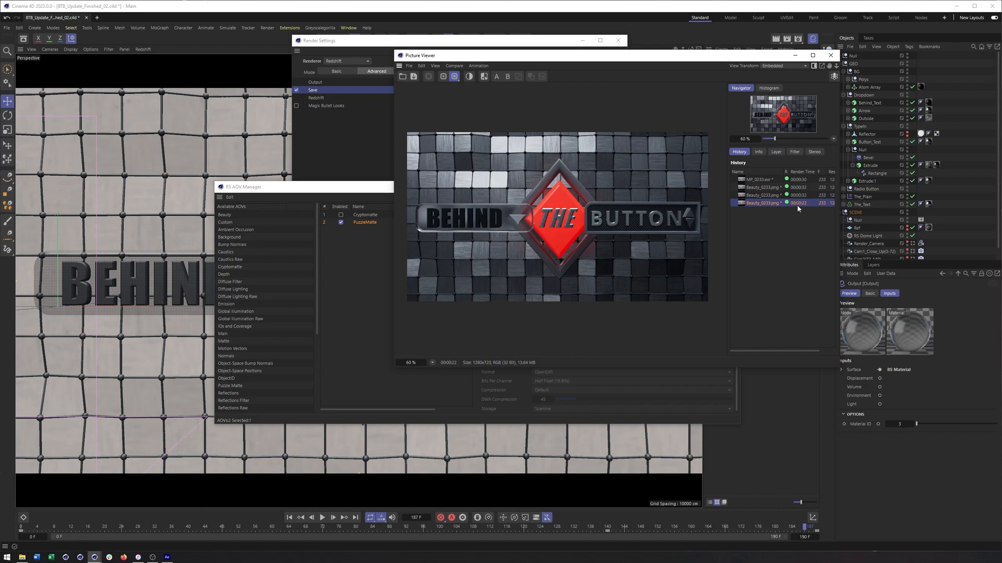
mouse_move(724, 245)
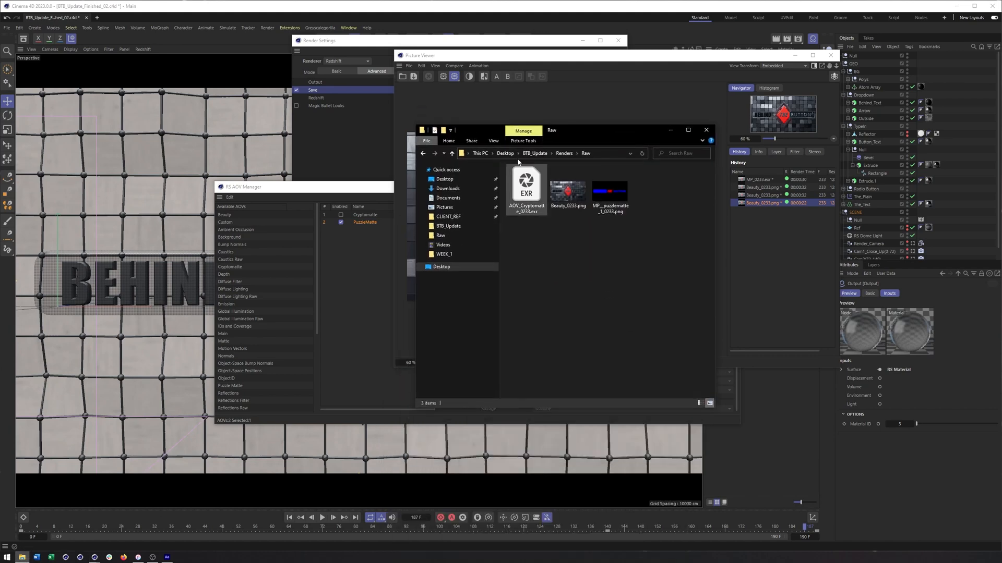
Check the Cryptomatte EXR in the Raw folder's detailed view, then save the render.
left_click(493, 141)
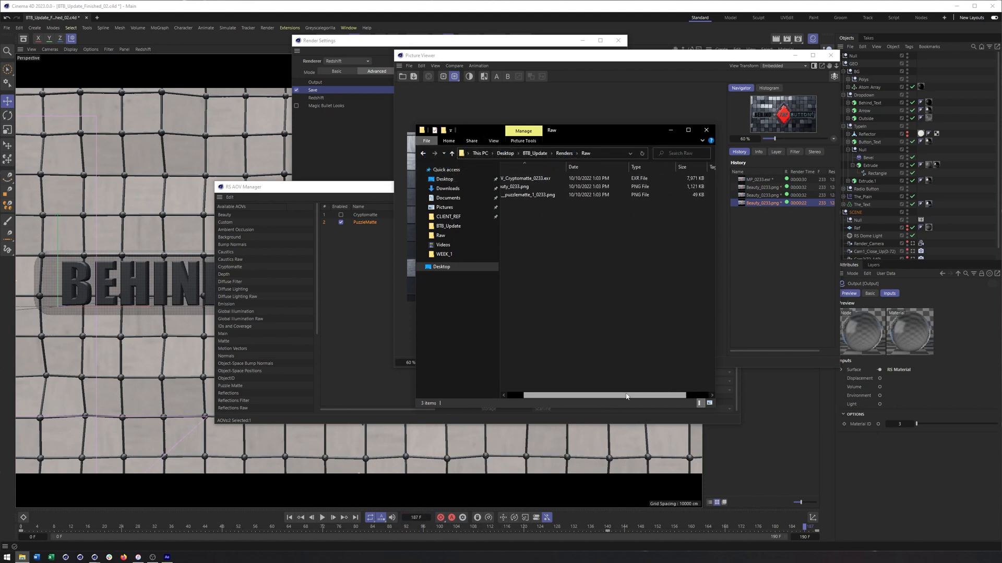
left_click(528, 195)
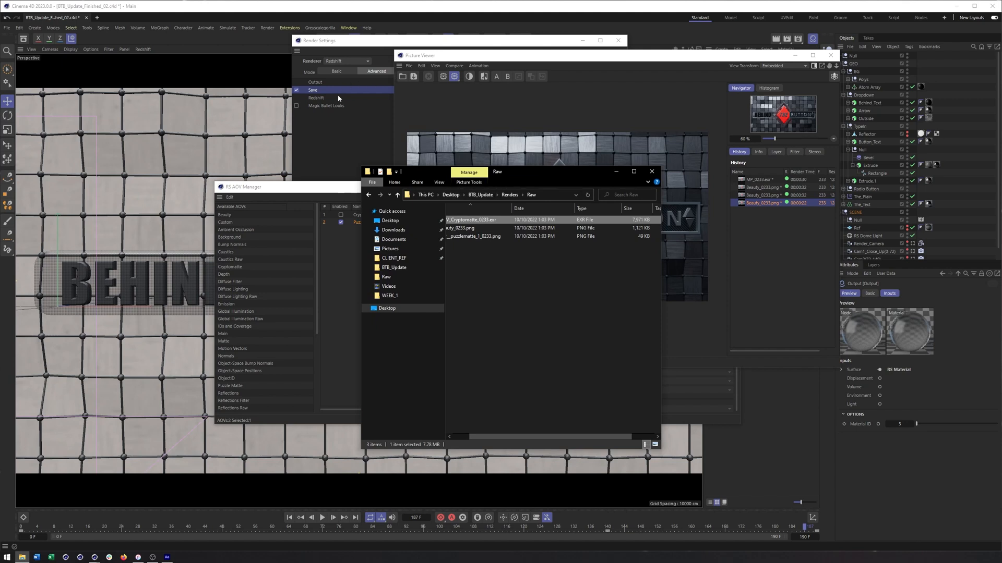
left_click(315, 82)
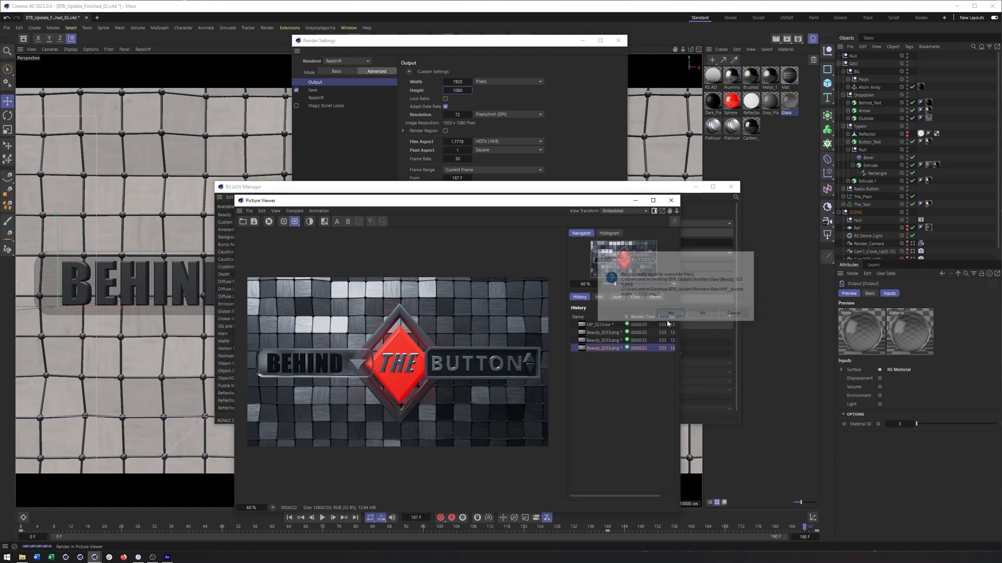
Accept overwriting the old render files, then switch to After Effects.
left_click(669, 313)
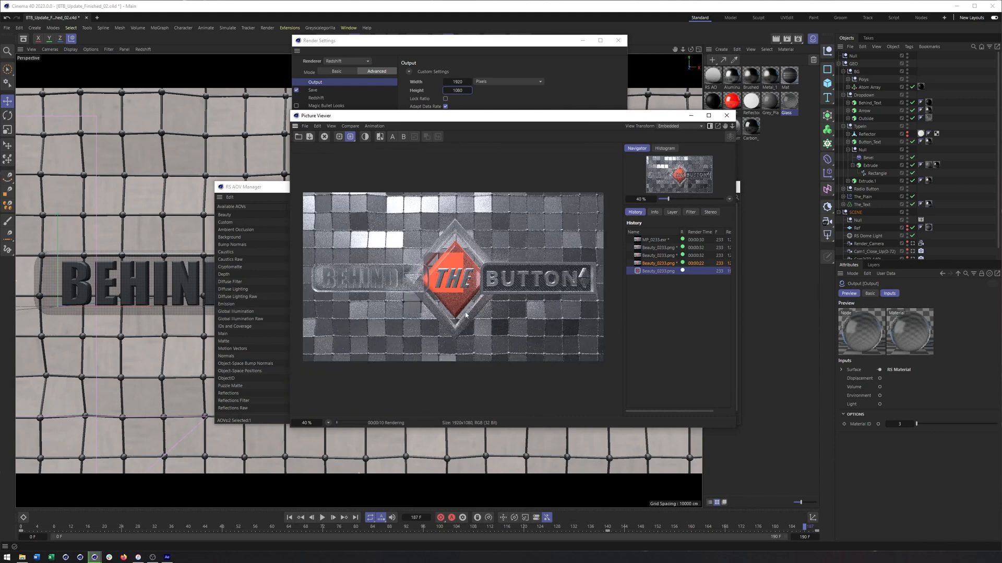
left_click(166, 557)
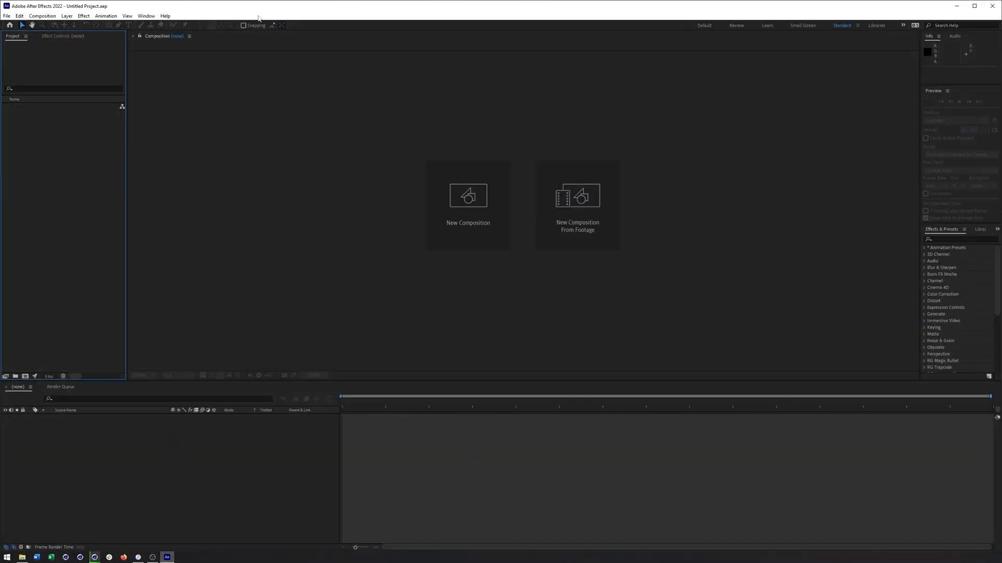
mouse_move(71, 150)
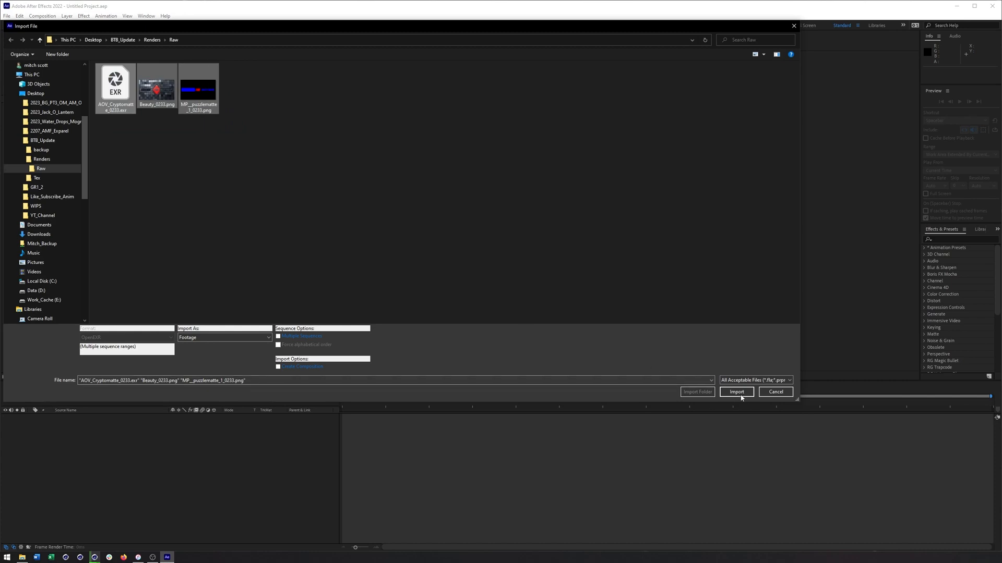
Import the Cryptomatte EXR and two PNGs, then build a Beauty_0233 composition from the beauty render.
left_click(736, 392)
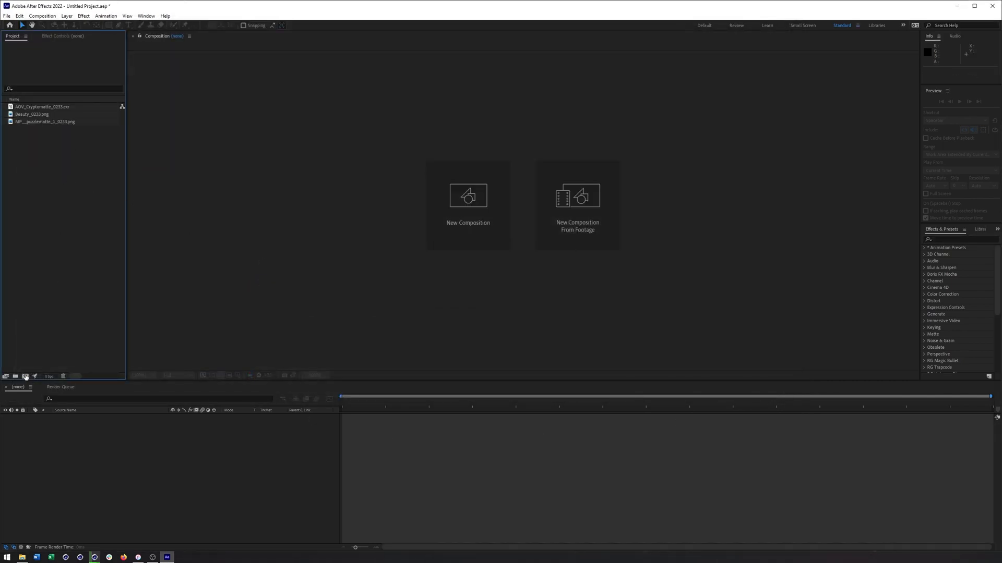
left_click(31, 114)
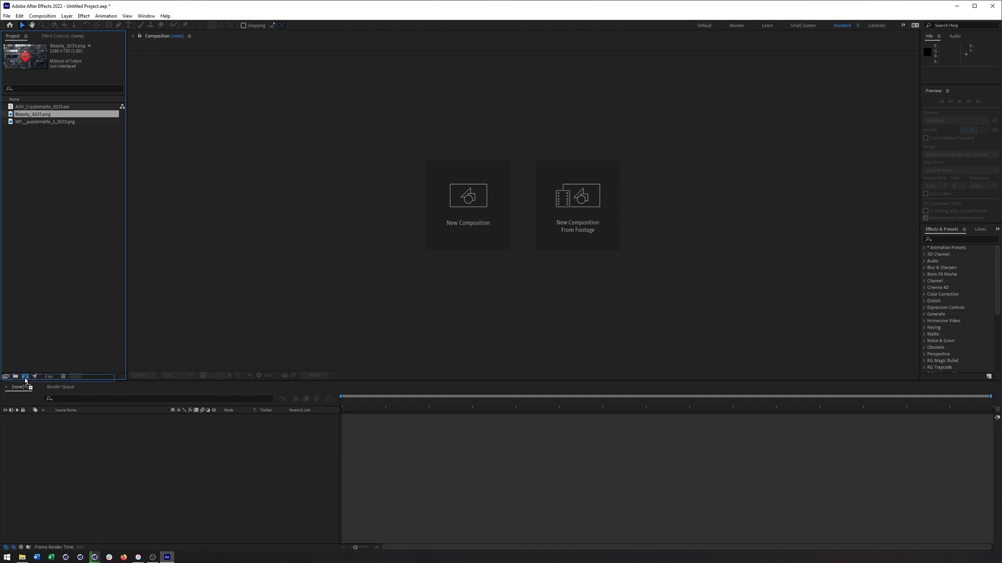
double_click(32, 114)
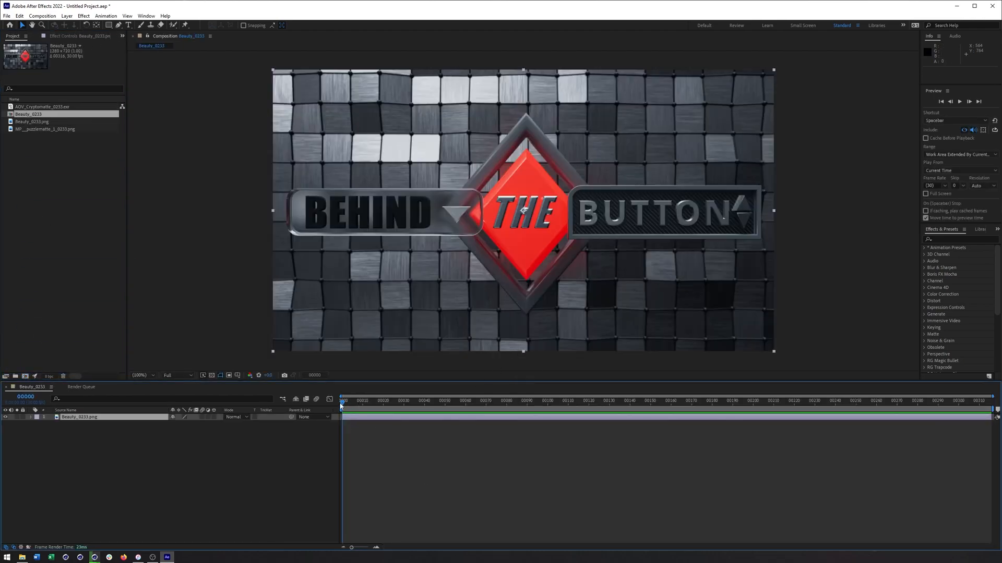
Stack the Cryptomatte EXR above the beauty layer and scrub to frame 00133.
left_click(404, 400)
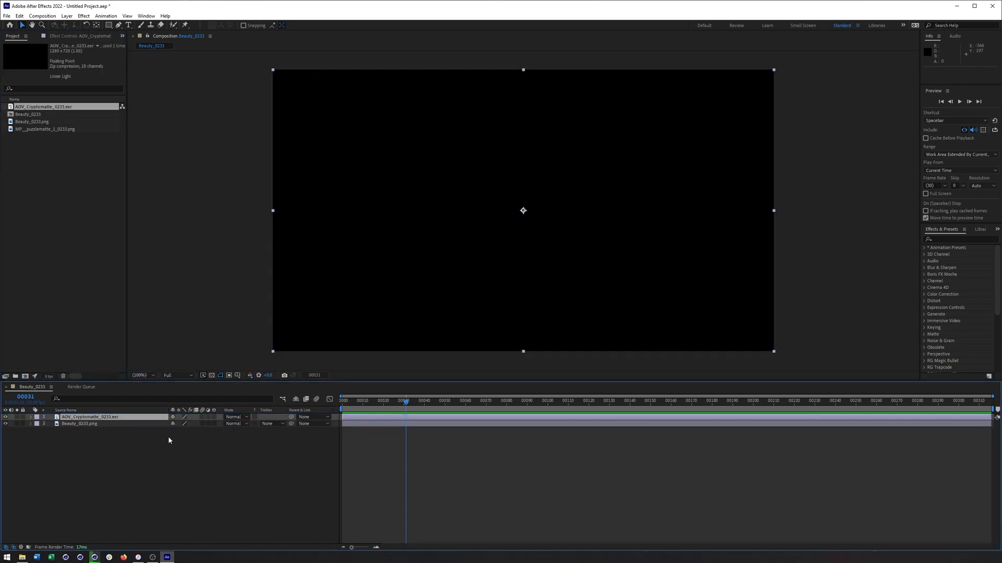
mouse_move(390, 400)
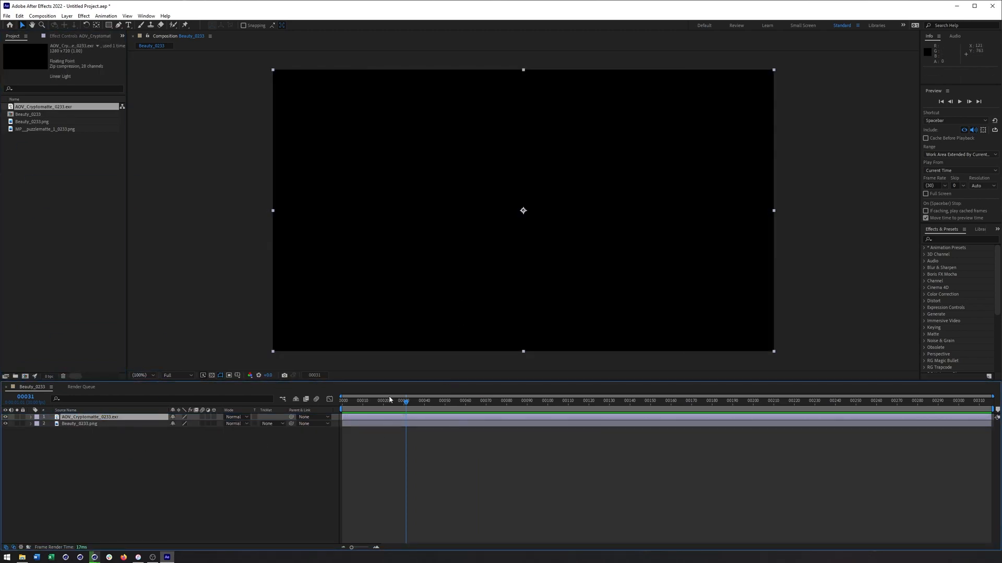
left_click(547, 401)
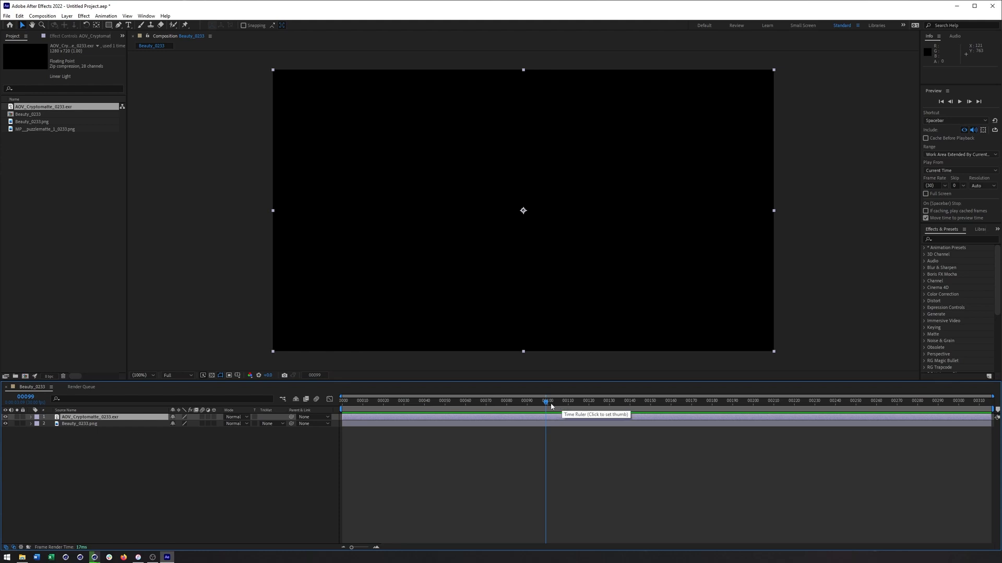
left_click(634, 401)
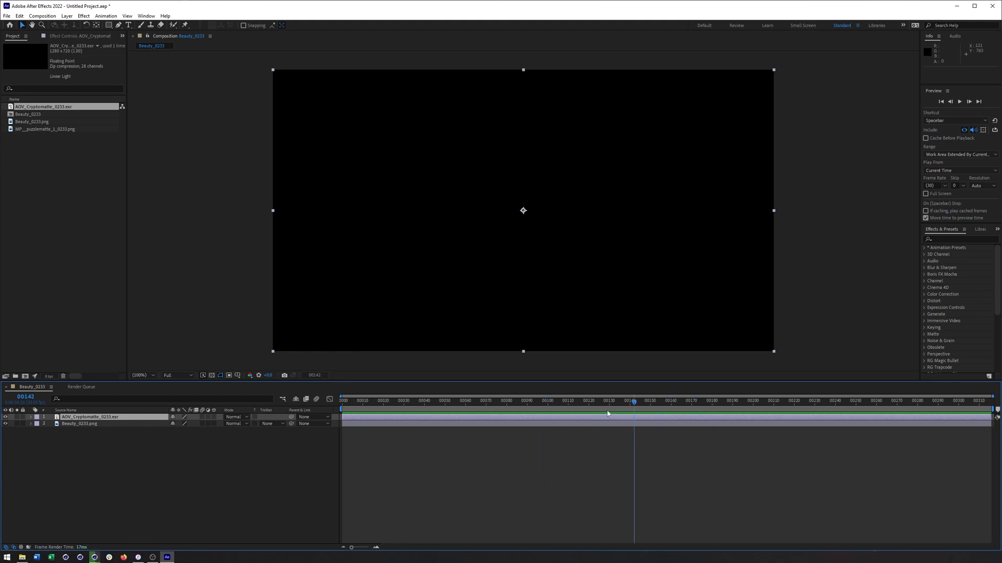
left_click(615, 401)
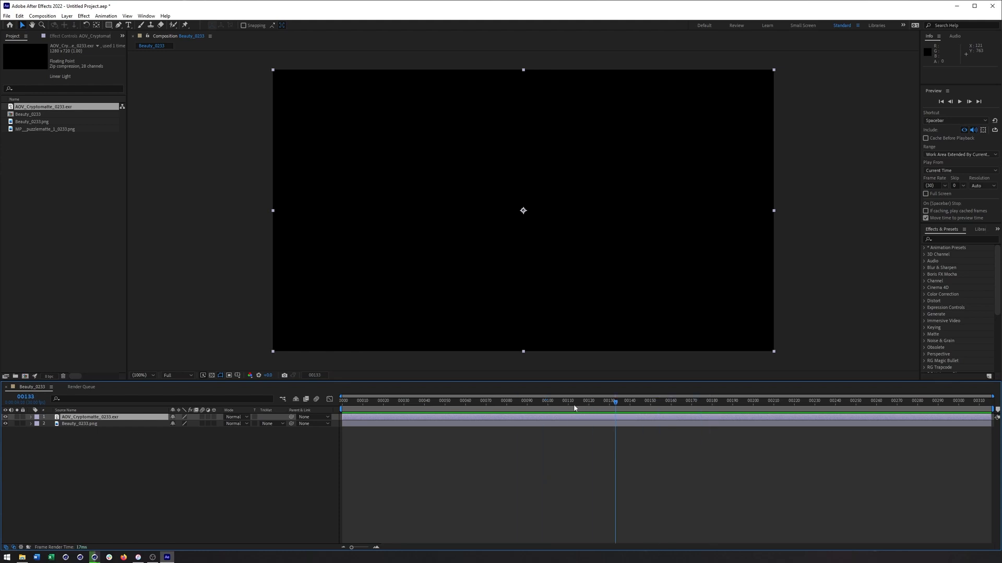
mouse_move(173, 71)
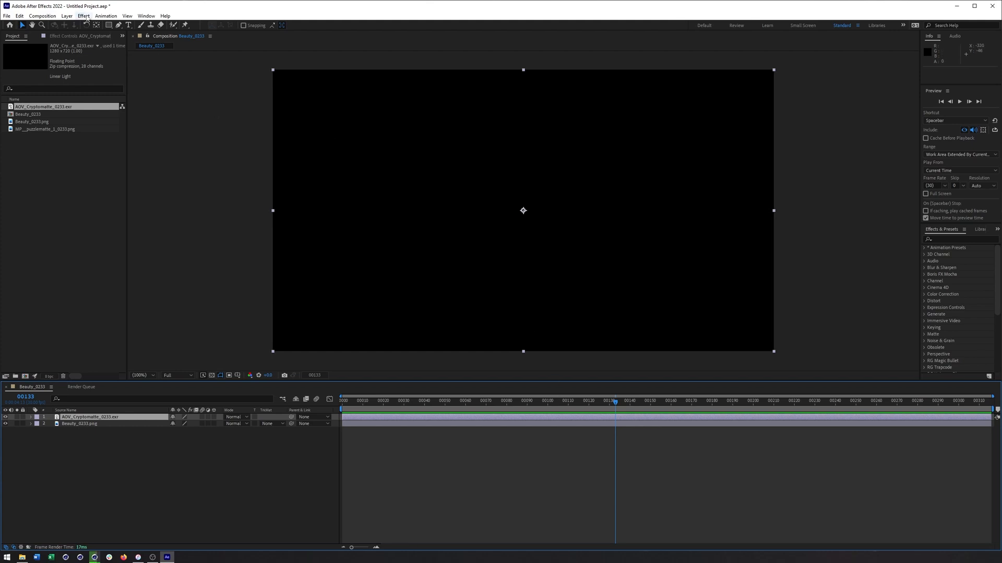
left_click(82, 16)
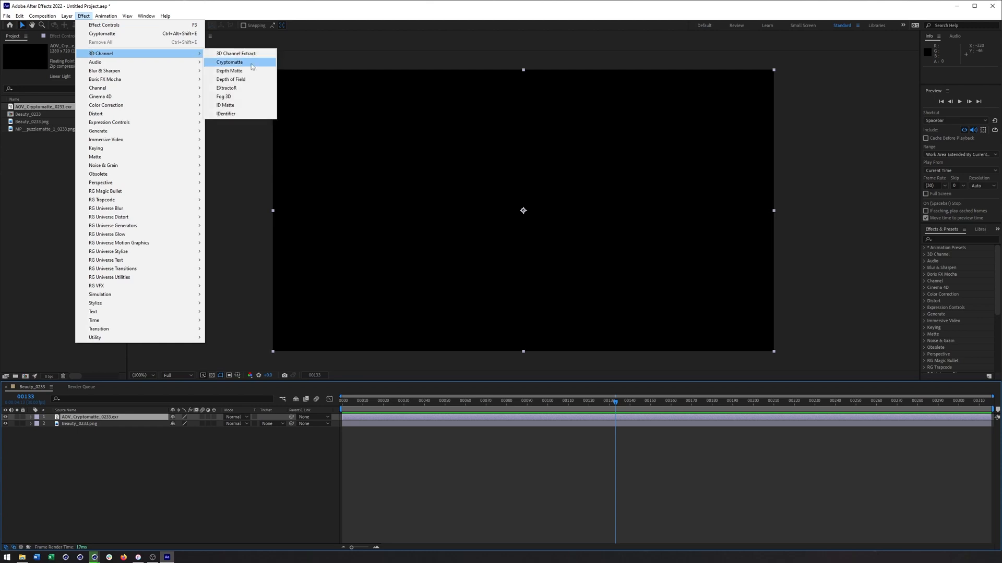
Apply the Cryptomatte effect to the EXR layer and select the left bar as its matte.
left_click(230, 62)
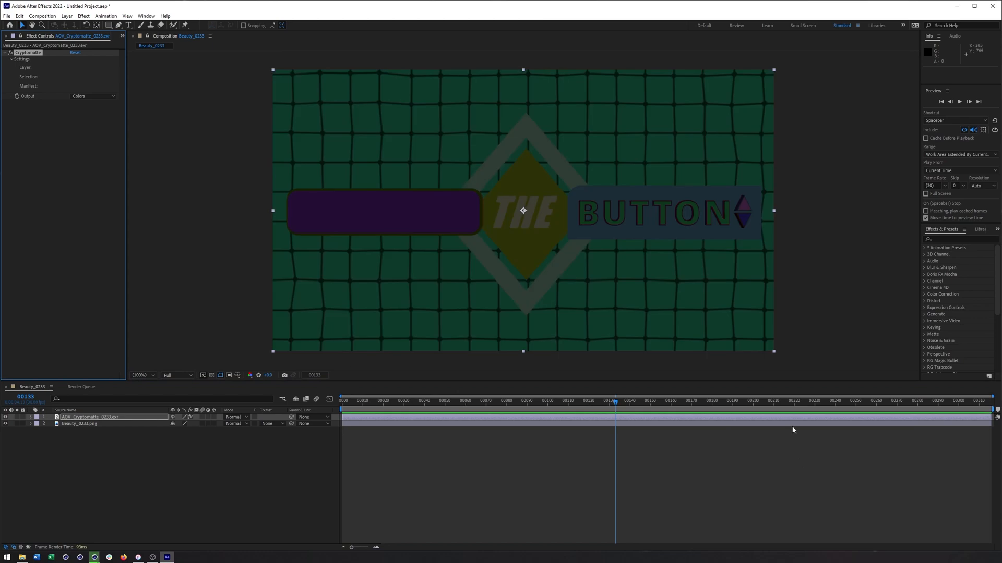
mouse_move(572, 203)
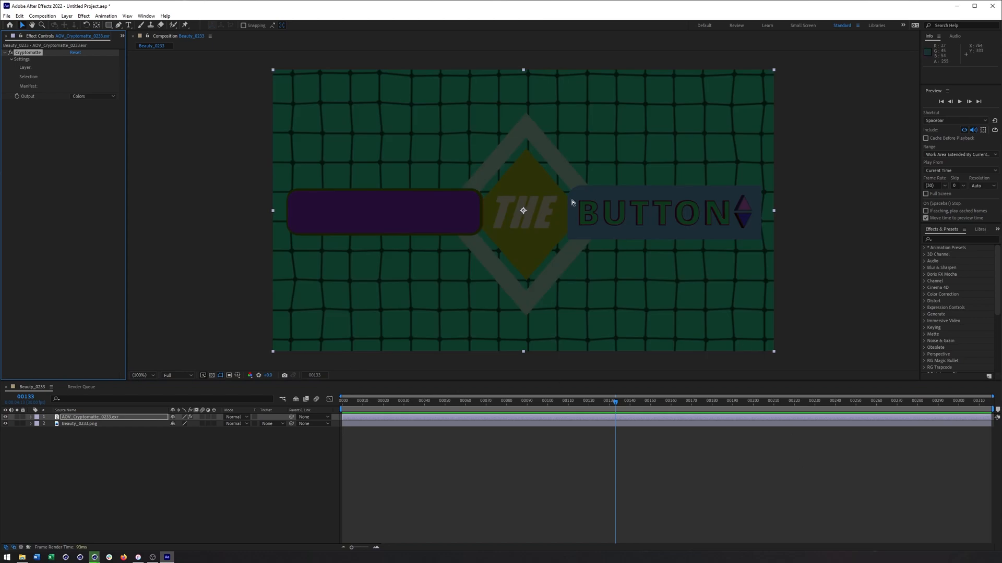
mouse_move(549, 176)
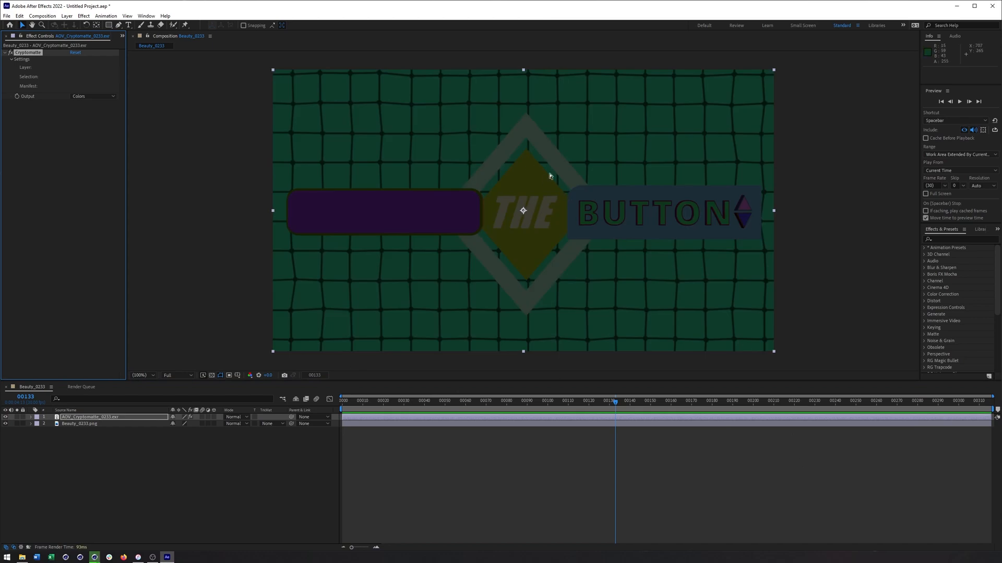
mouse_move(338, 255)
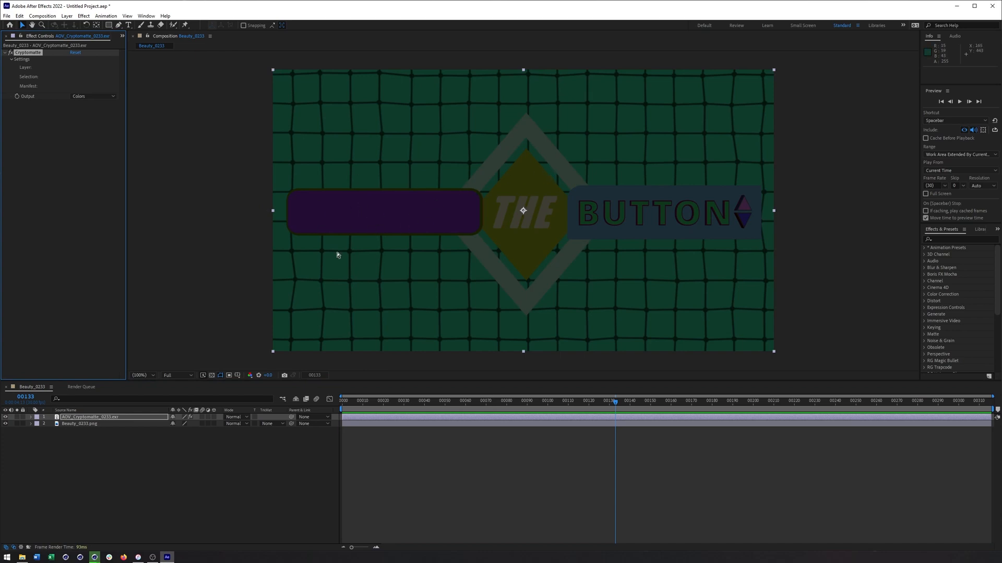
mouse_move(382, 219)
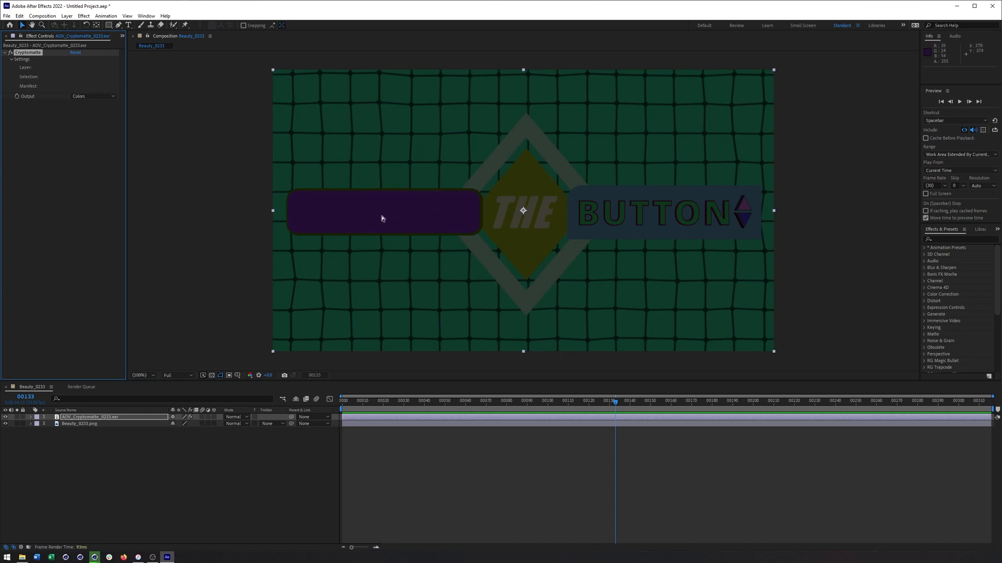
left_click(384, 212)
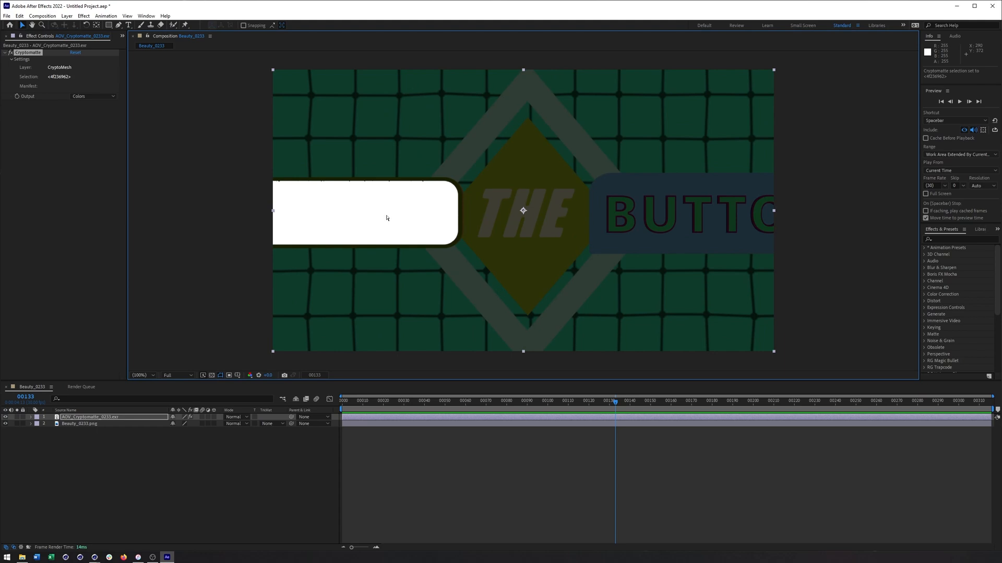
left_click(123, 36)
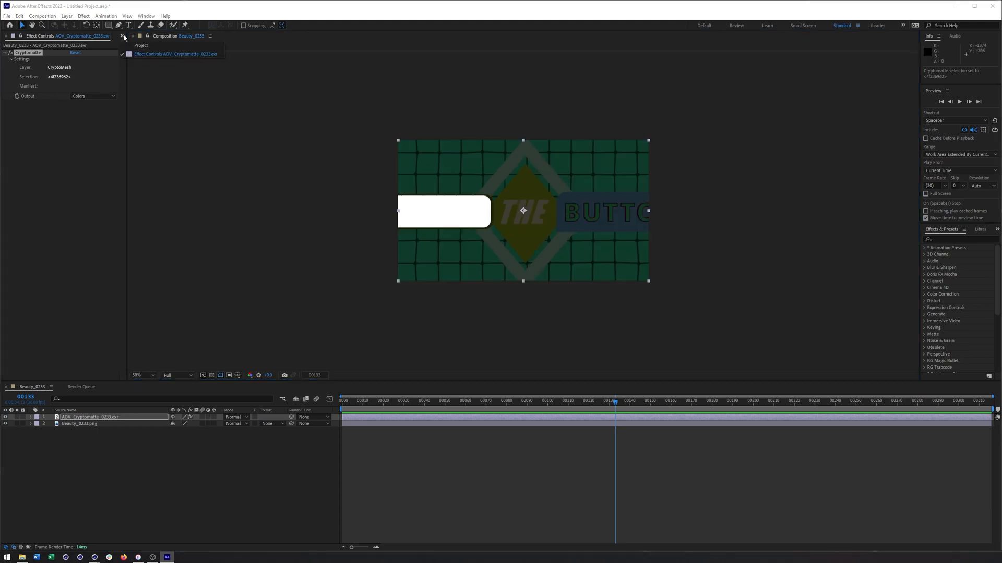
Resize the Beauty_0233 composition to 1920×1080 in Composition Settings.
left_click(42, 16)
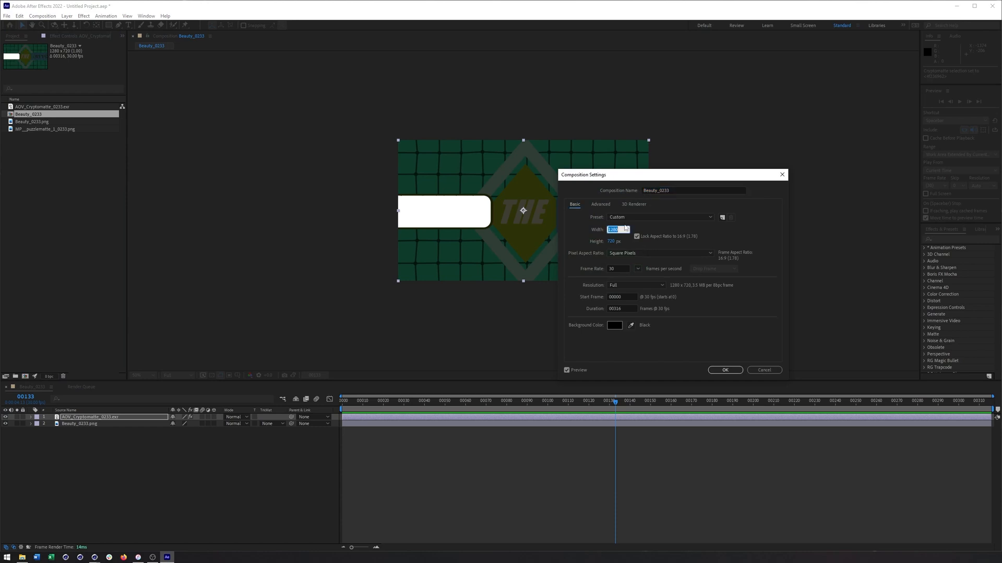
left_click(724, 370)
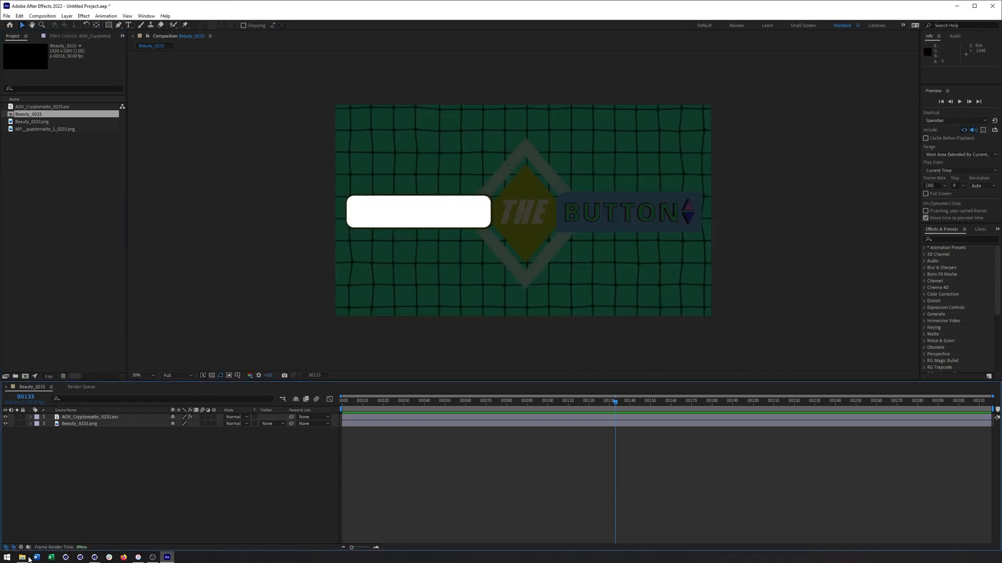
Check the Raw renders folder in File Explorer, then return to the Cryptomatte effect settings.
left_click(28, 558)
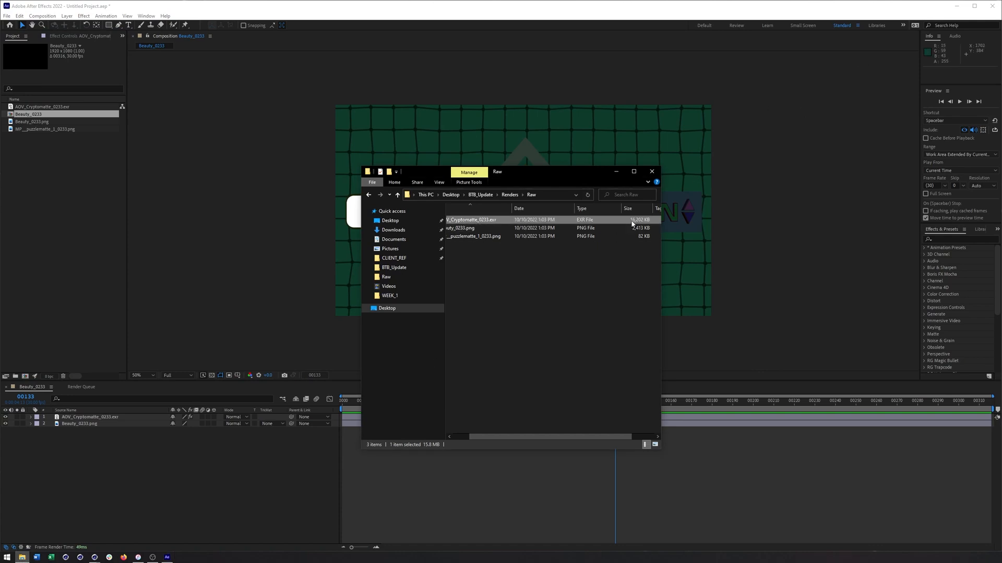
mouse_move(616, 298)
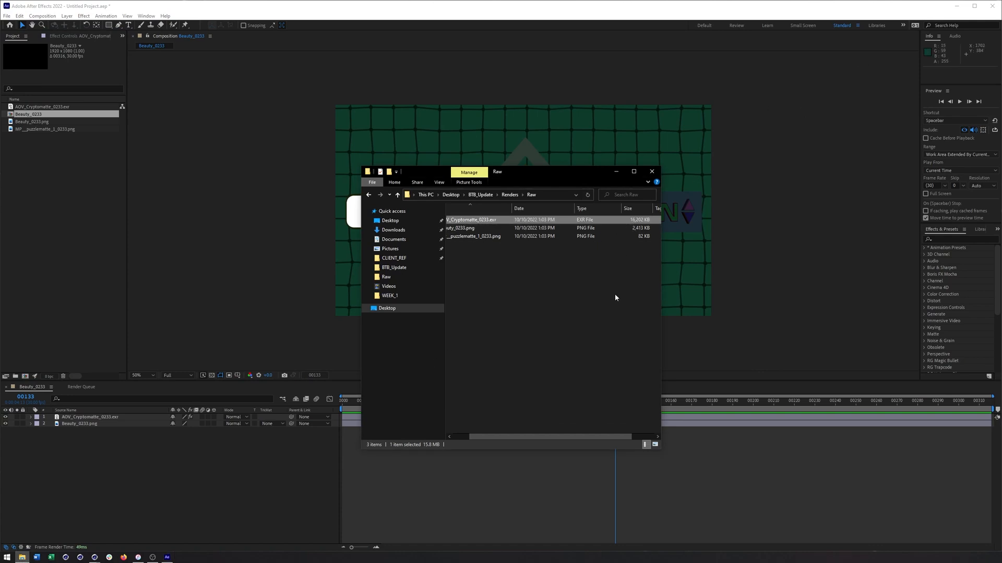
mouse_move(489, 228)
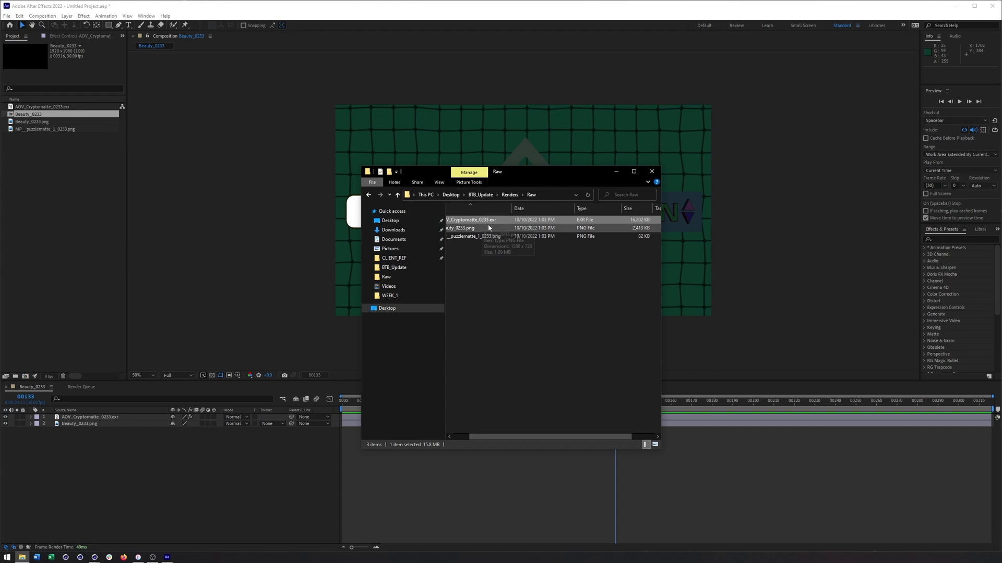
mouse_move(635, 228)
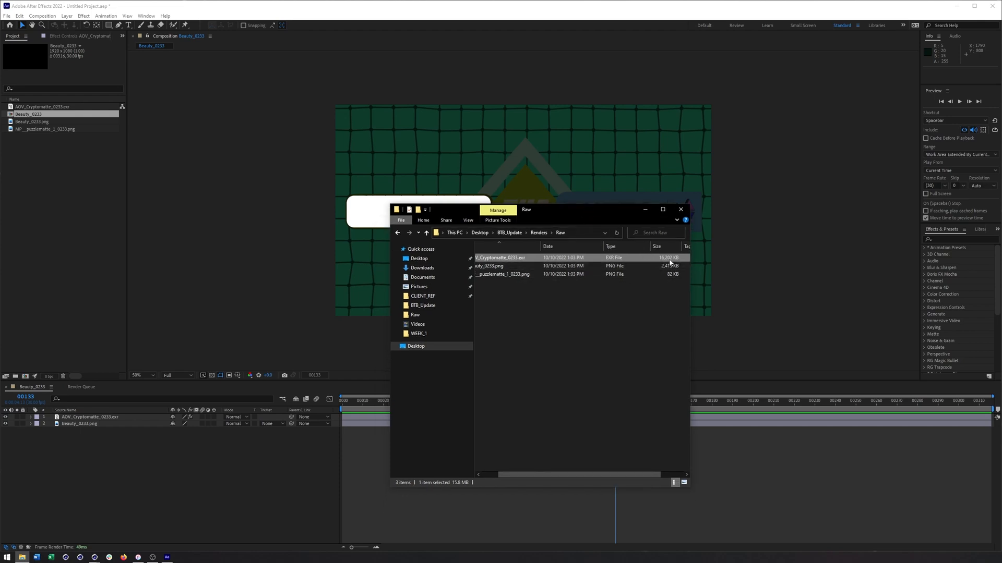
mouse_move(679, 209)
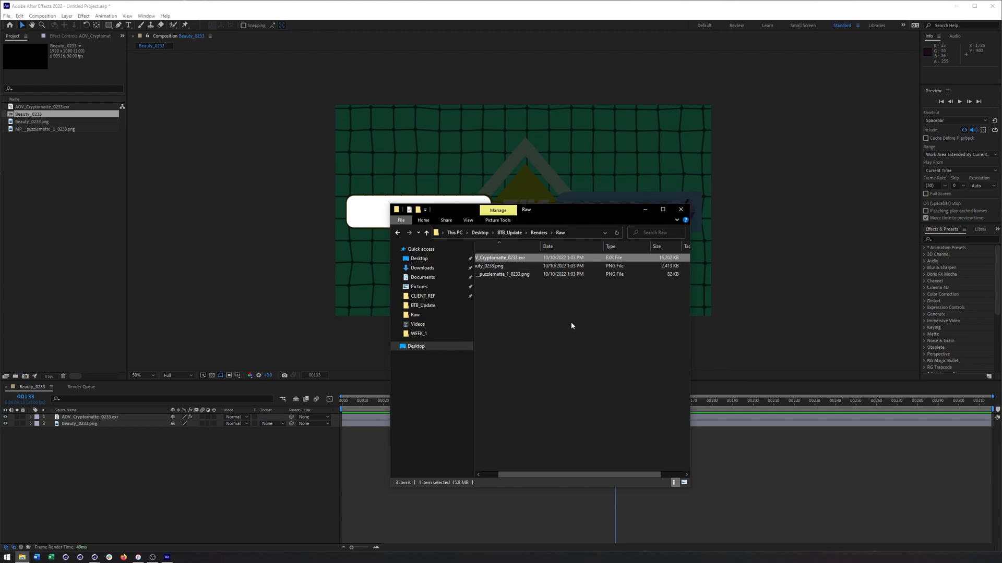
mouse_move(352, 471)
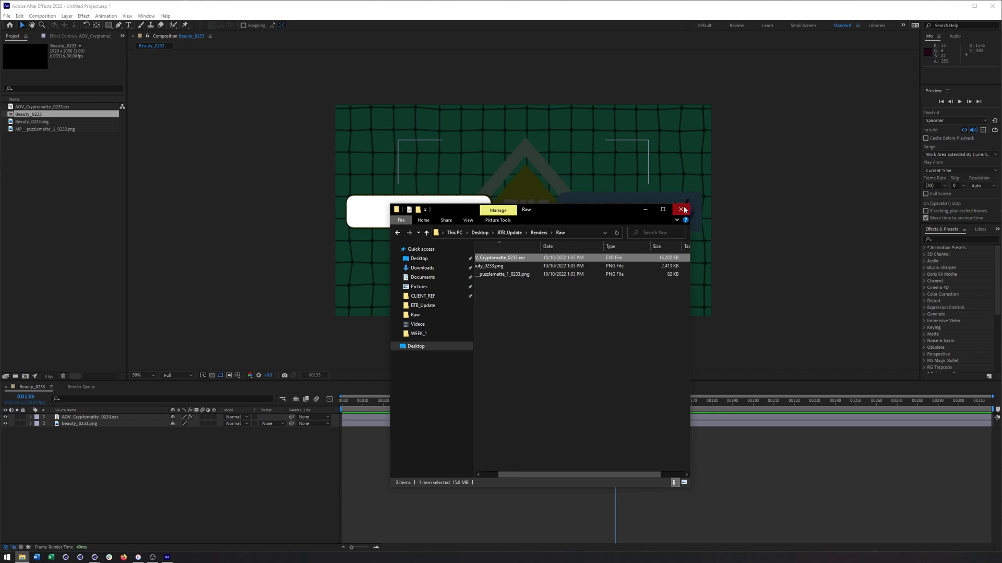
left_click(682, 209)
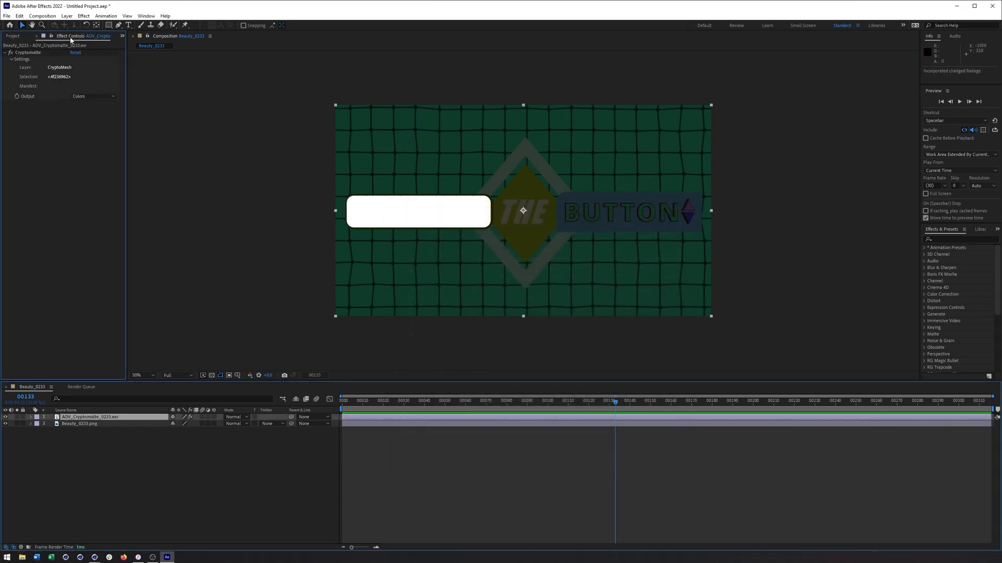
mouse_move(410, 185)
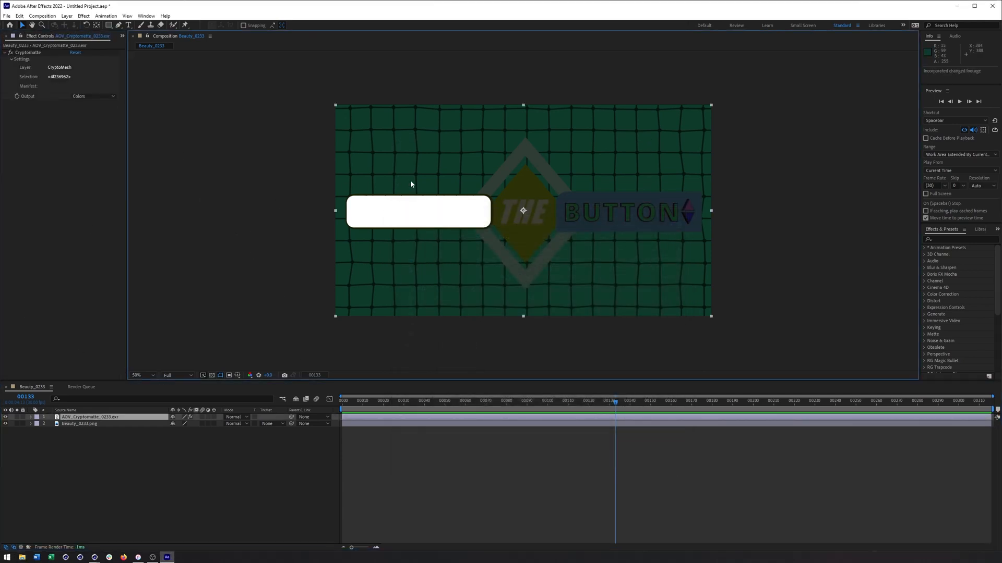
mouse_move(538, 220)
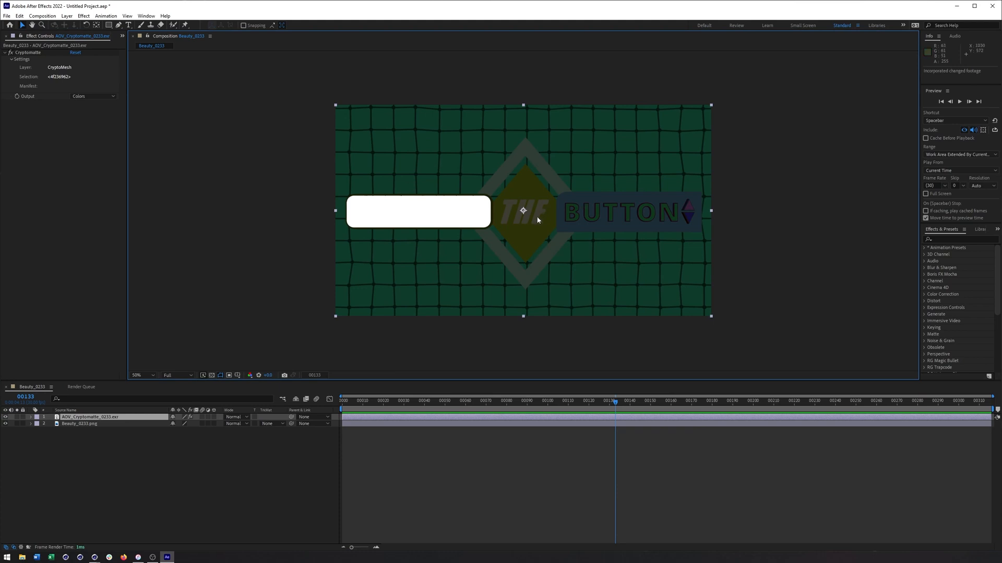
mouse_move(589, 394)
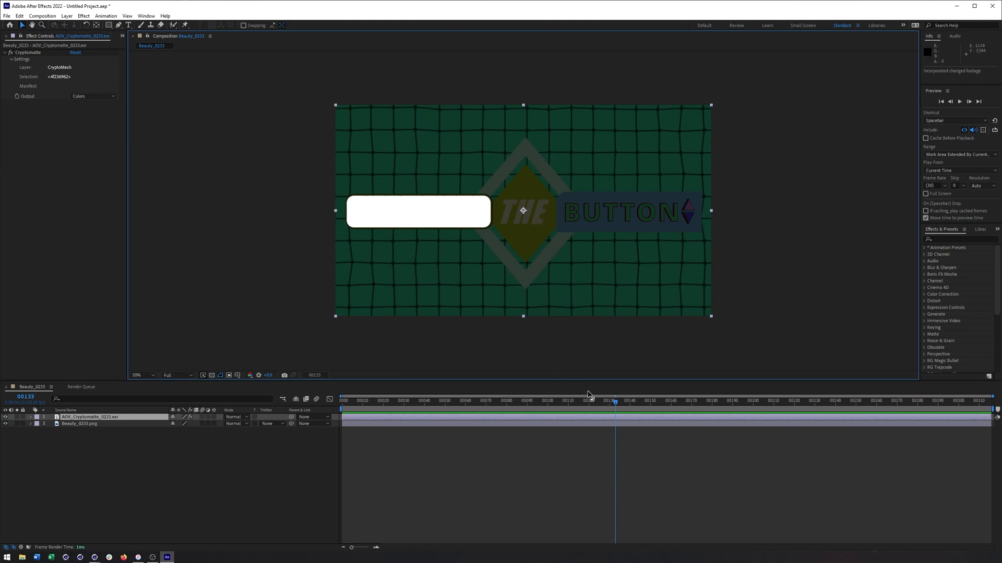
Move the playhead to frame 100 and keep the Cryptomatte output showing colours.
left_click(547, 401)
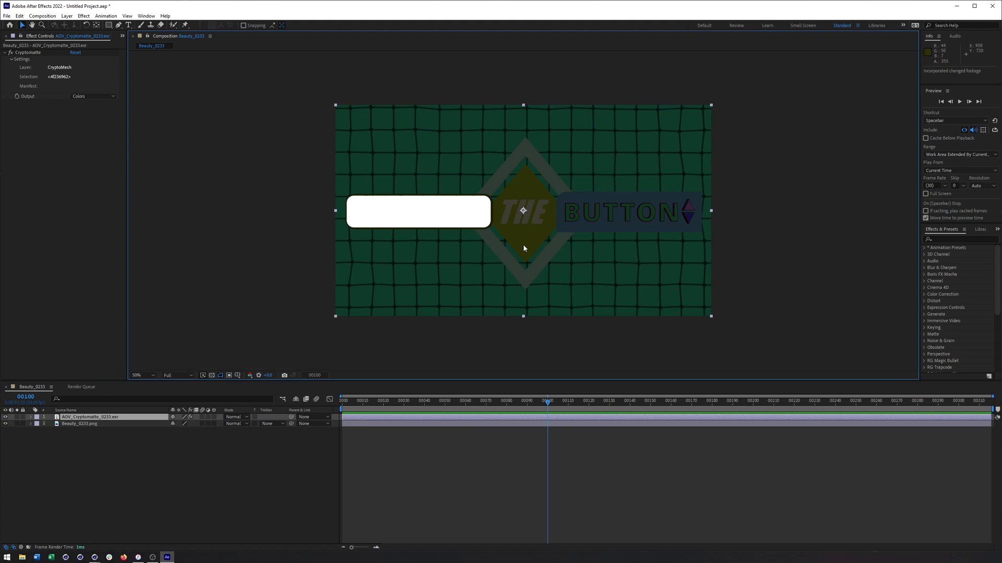
left_click(91, 96)
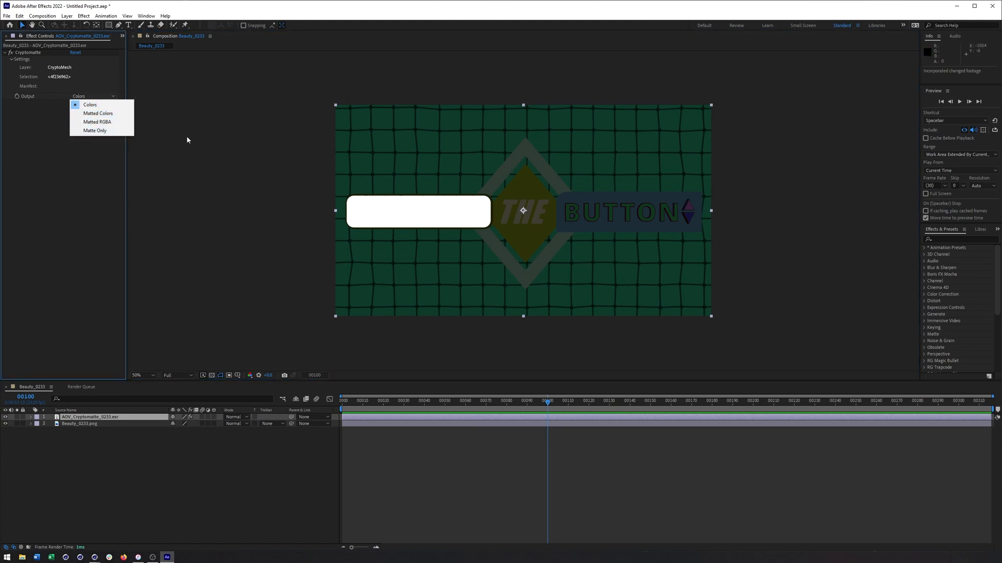
mouse_move(91, 105)
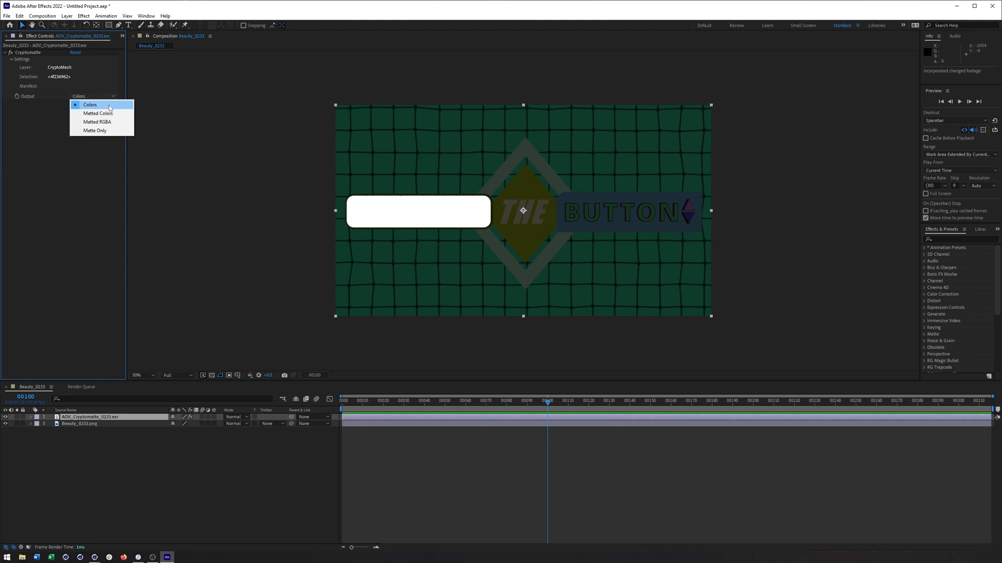
left_click(90, 105)
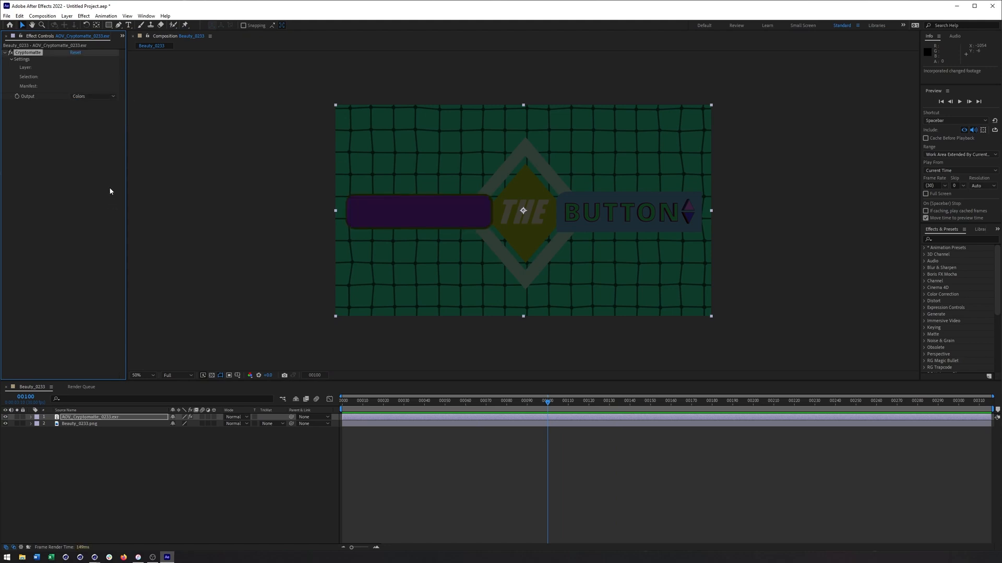
Test-pick the bar, background, grid and BUTTON banner, then select only the THE diamond.
left_click(523, 211)
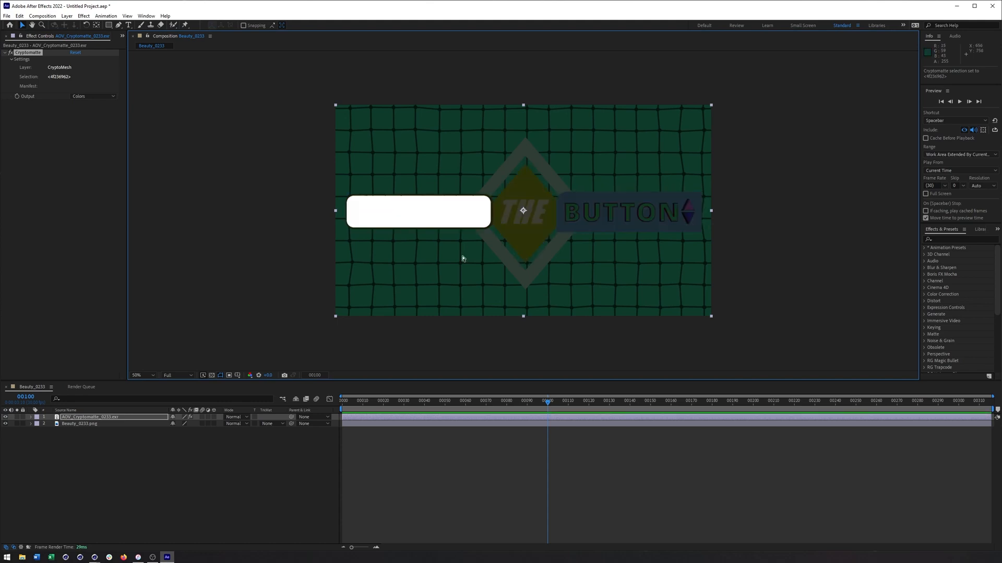
left_click(460, 162)
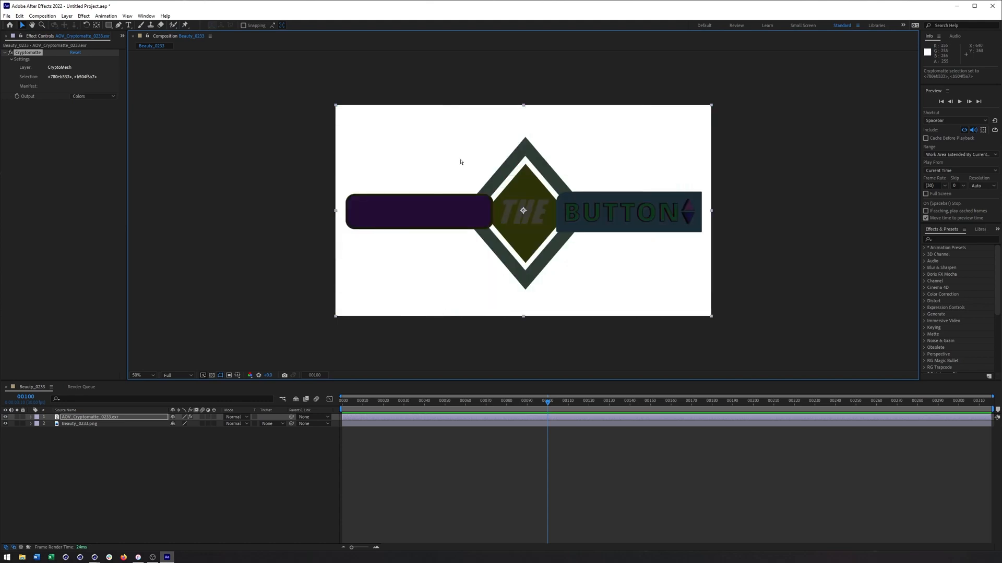
left_click(591, 205)
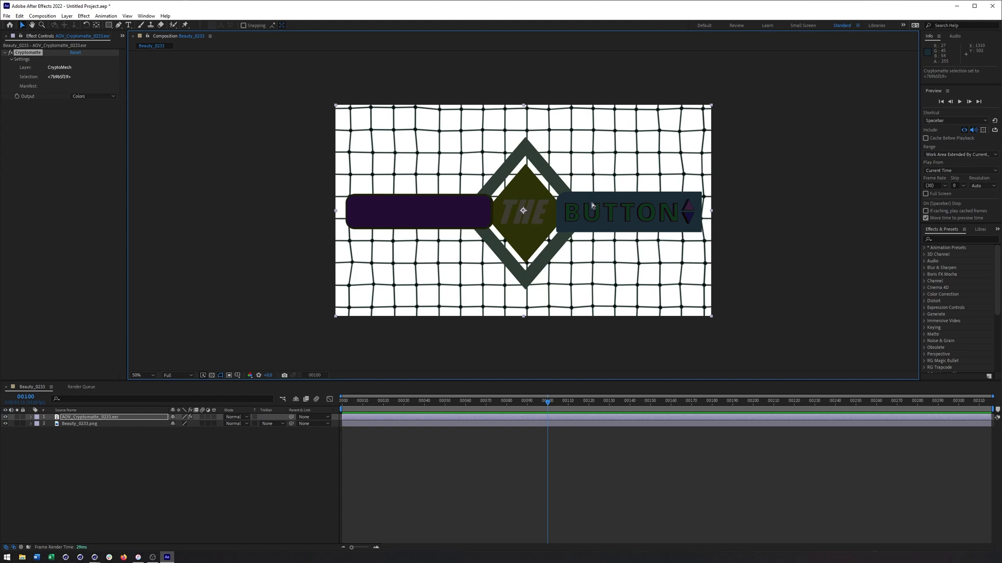
left_click(620, 212)
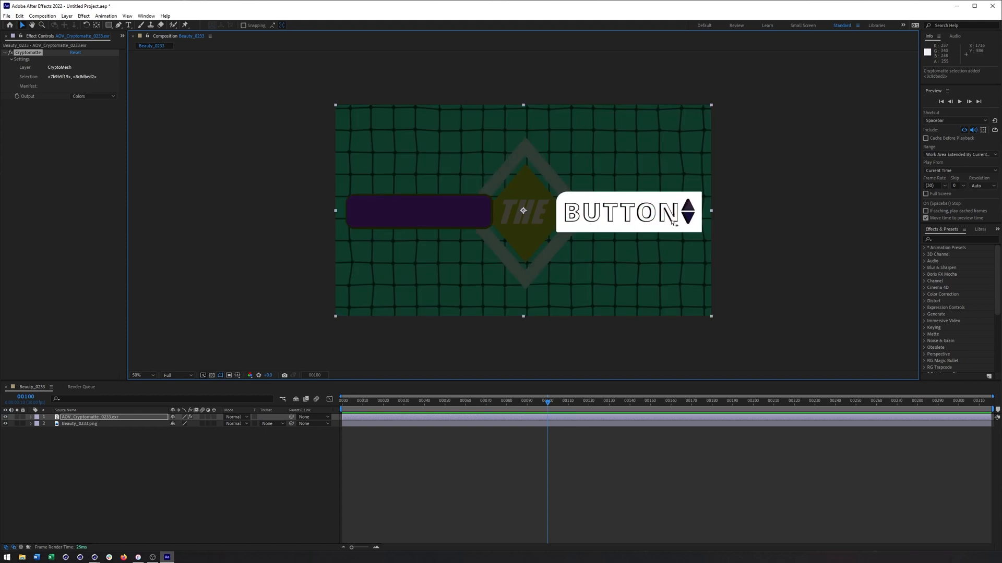
left_click(623, 212)
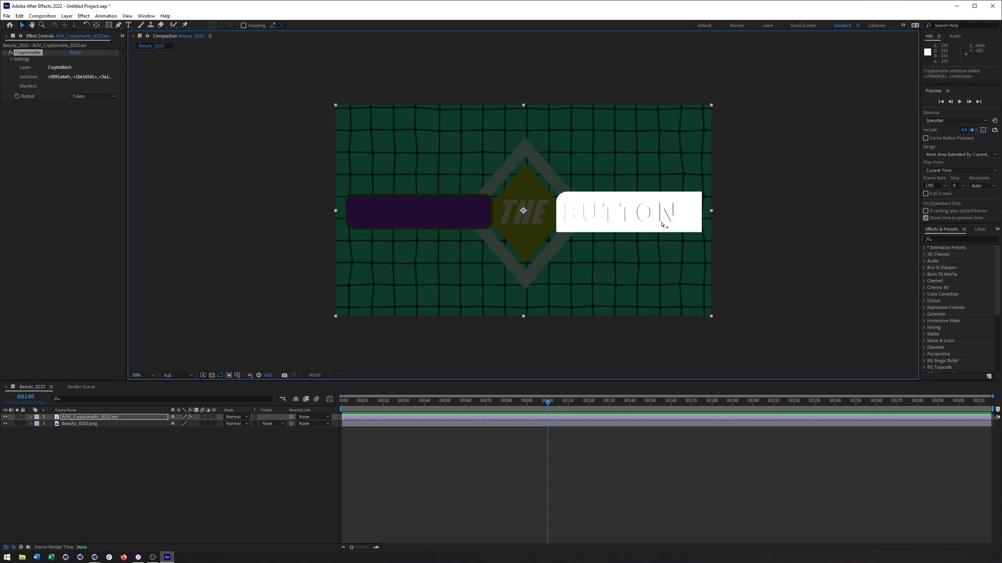
mouse_move(668, 222)
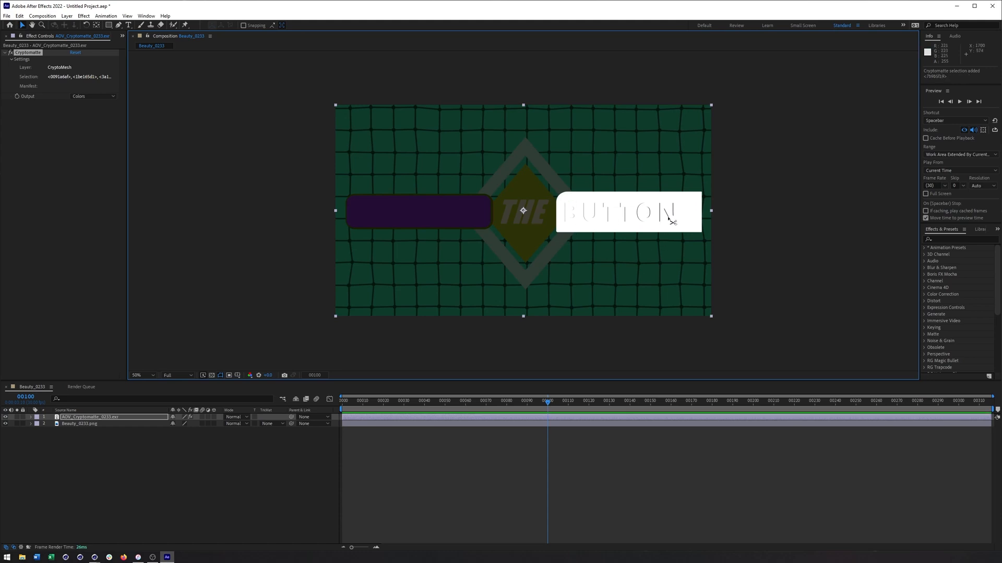
left_click(626, 212)
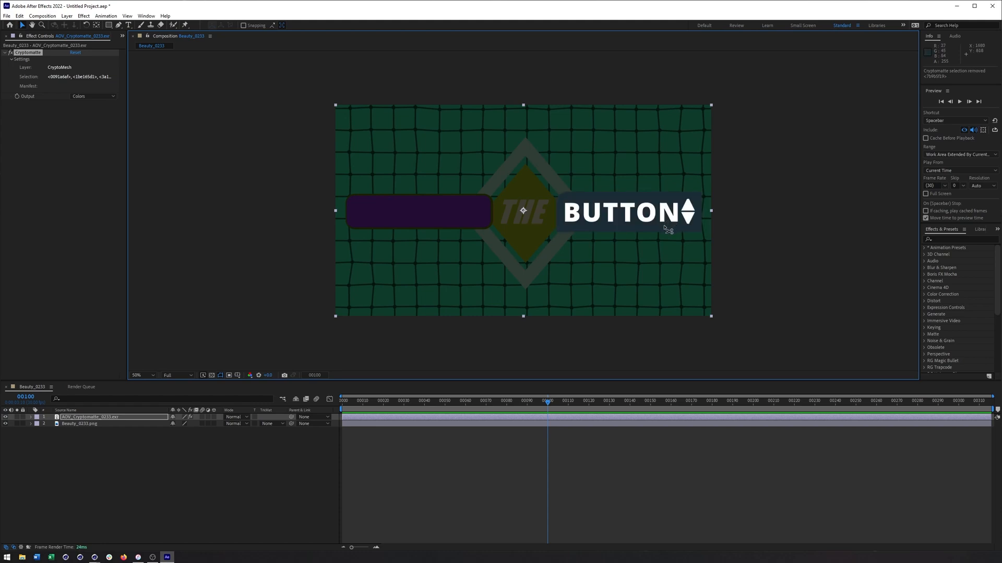
mouse_move(457, 196)
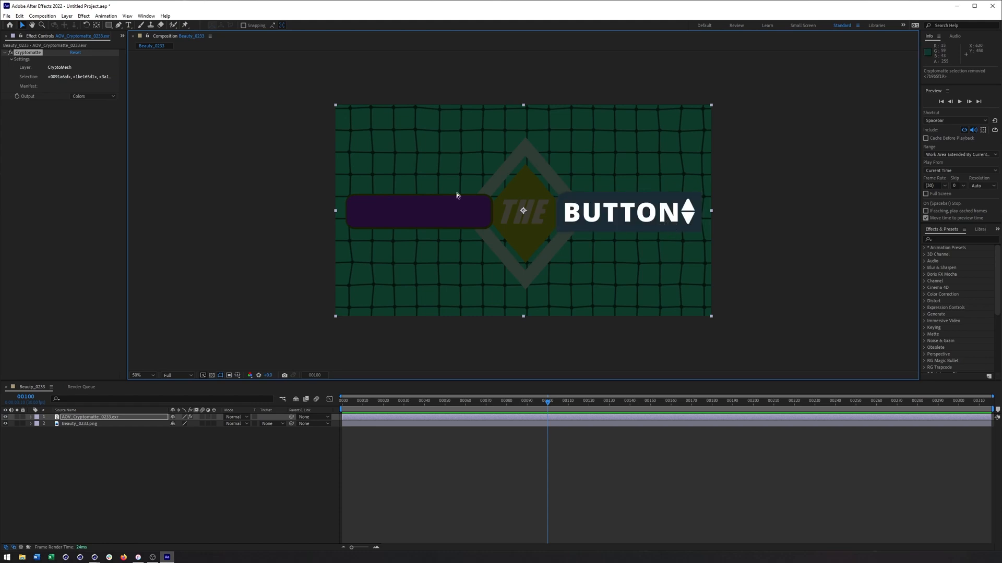
mouse_move(545, 194)
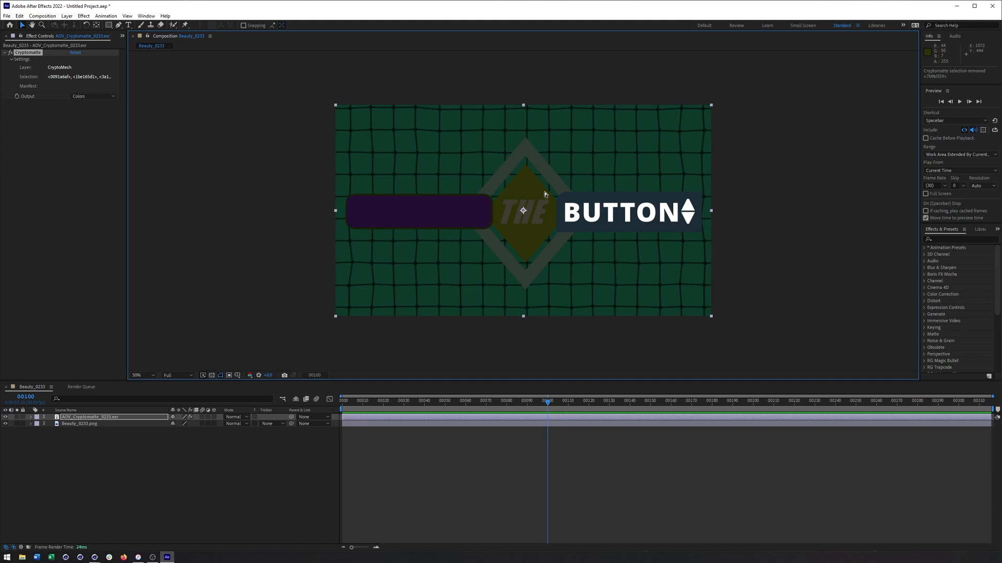
left_click(524, 212)
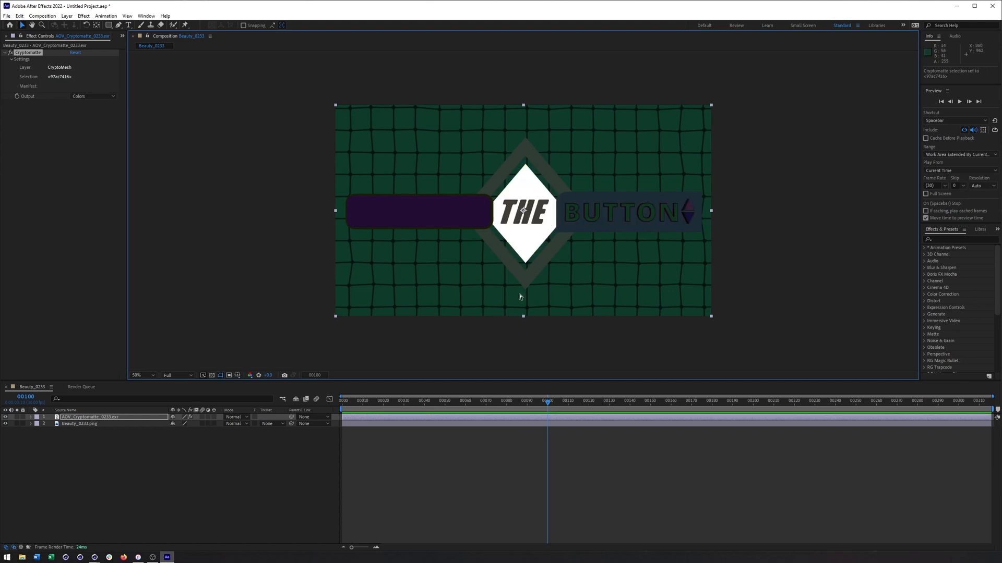
mouse_move(94, 103)
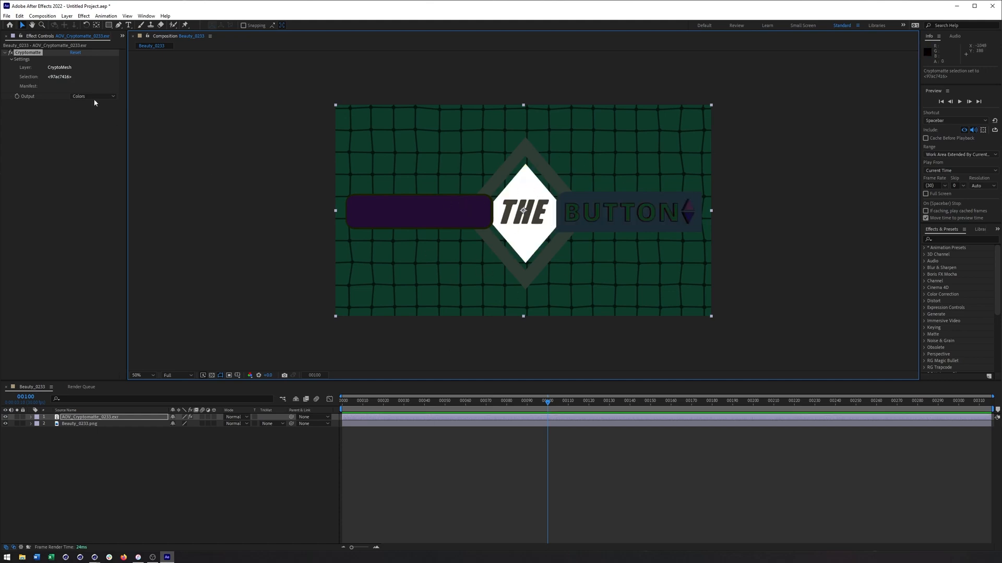
left_click(93, 96)
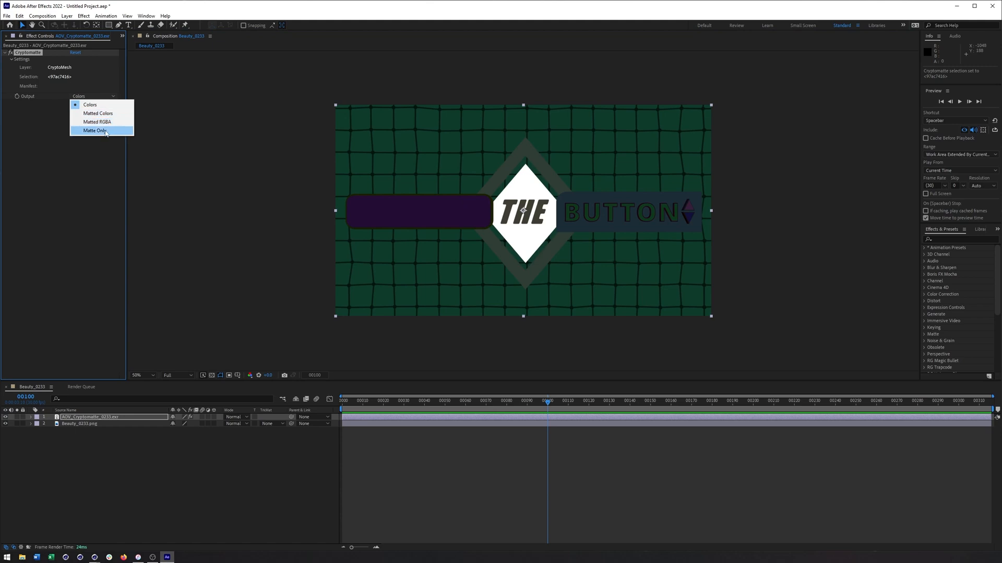
Set the Cryptomatte output to Matte Only and select the beauty render layer.
left_click(97, 131)
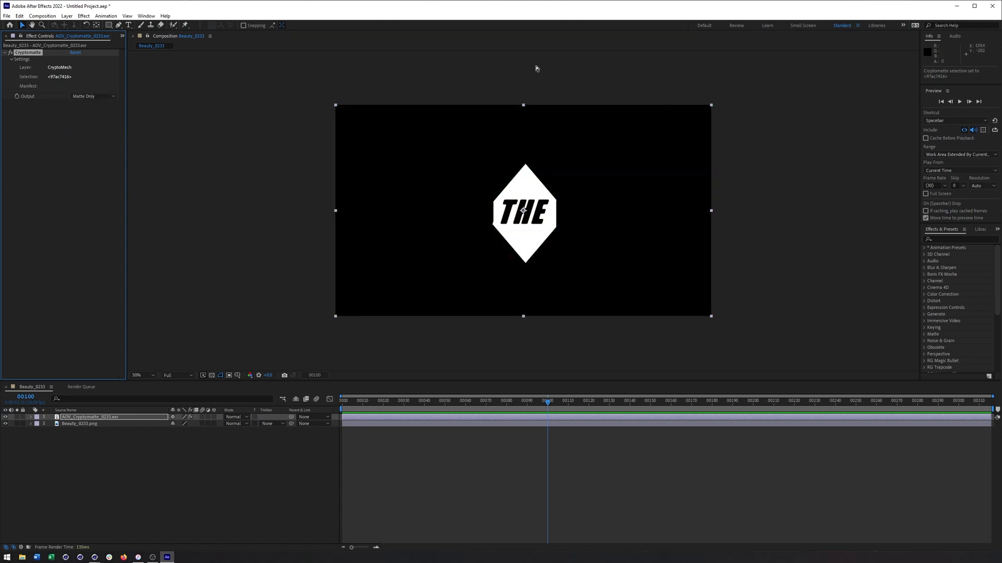
mouse_move(548, 202)
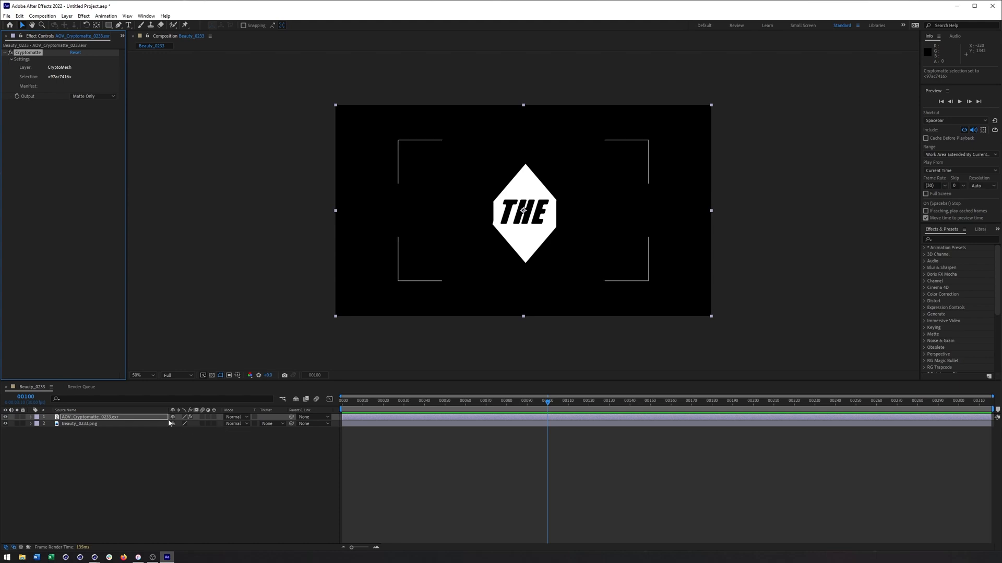
left_click(79, 424)
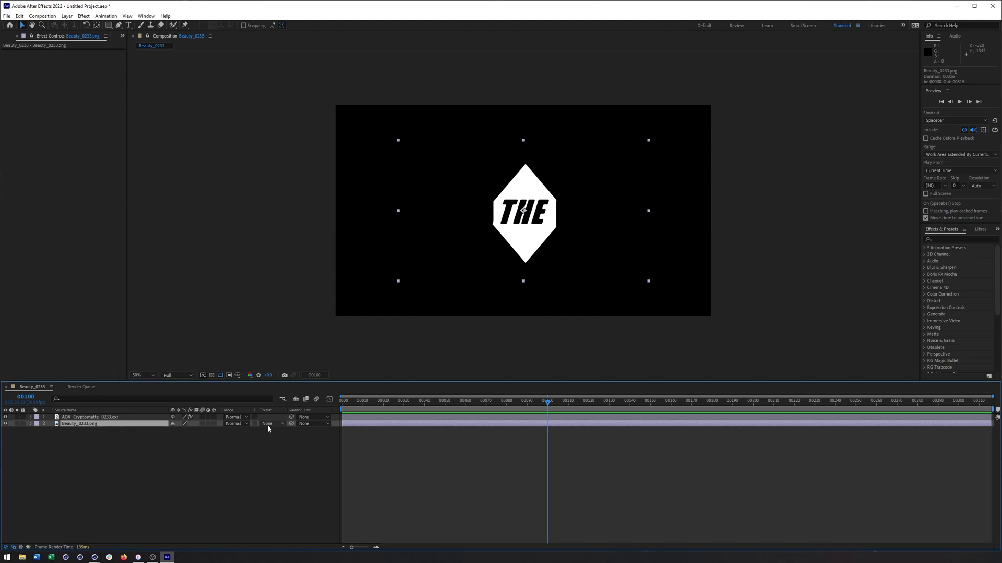
left_click(268, 424)
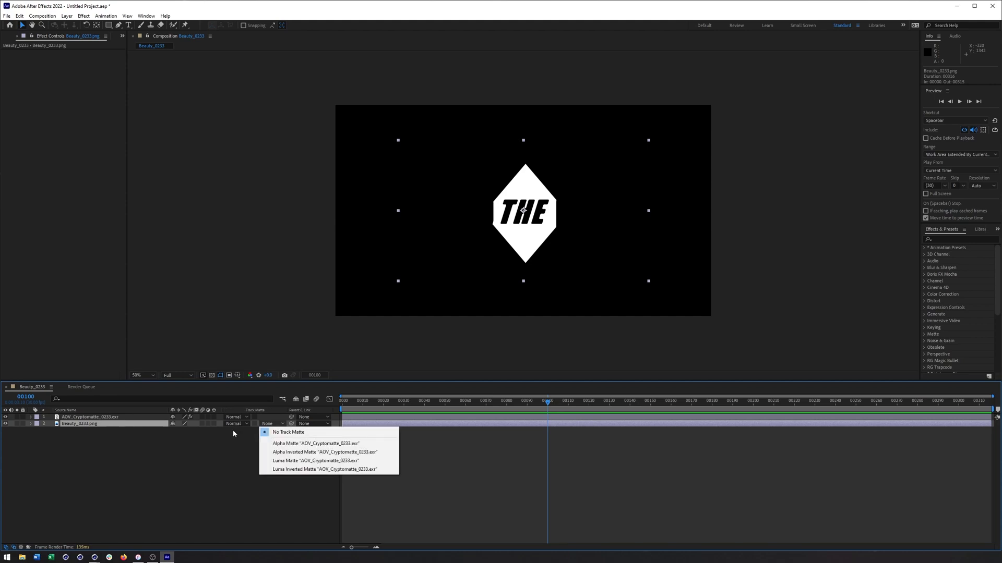
Set the Beauty_0233.png layer's Track Matte to Luma Matte from AOV_Cryptomatte_0233.exr.
left_click(288, 432)
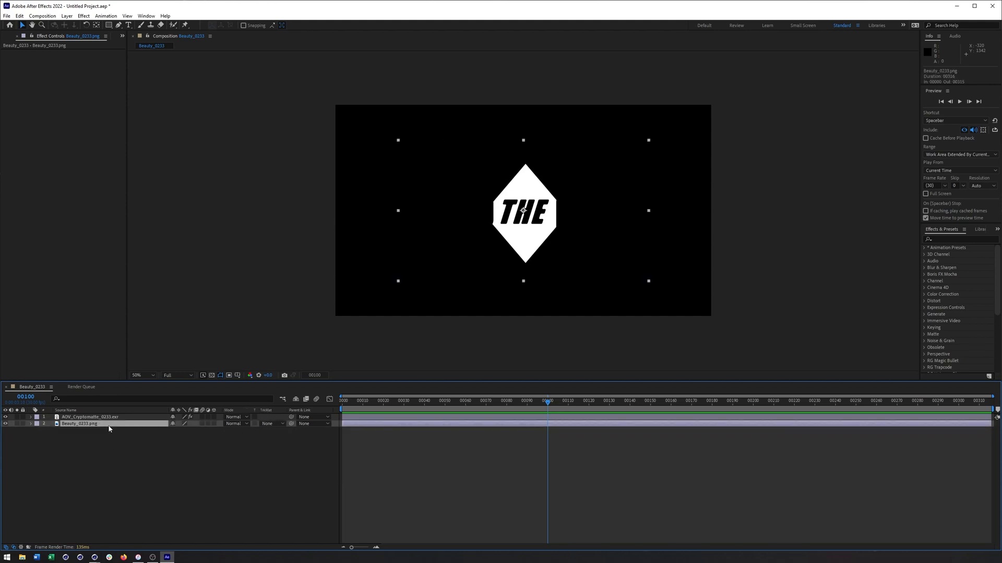
left_click(89, 417)
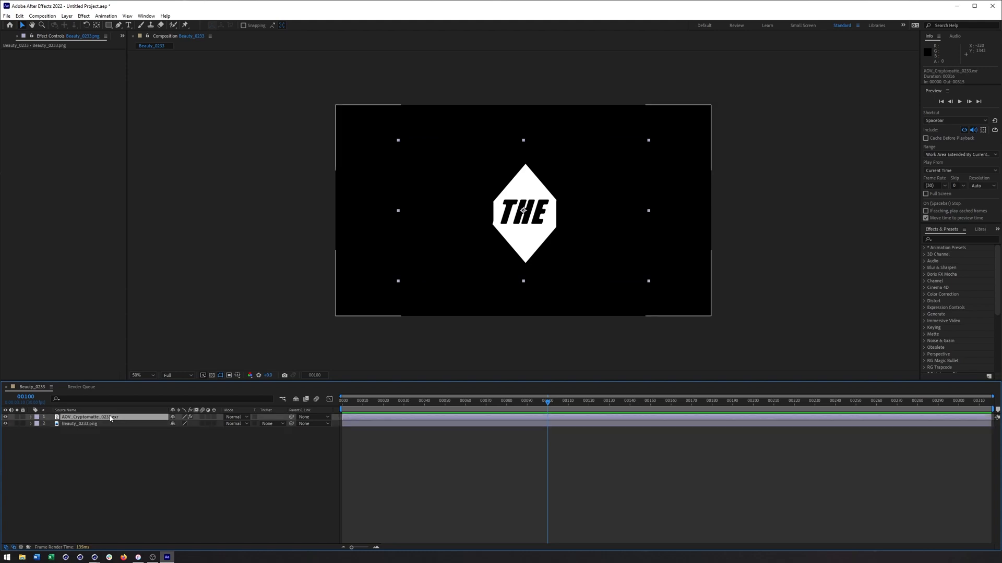
left_click(270, 424)
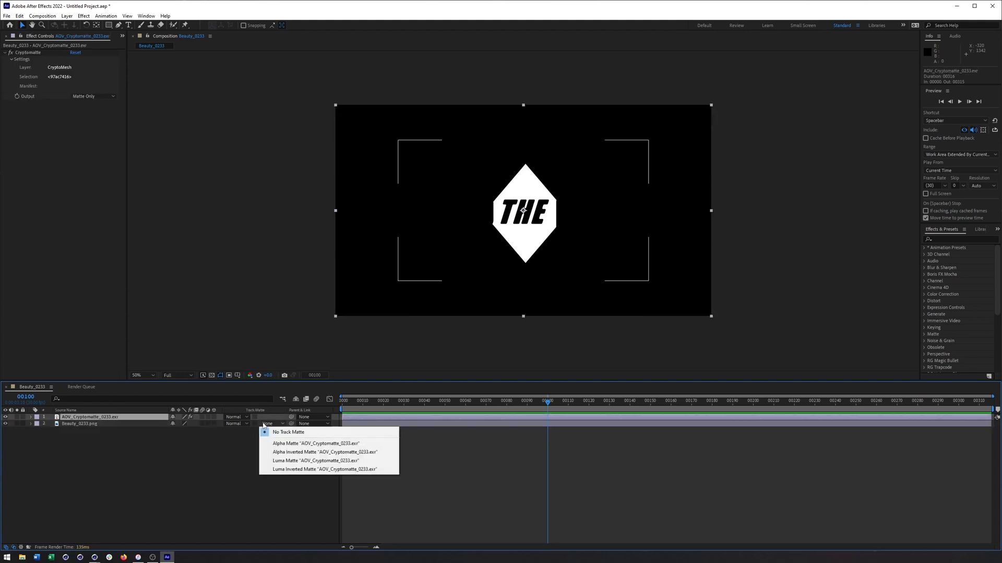
mouse_move(313, 460)
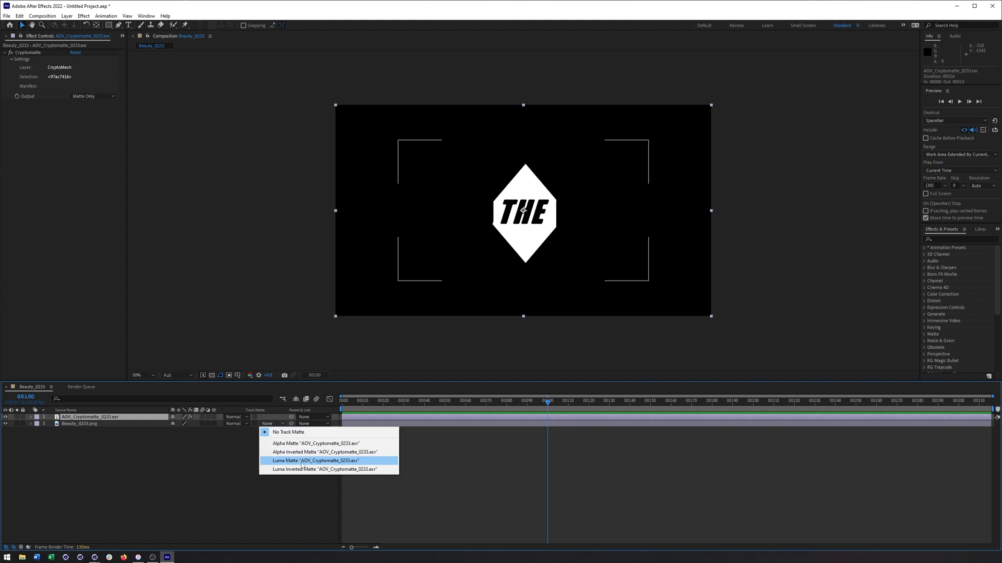
mouse_move(339, 433)
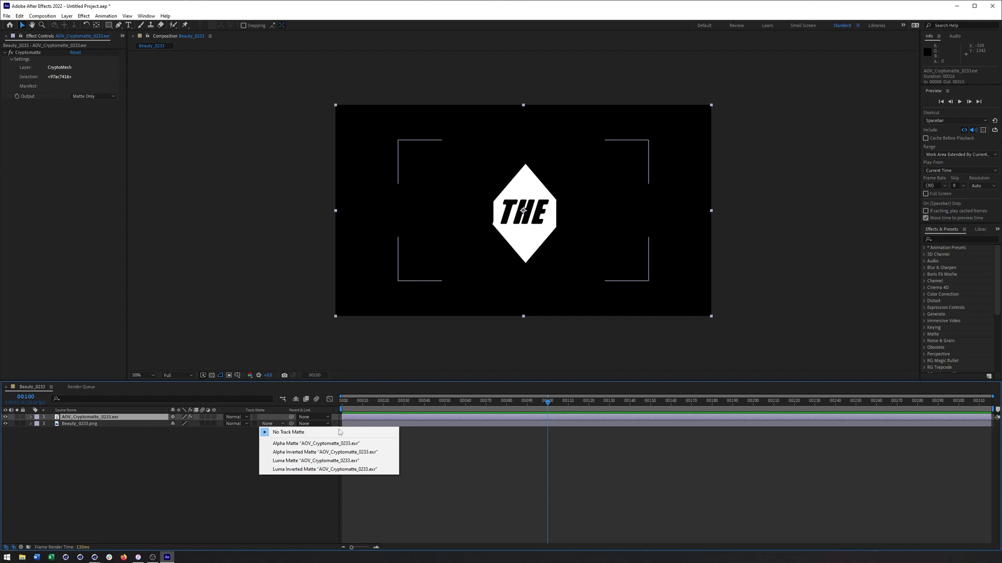
mouse_move(313, 443)
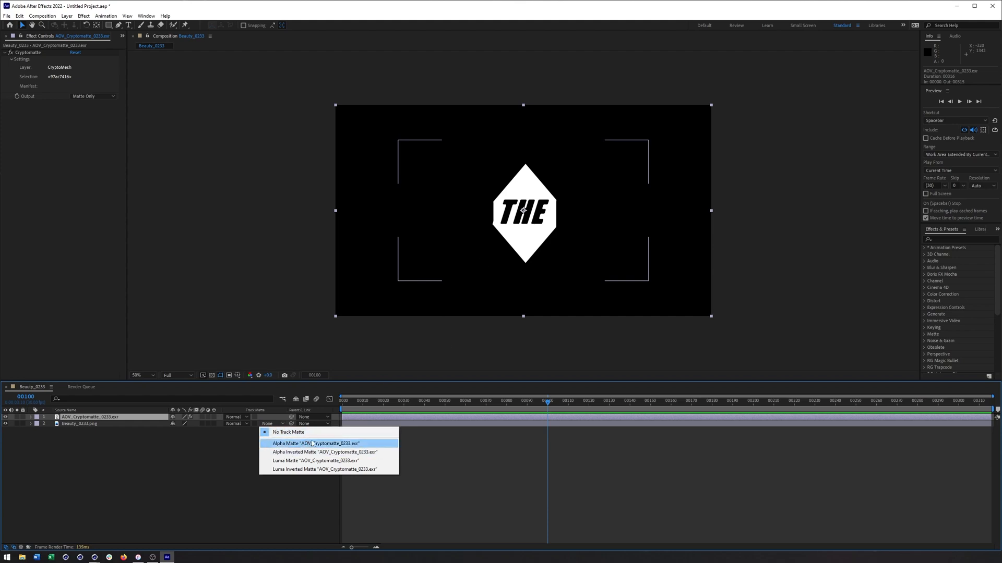
mouse_move(323, 469)
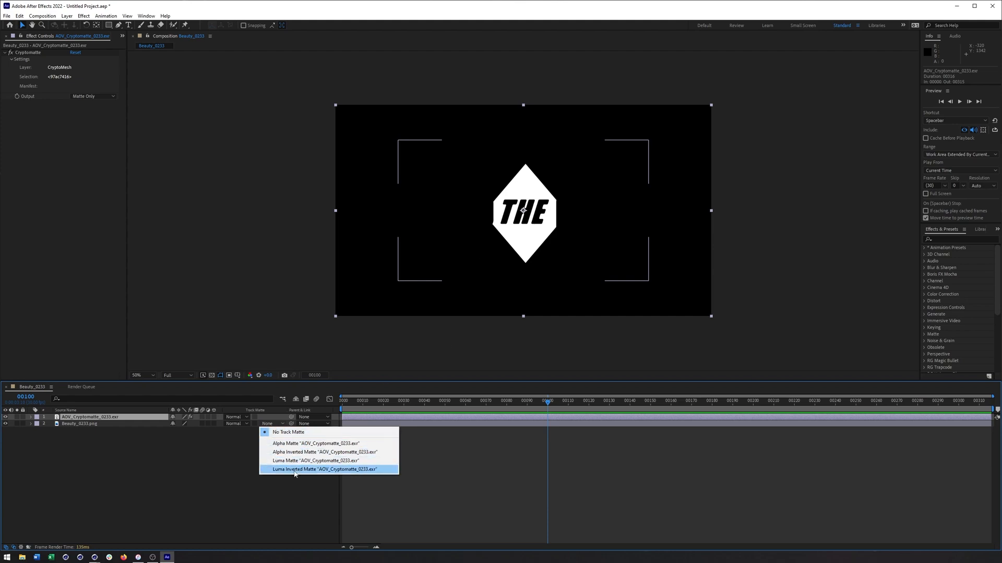
left_click(313, 461)
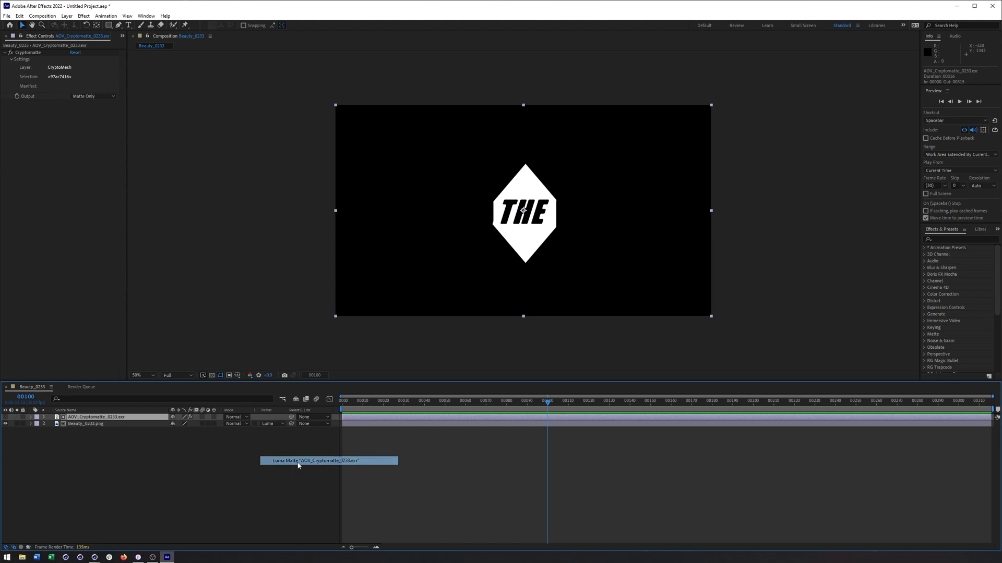
left_click(267, 424)
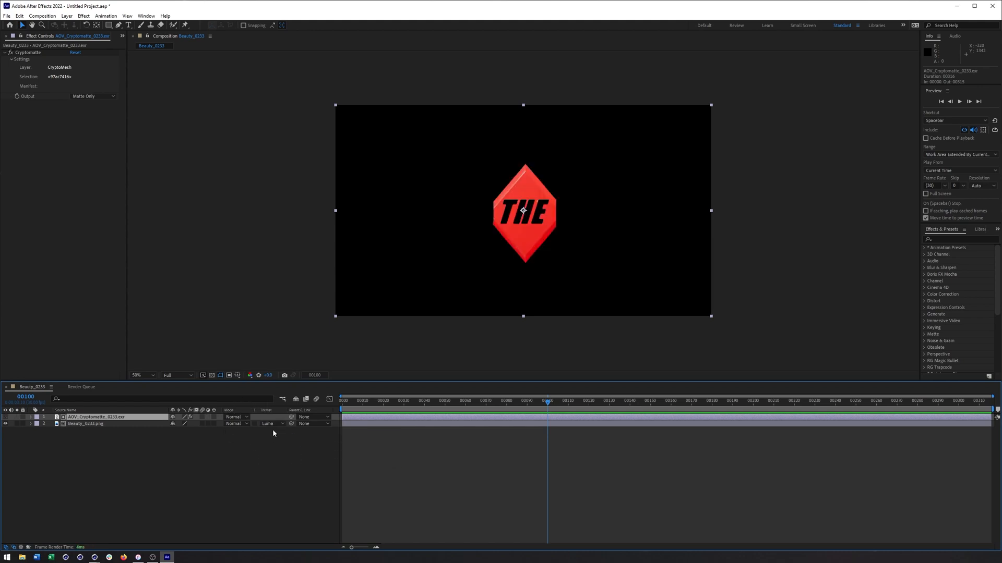
mouse_move(267, 410)
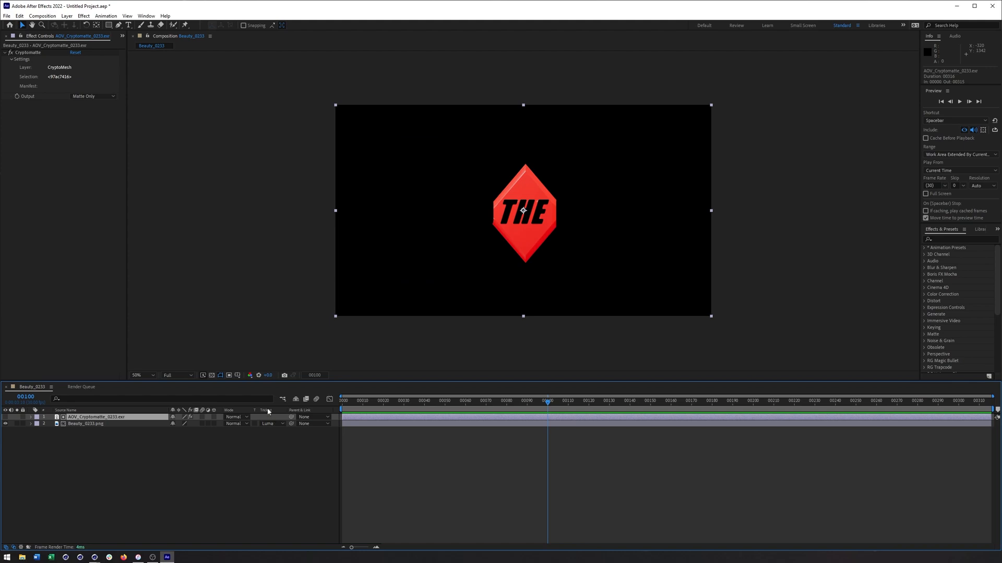
mouse_move(251, 438)
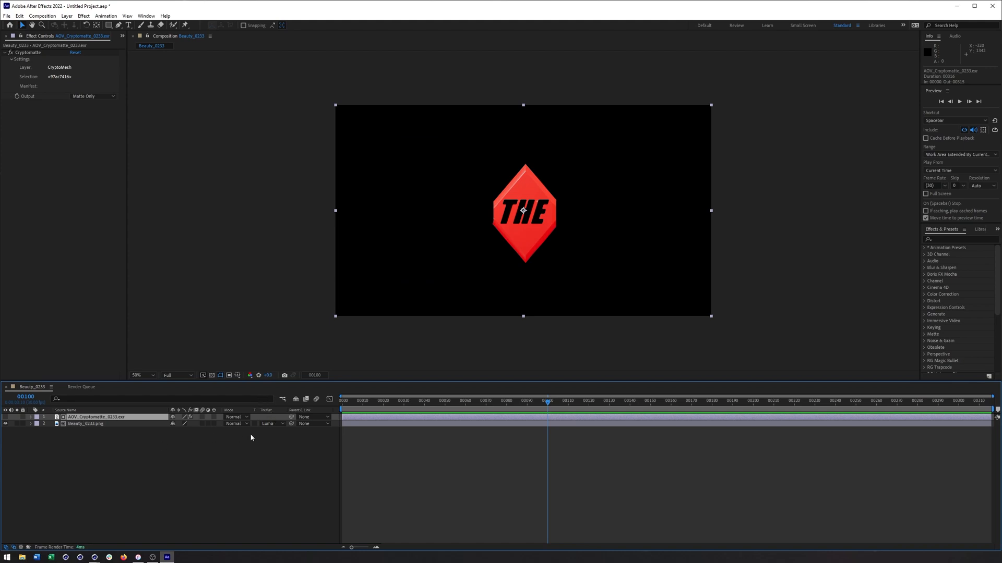
left_click(268, 424)
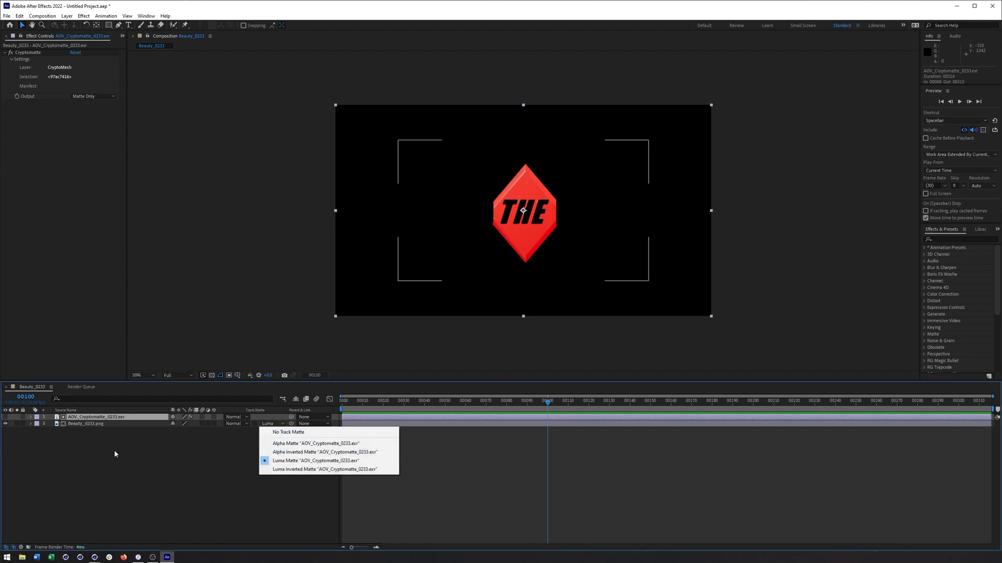
mouse_move(114, 397)
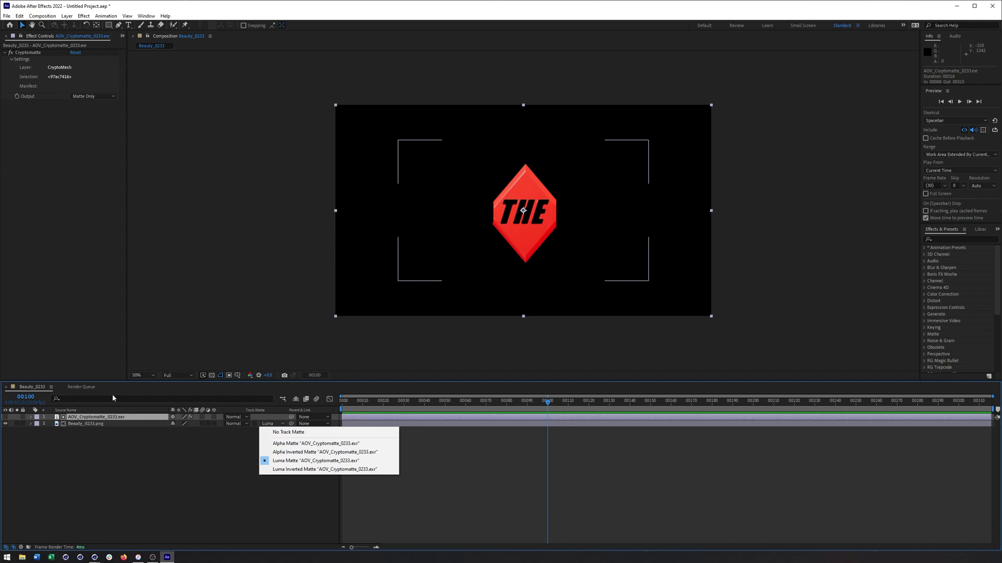
left_click(314, 460)
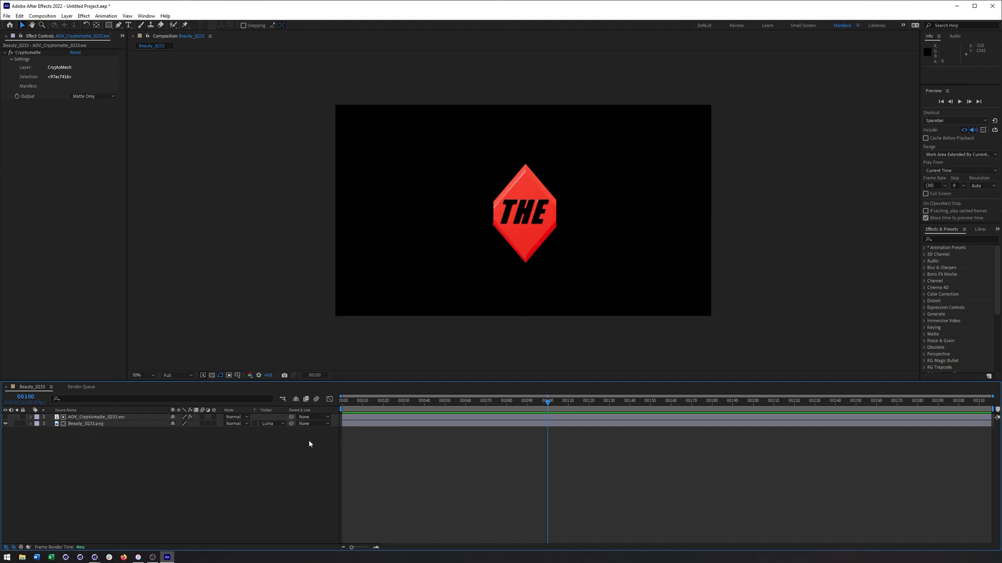
mouse_move(387, 373)
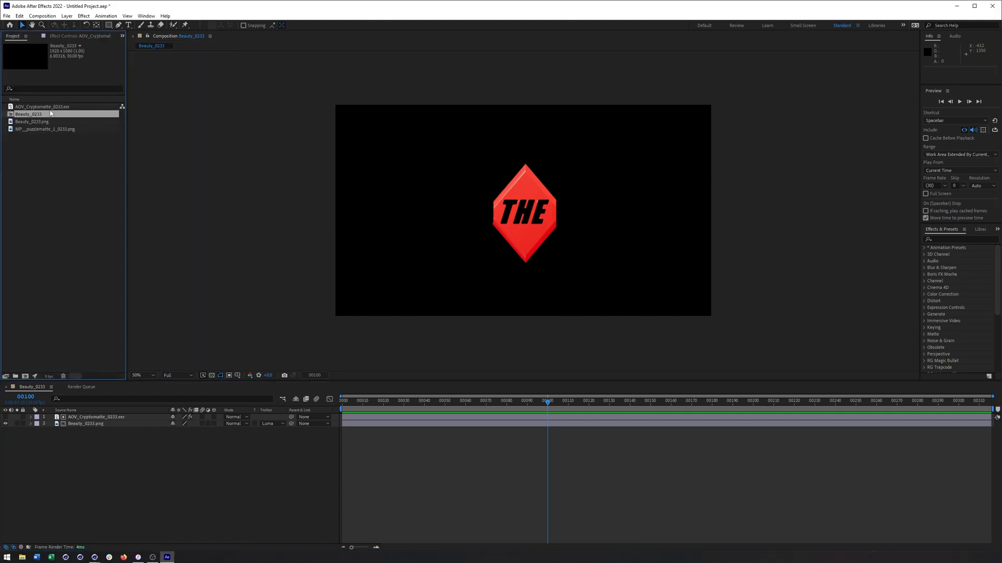
mouse_move(37, 125)
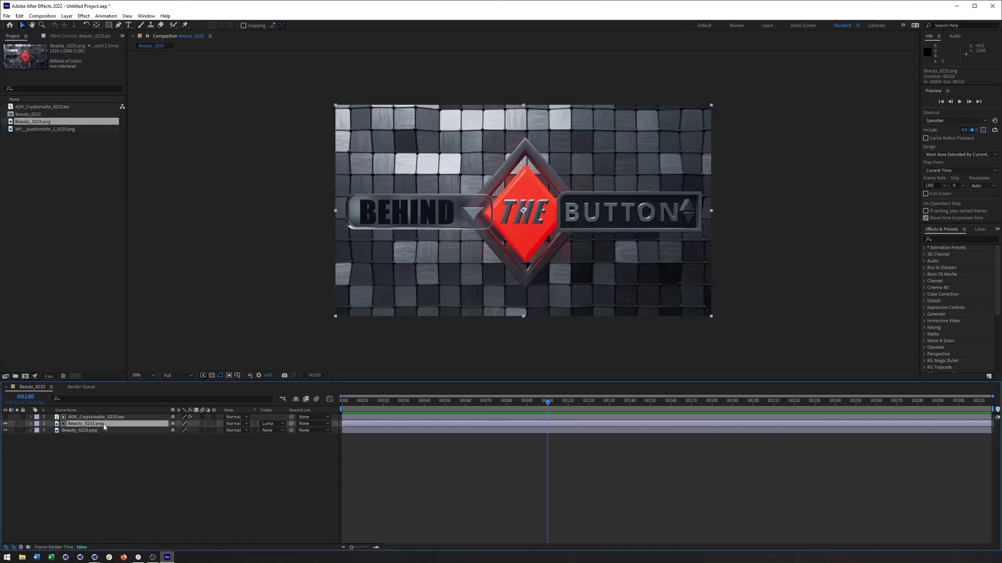
Try a Levels adjustment on the matted diamond layer, then remove it.
left_click(83, 15)
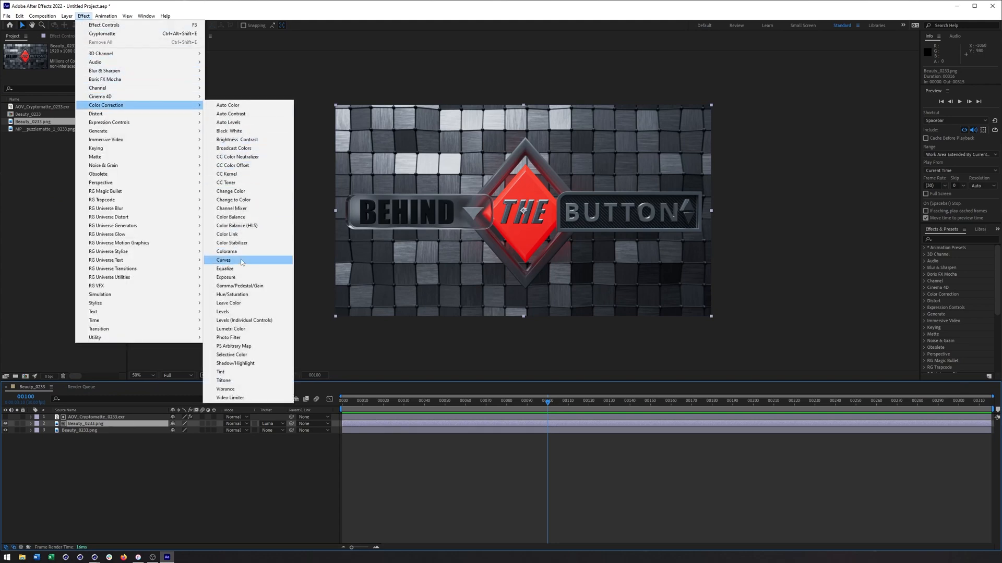
mouse_move(231, 312)
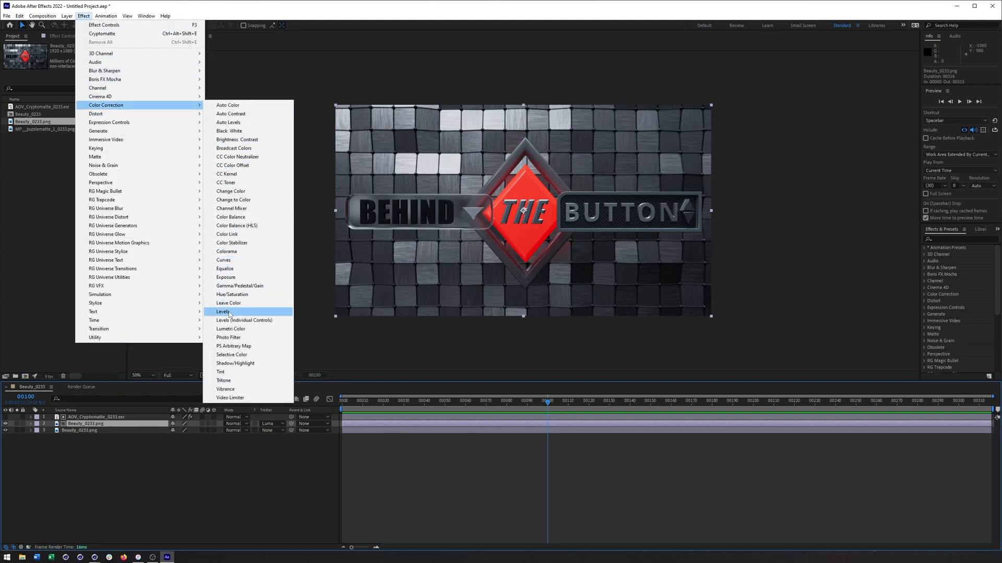
left_click(223, 312)
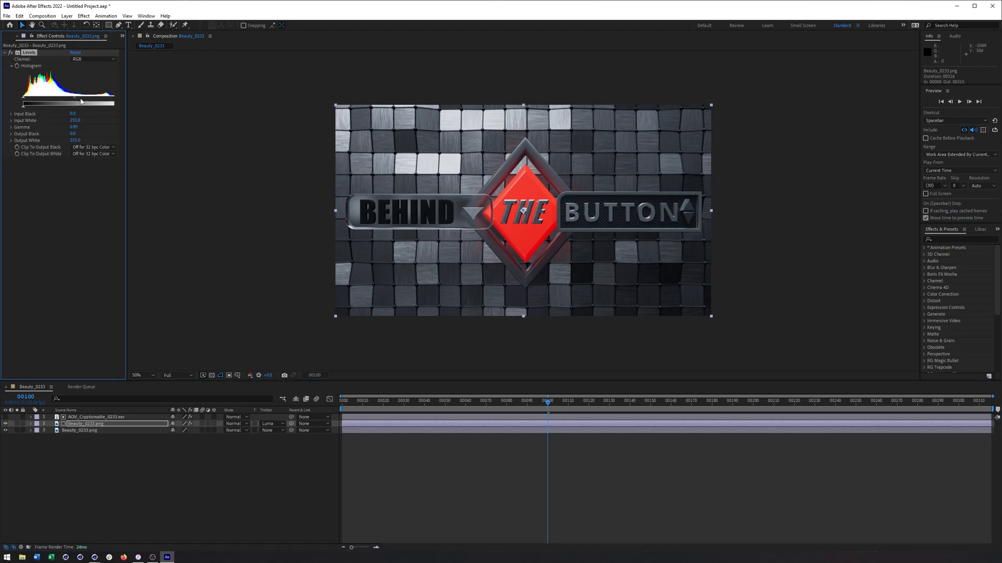
left_click_drag(69, 102, 45, 103)
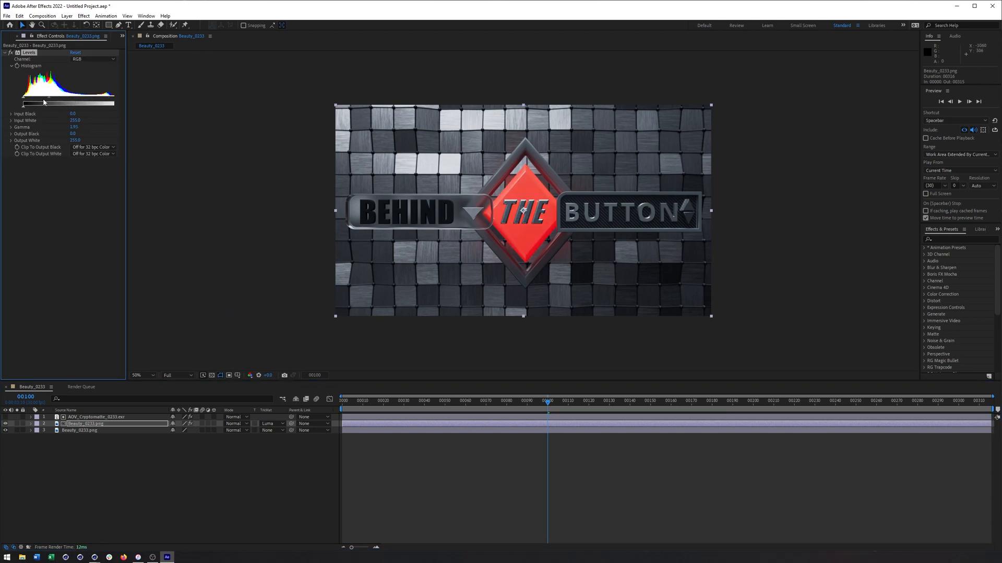
left_click_drag(68, 103, 68, 103)
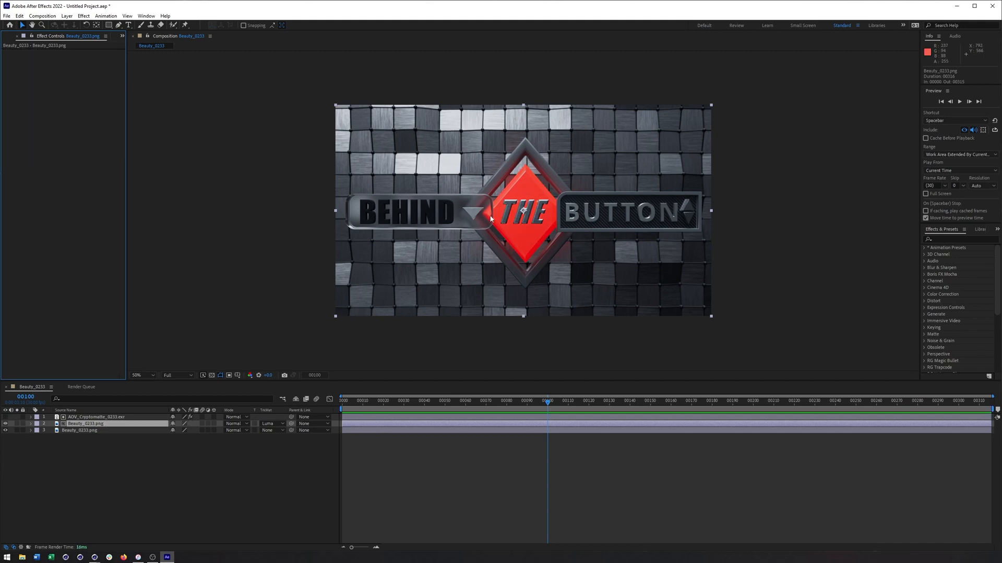
Apply Hue/Saturation and rotate Master Hue to turn the THE diamond green.
left_click(82, 15)
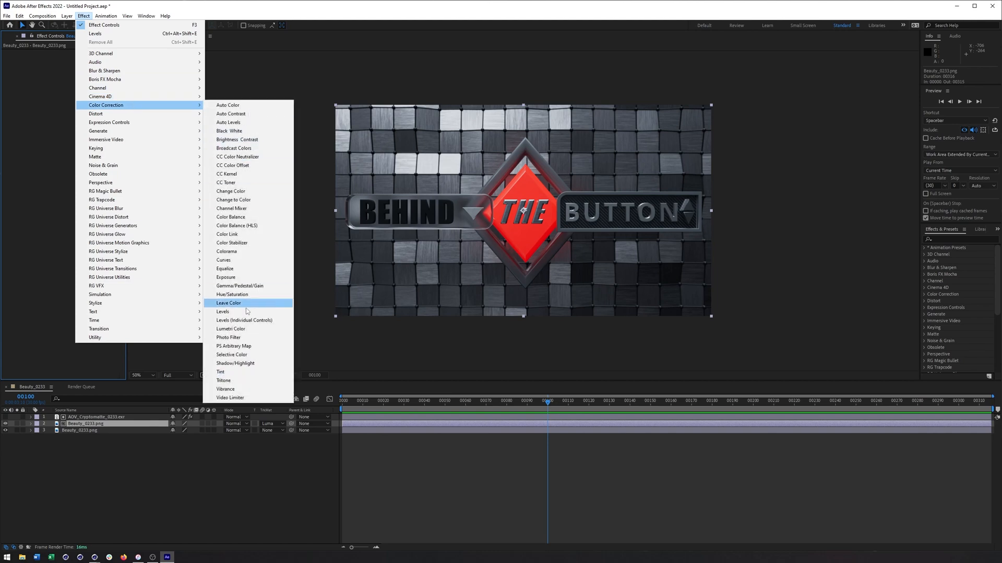
left_click(234, 294)
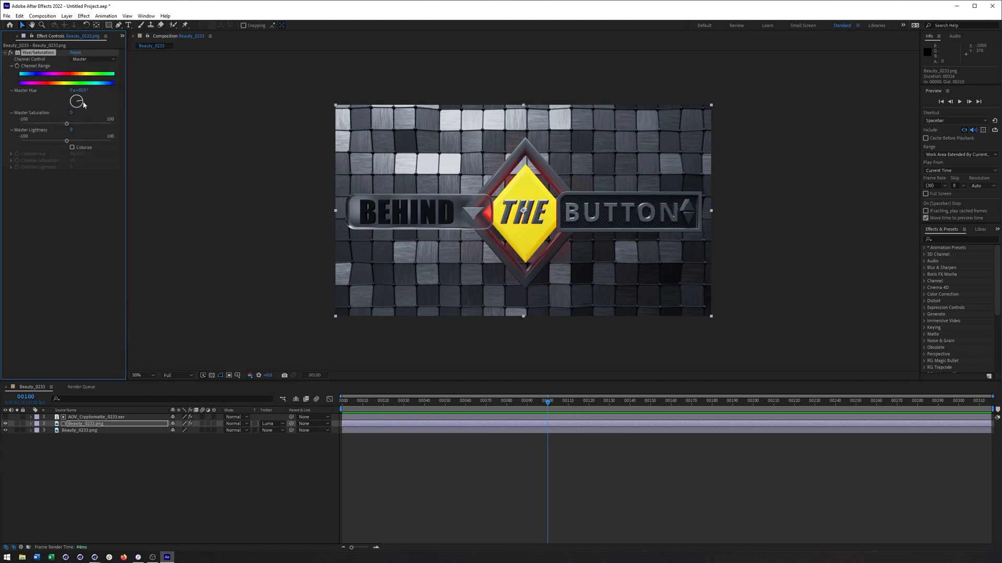
left_click_drag(76, 101, 80, 99)
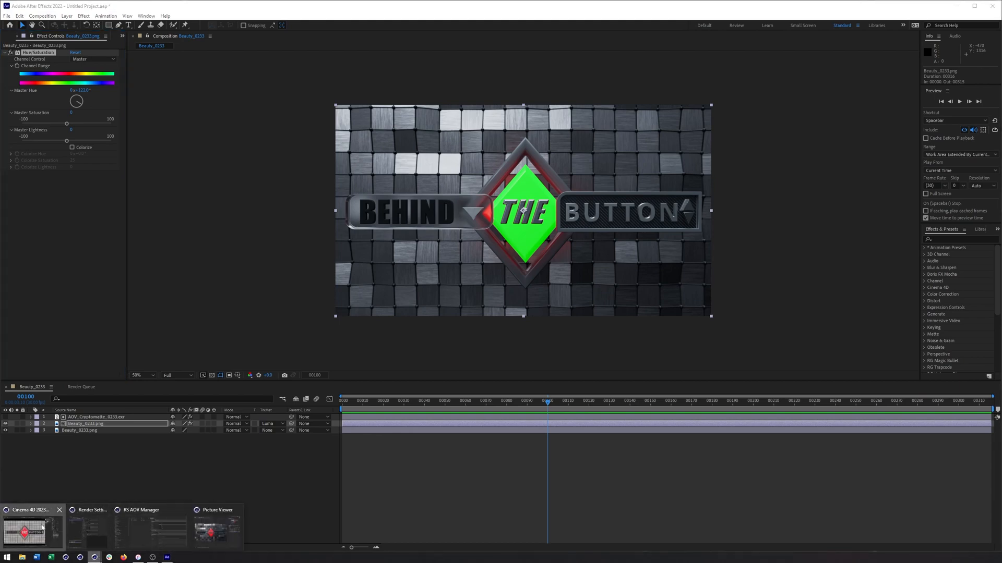
In Cinema 4D, enable PuzzleMatte reflect/refract IDs and render a test frame to Picture Viewer.
left_click(25, 530)
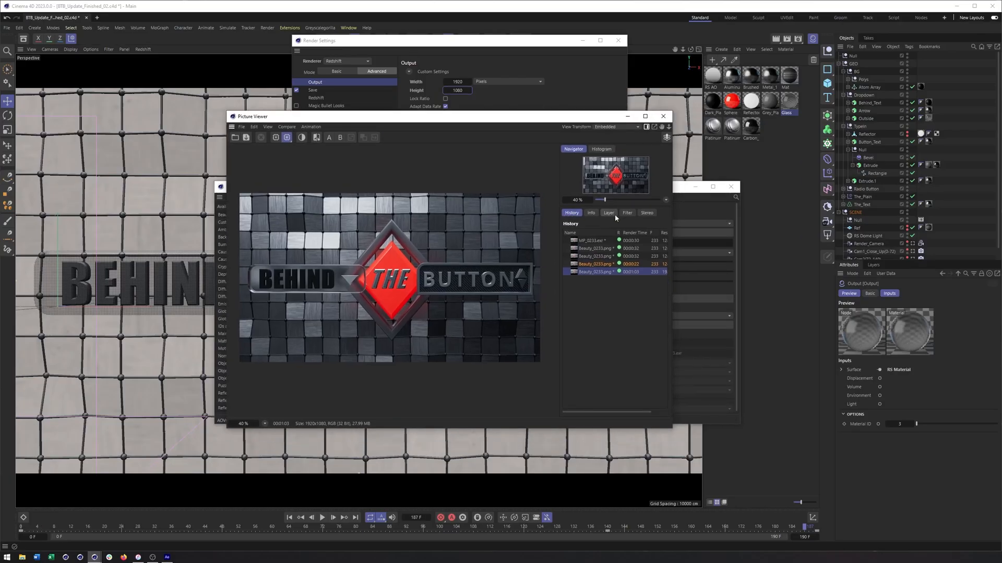
left_click(607, 213)
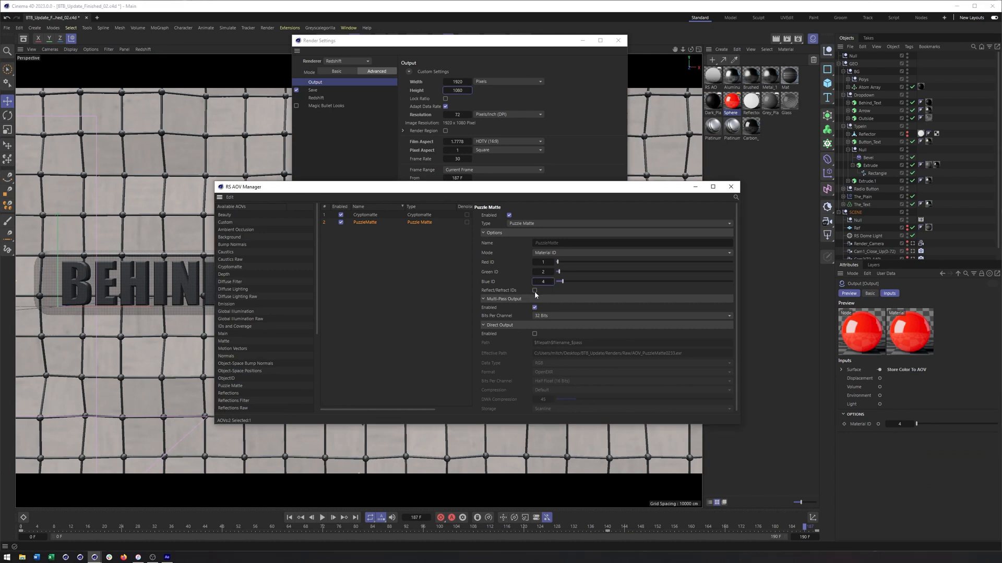
left_click(535, 290)
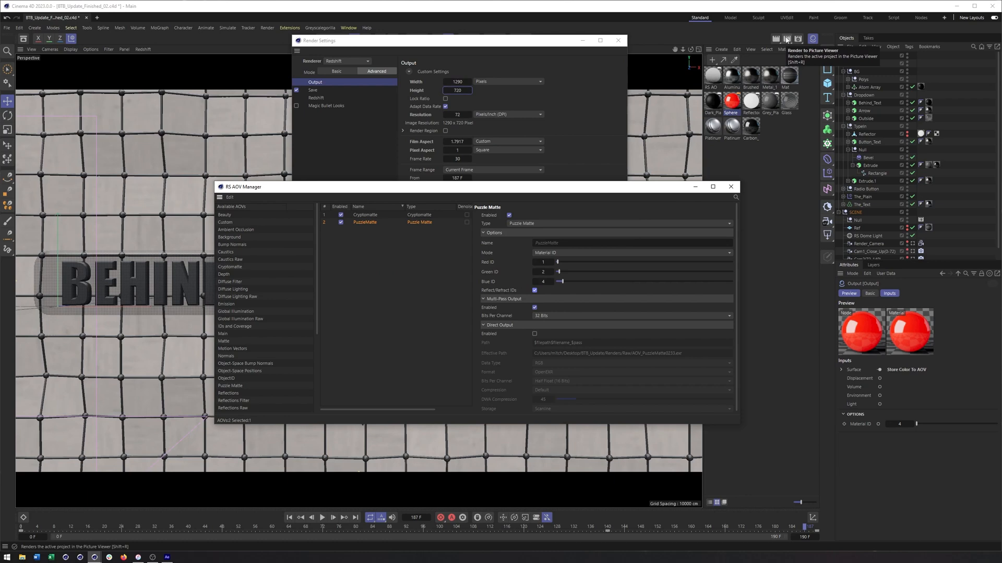
left_click(786, 39)
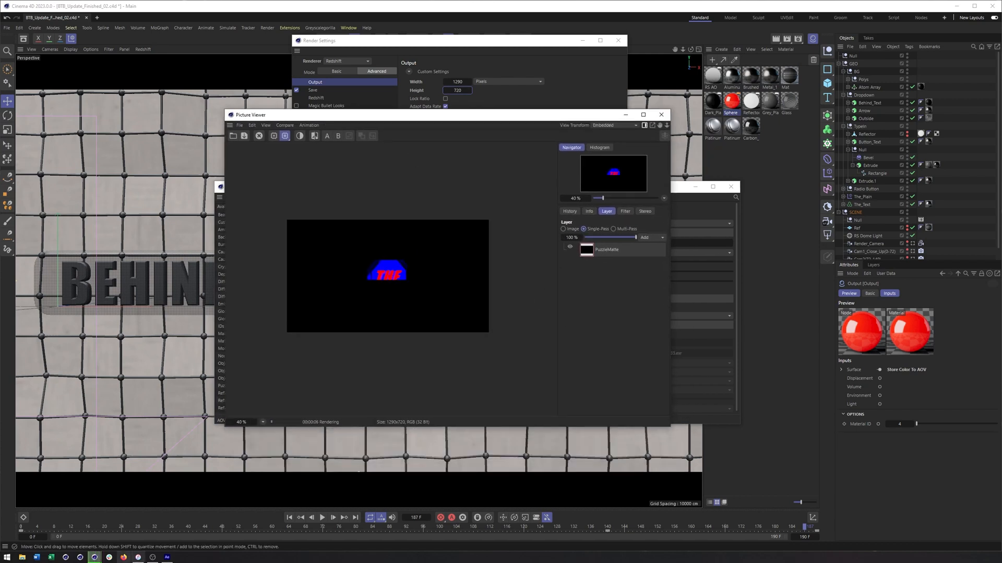
left_click(166, 557)
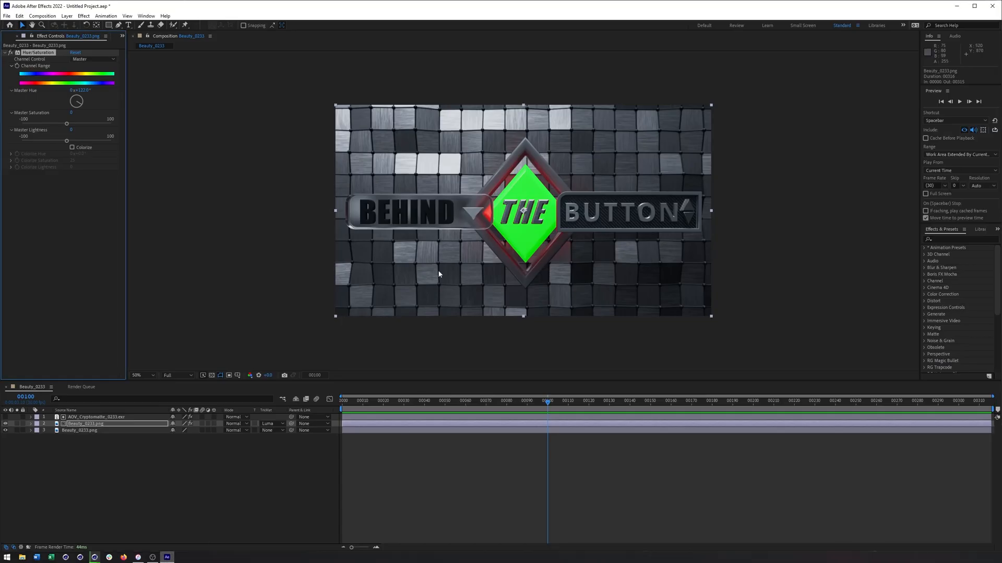
mouse_move(521, 197)
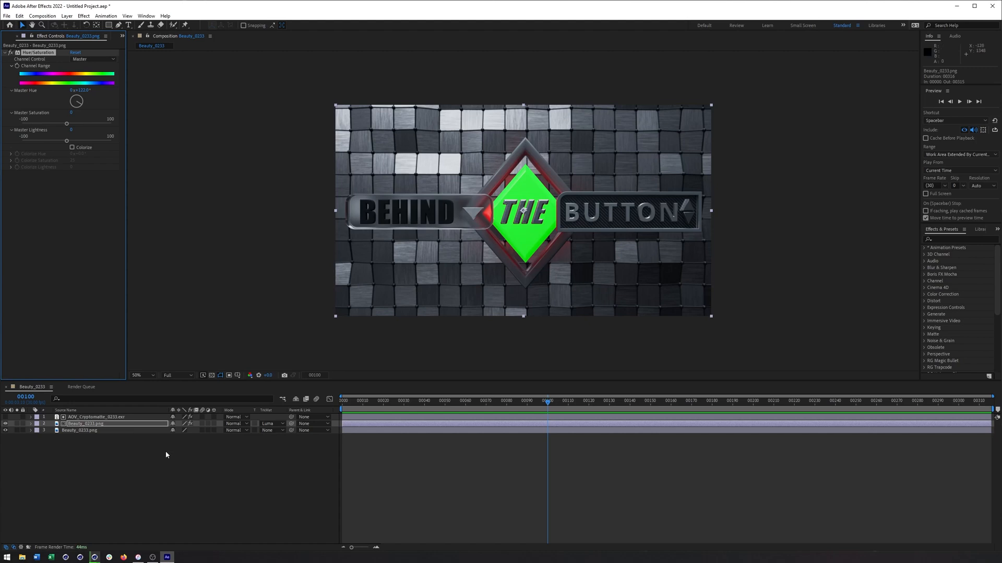
mouse_move(720, 256)
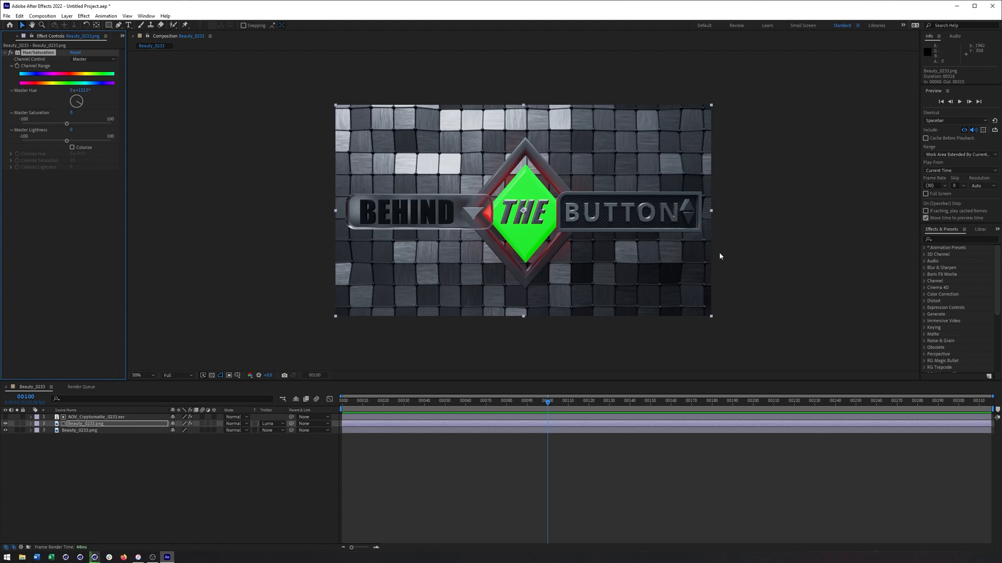
mouse_move(520, 250)
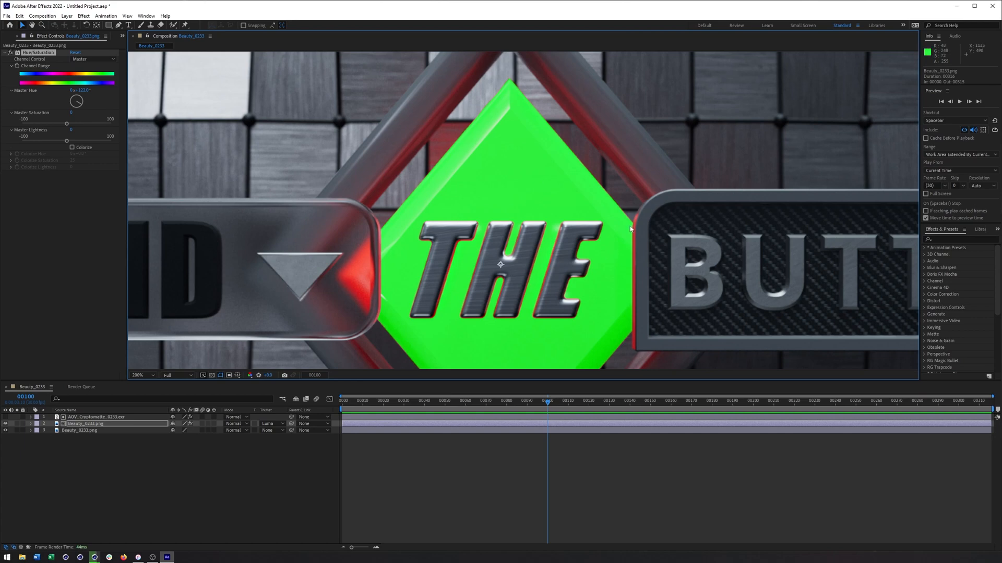
Magnify the Composition viewer to confirm the THE diamond is red again.
left_click(142, 375)
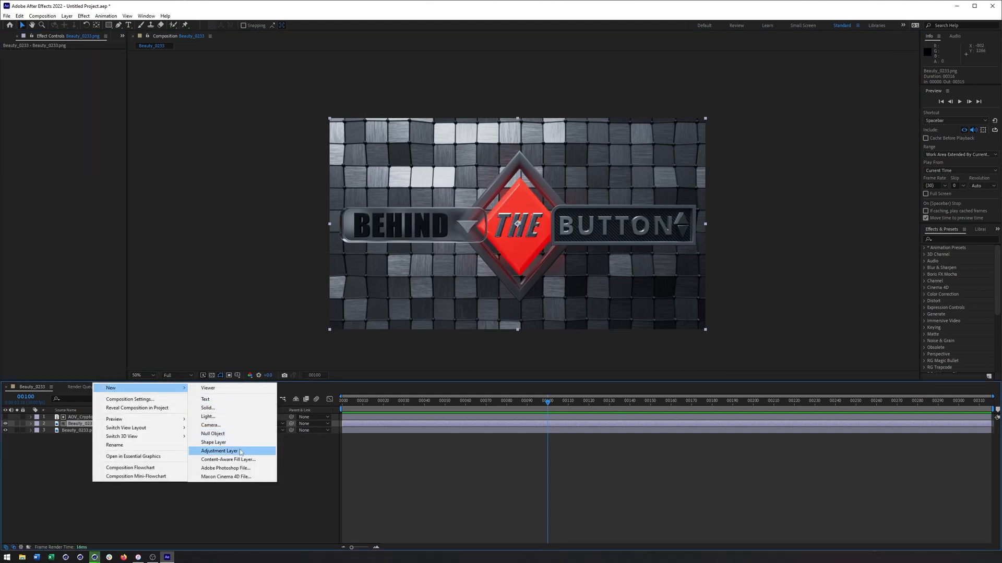
Add an adjustment layer and sweep its Master Hue through orange, teal, red and pink to green.
left_click(219, 451)
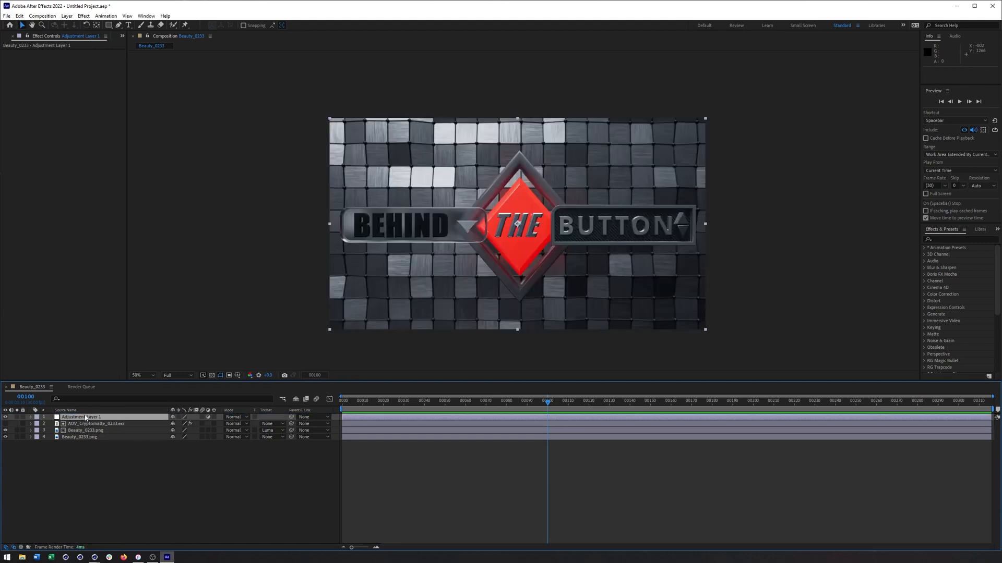
right_click(89, 416)
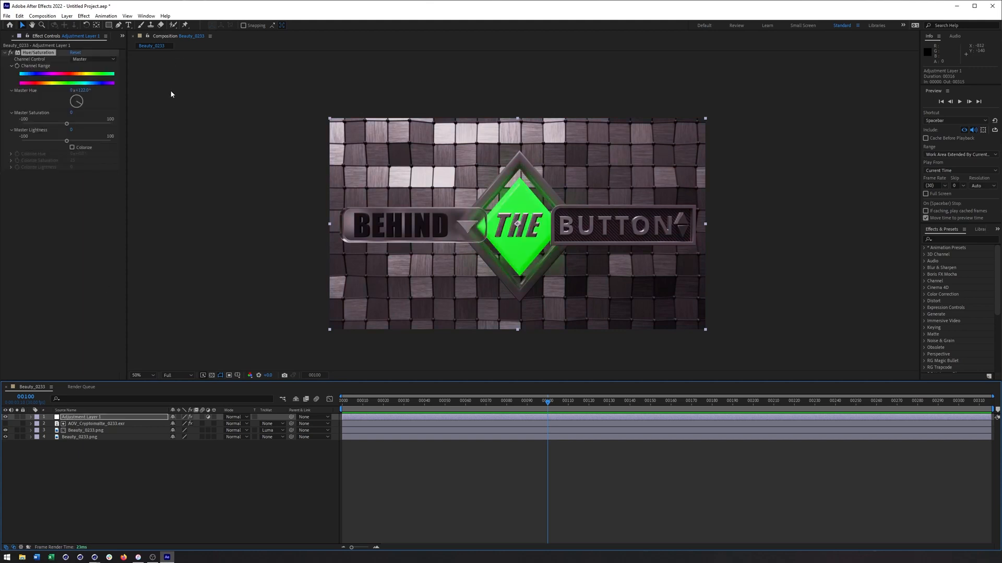
mouse_move(385, 194)
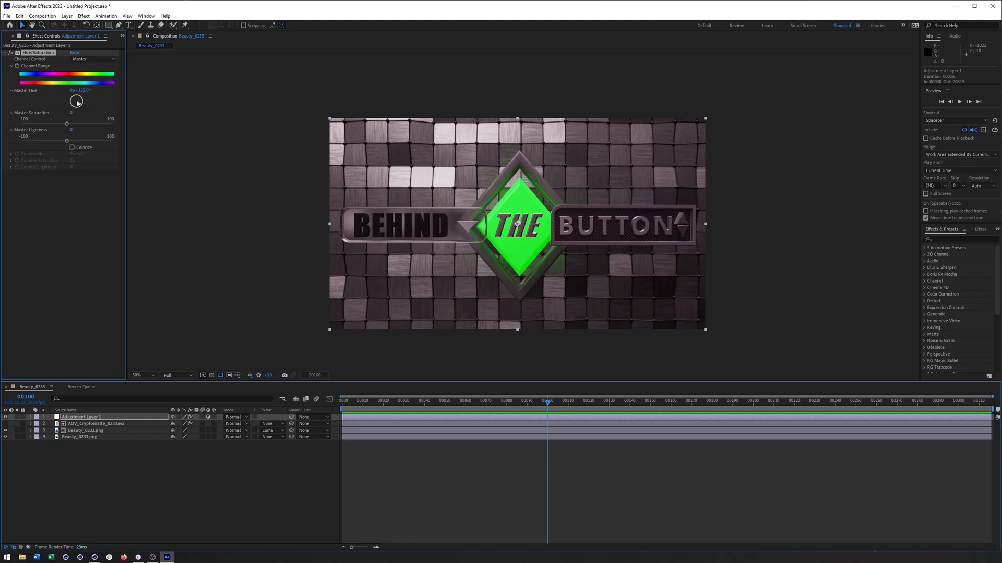
left_click_drag(77, 101, 76, 100)
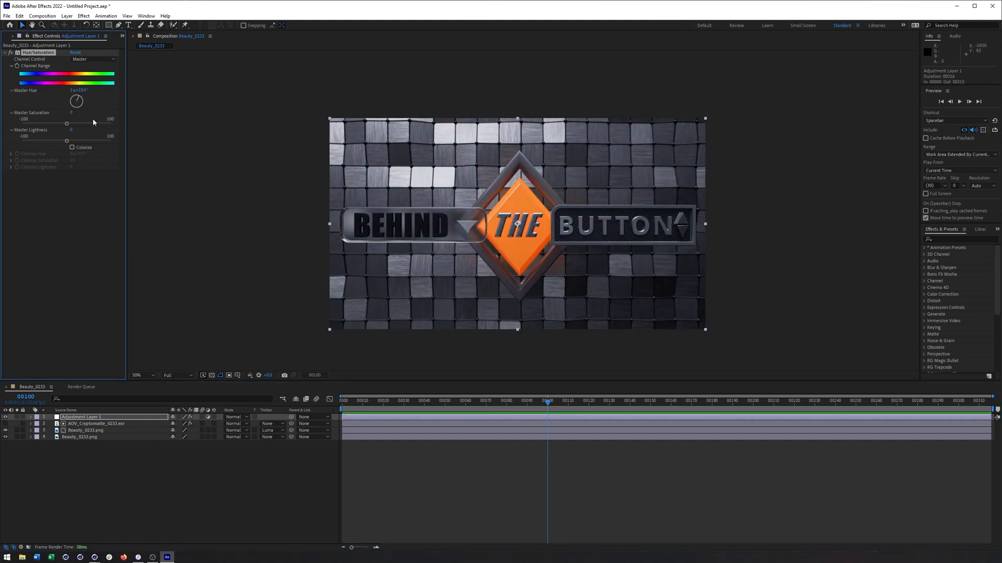
left_click_drag(77, 100, 75, 105)
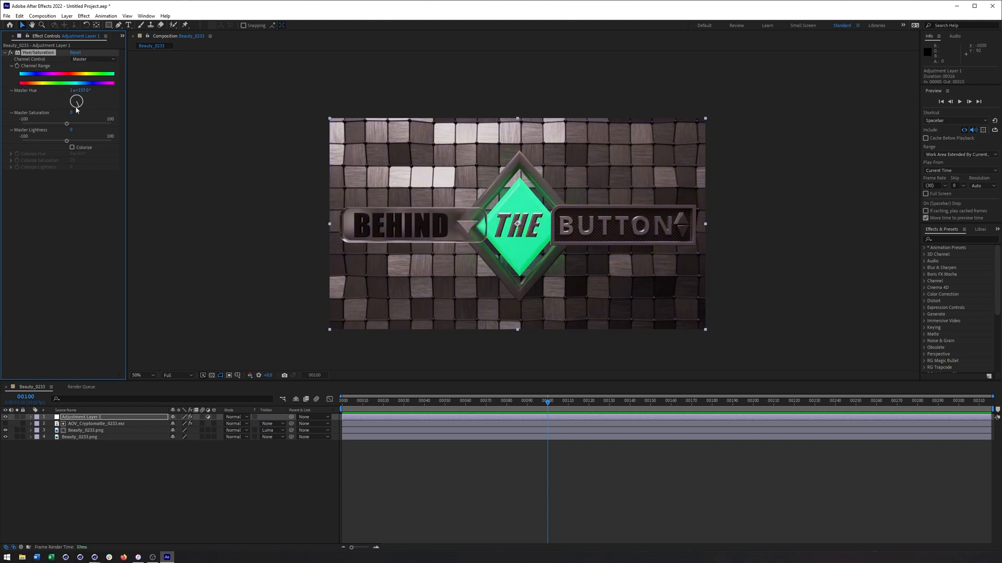
left_click_drag(77, 101, 75, 96)
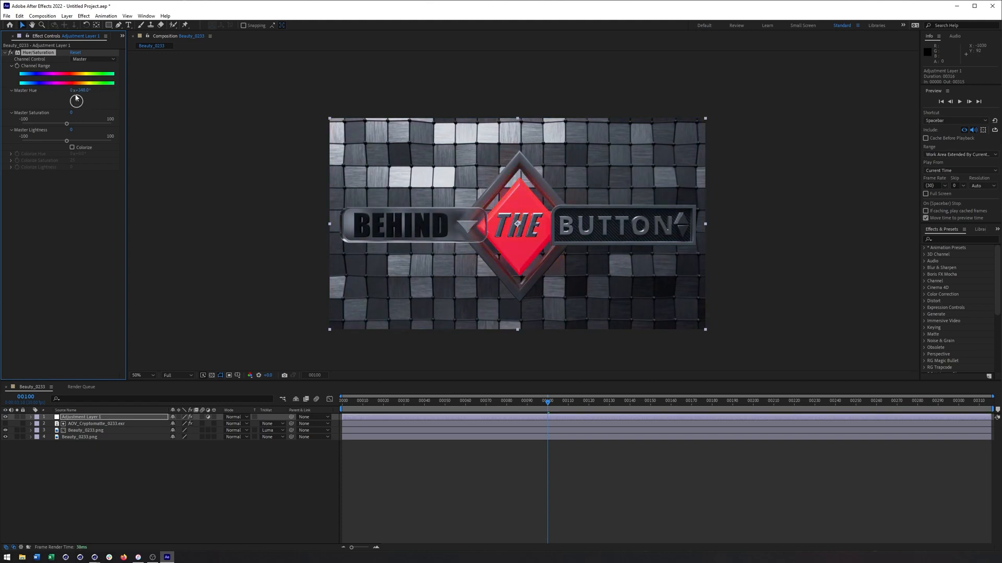
left_click_drag(76, 100, 76, 99)
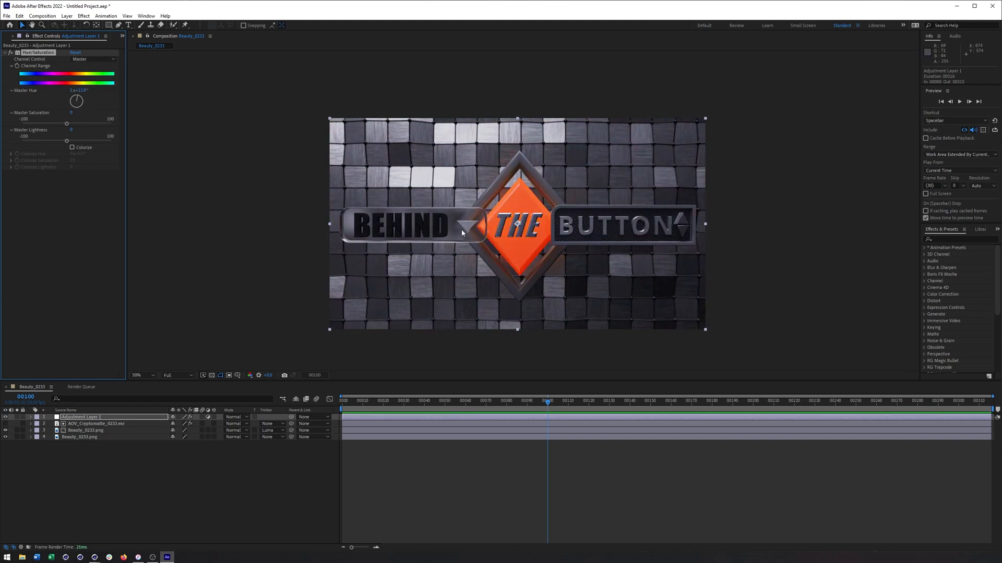
left_click_drag(76, 101, 71, 102)
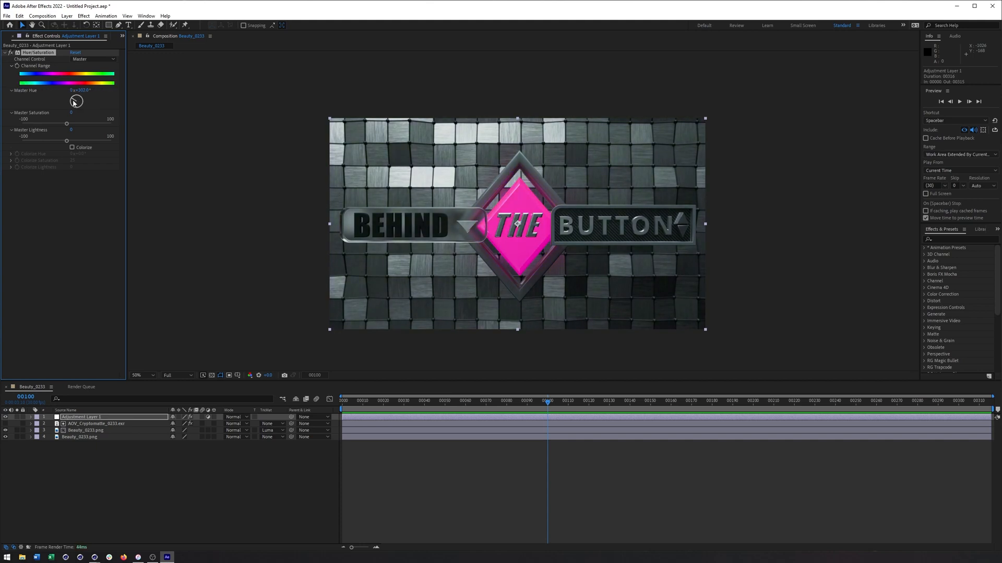
left_click_drag(75, 100, 76, 103)
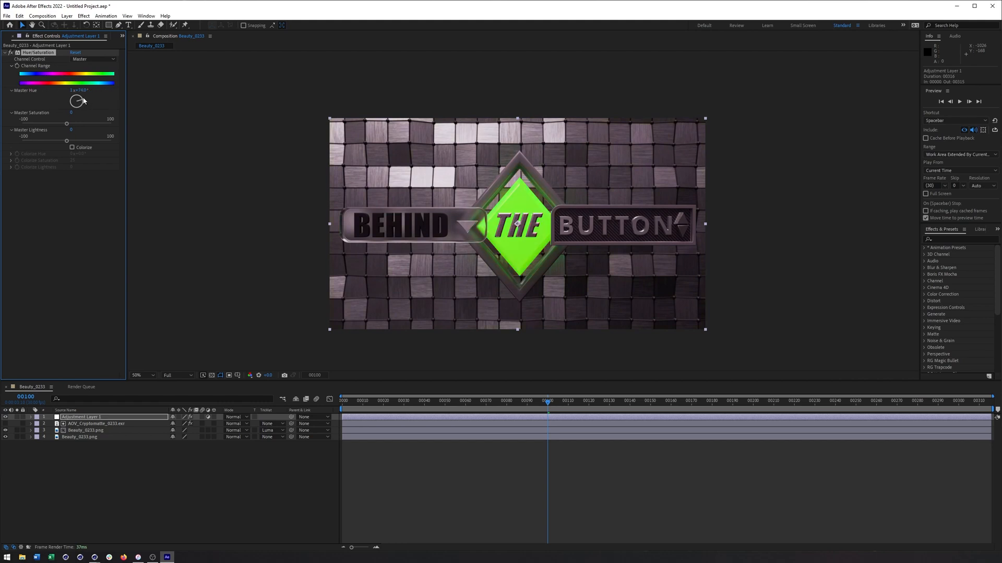
left_click_drag(77, 100, 76, 101)
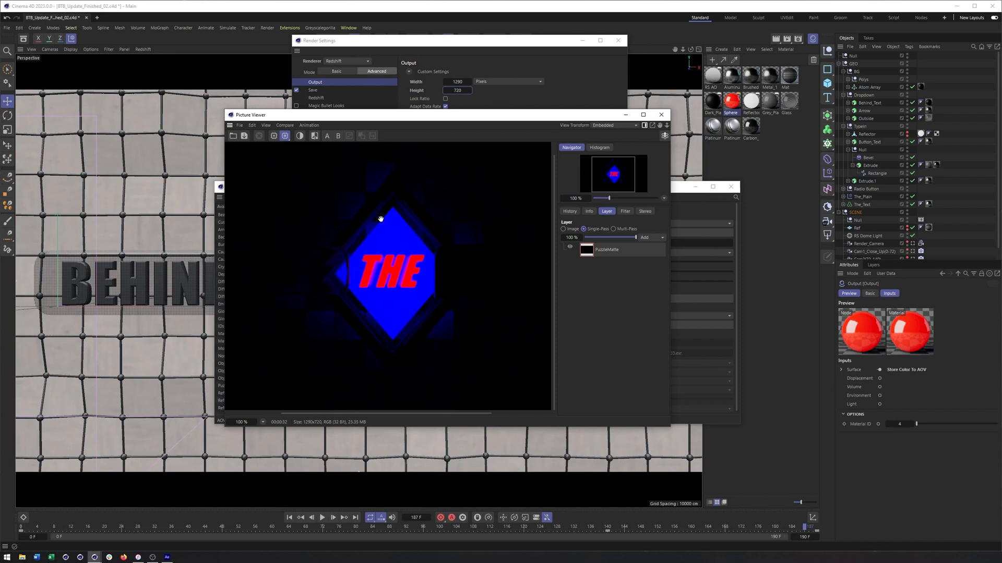
mouse_move(365, 227)
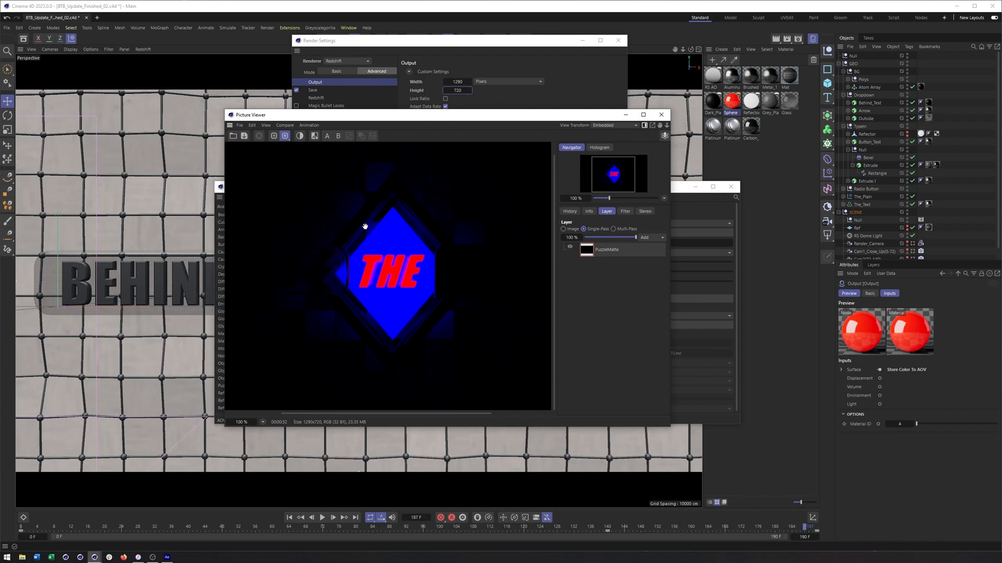
mouse_move(402, 269)
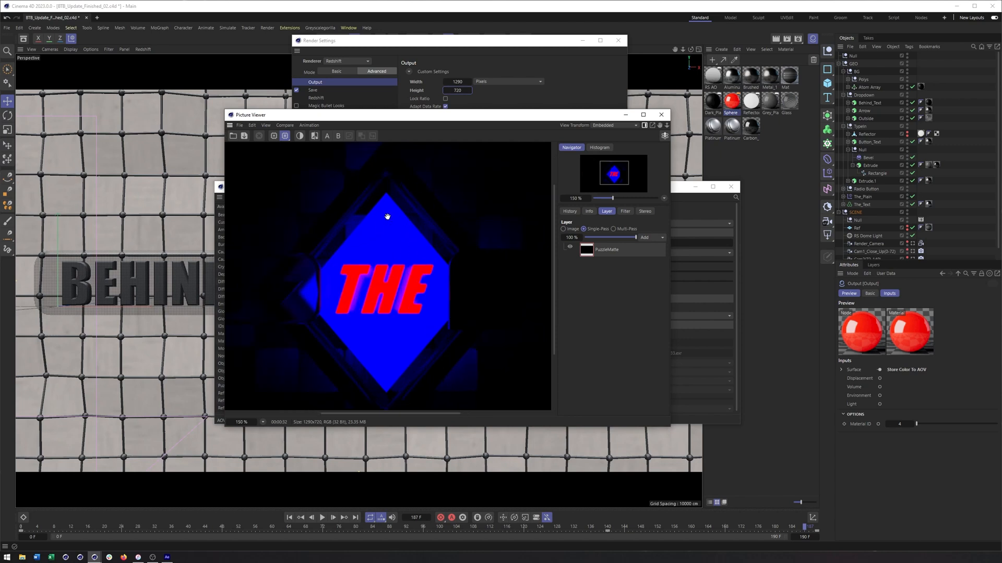
mouse_move(530, 119)
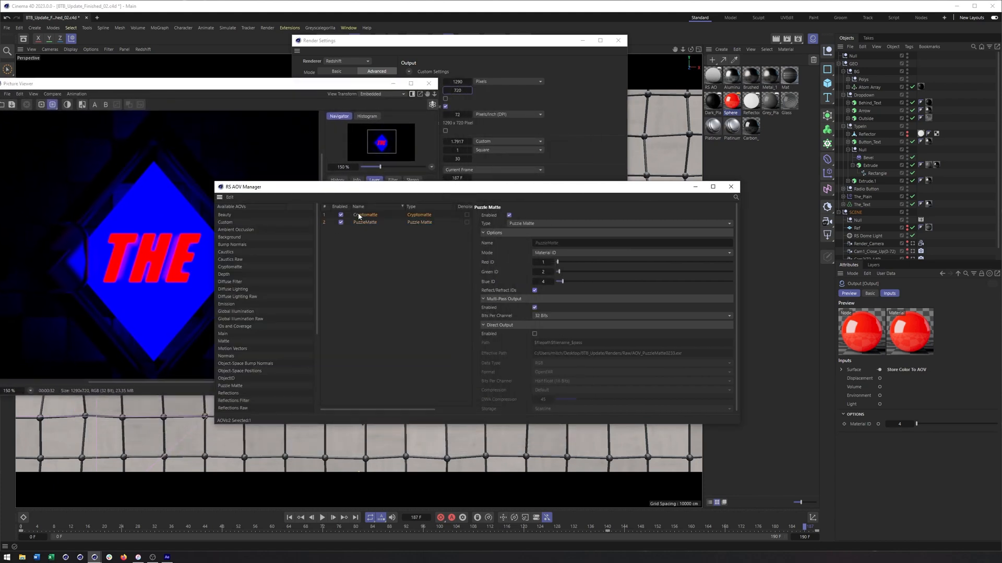
left_click(364, 215)
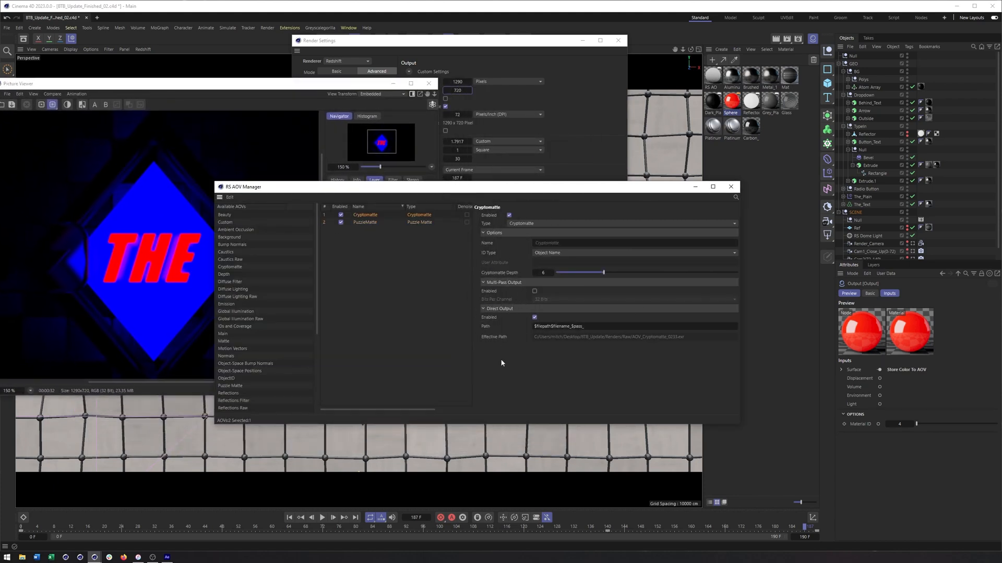
mouse_move(574, 349)
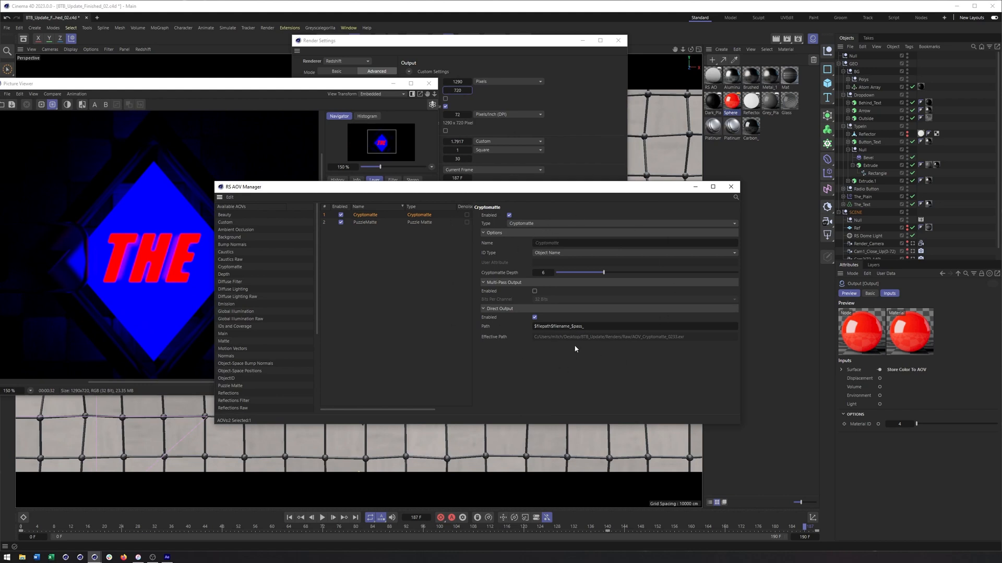
mouse_move(311, 103)
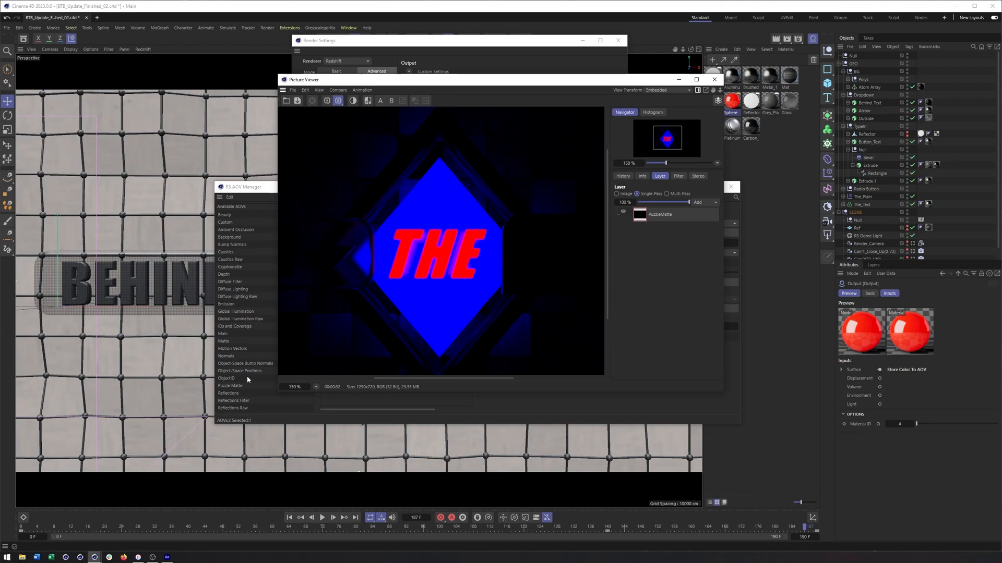
left_click(166, 557)
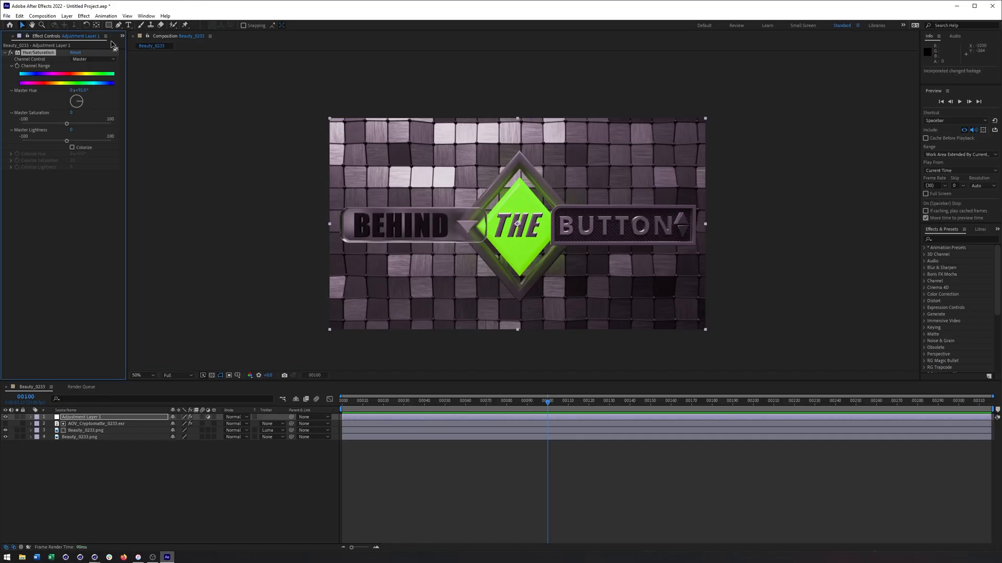
Add AOV_Cryptomatte_0233.exr to the comp, apply the Cryptomatte effect, and zoom into its mattes.
left_click(12, 36)
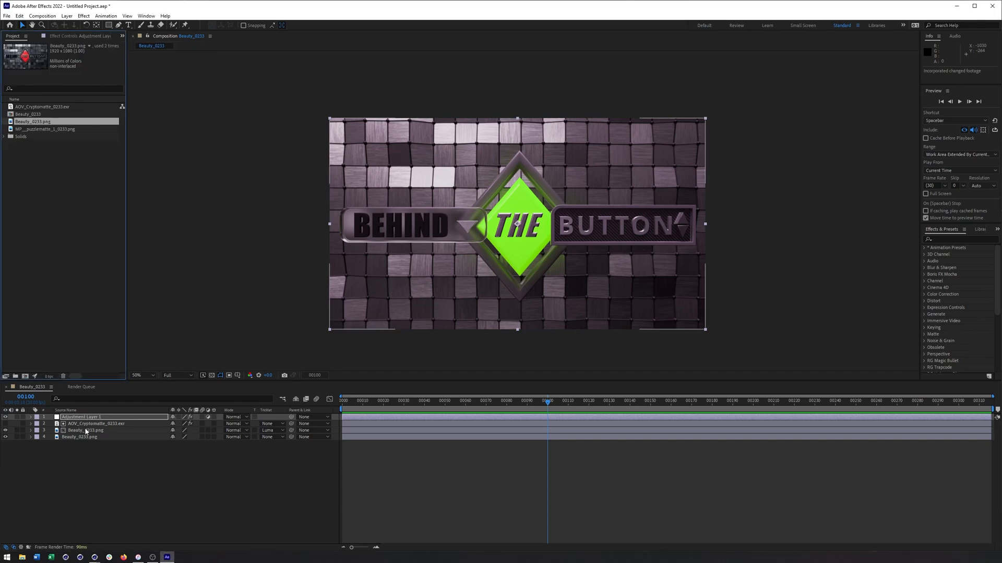
left_click(96, 423)
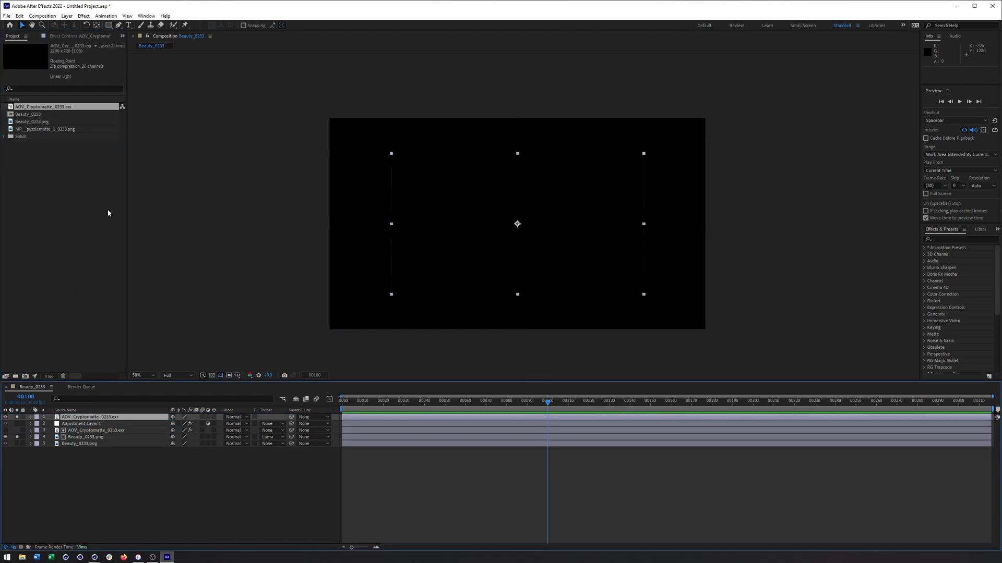
left_click(82, 16)
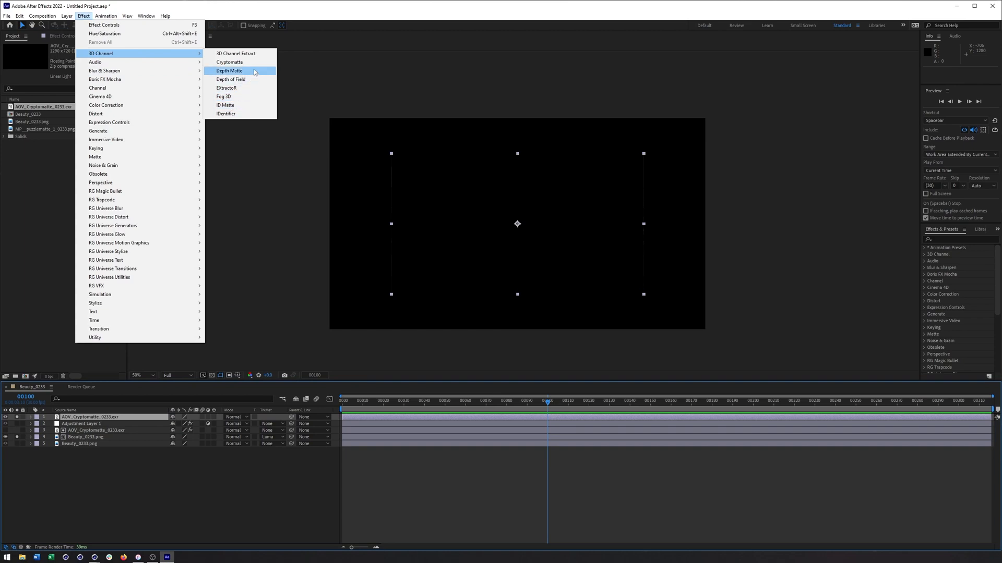
left_click(228, 62)
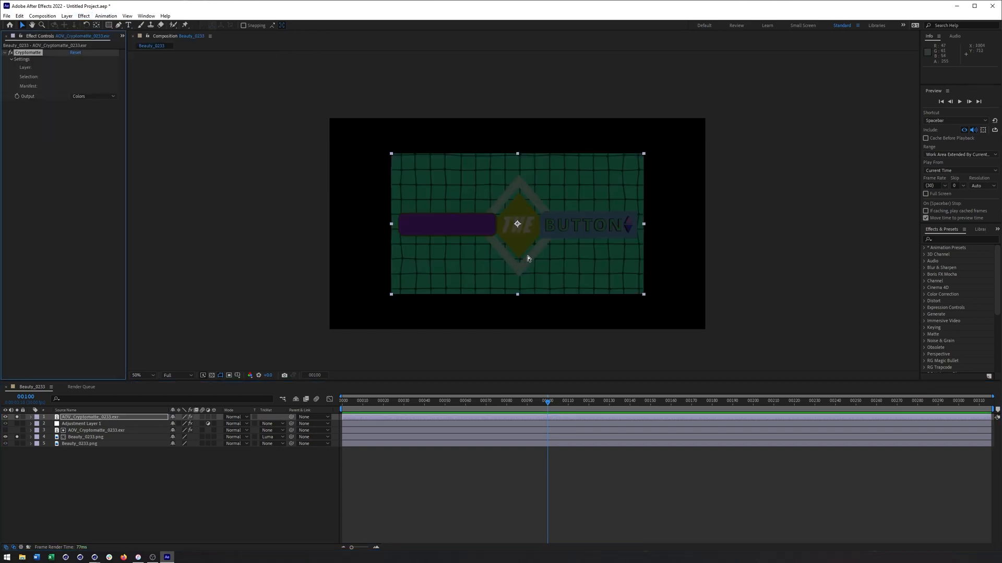
left_click(142, 375)
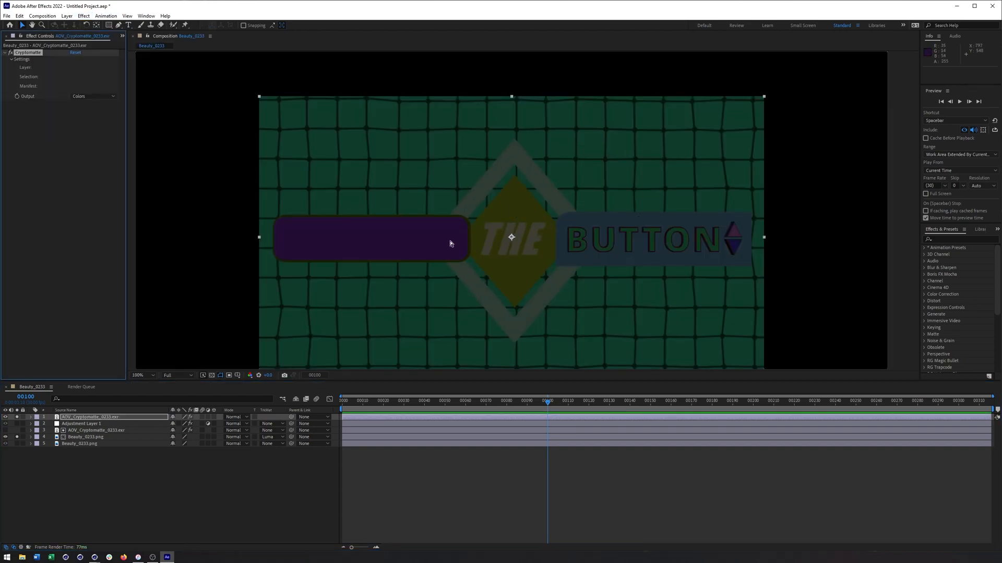
mouse_move(454, 198)
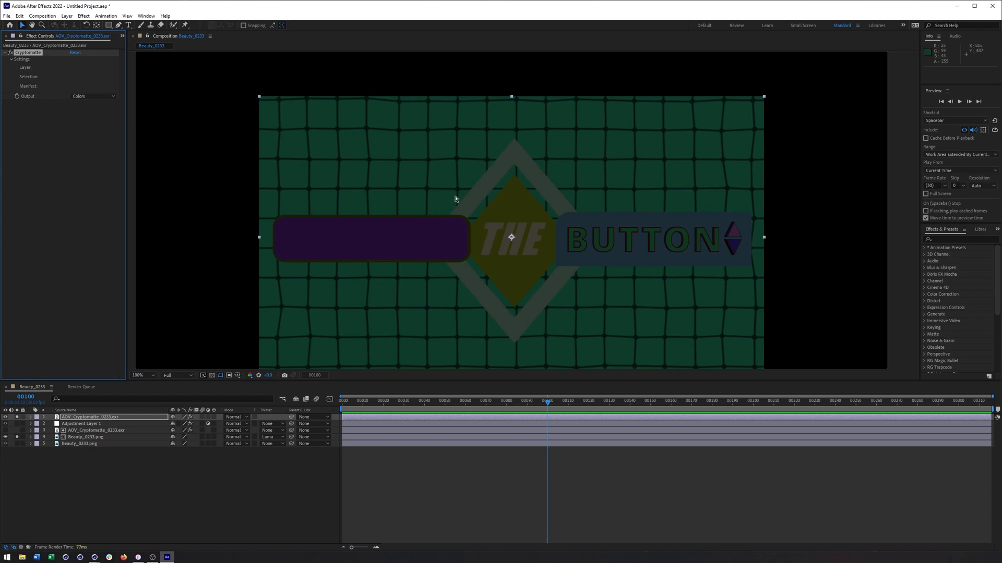
mouse_move(463, 192)
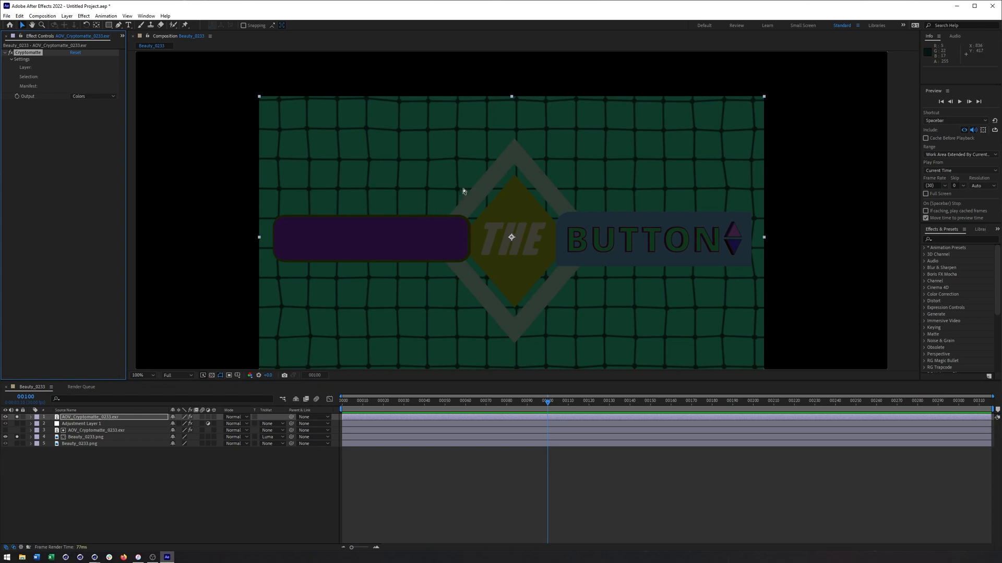
mouse_move(482, 211)
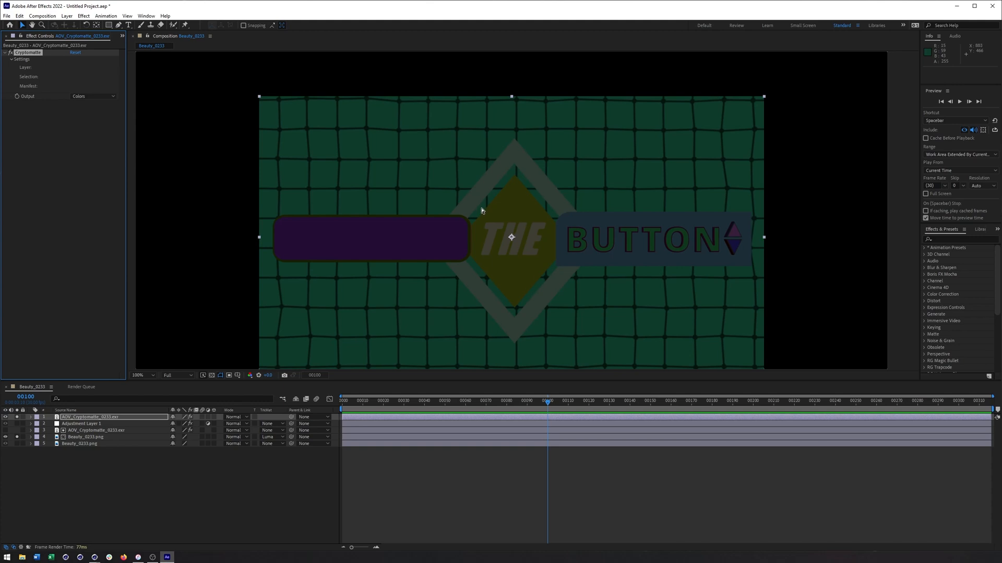
mouse_move(515, 216)
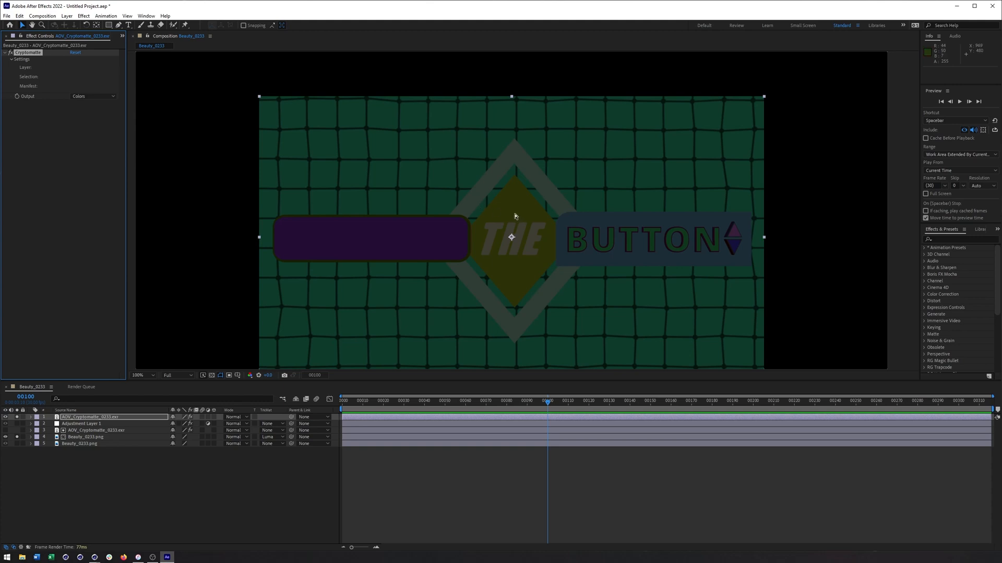
mouse_move(436, 197)
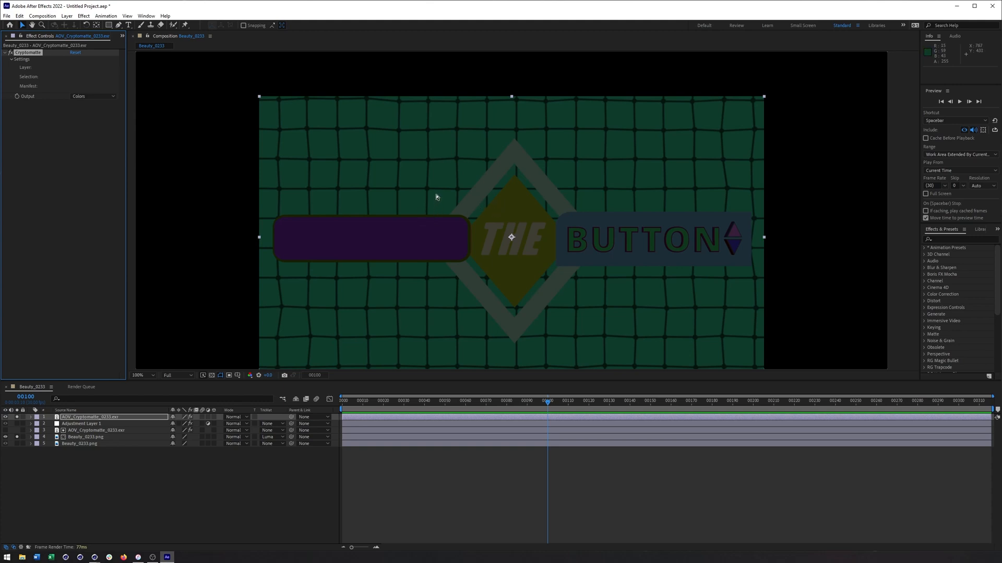
mouse_move(148, 157)
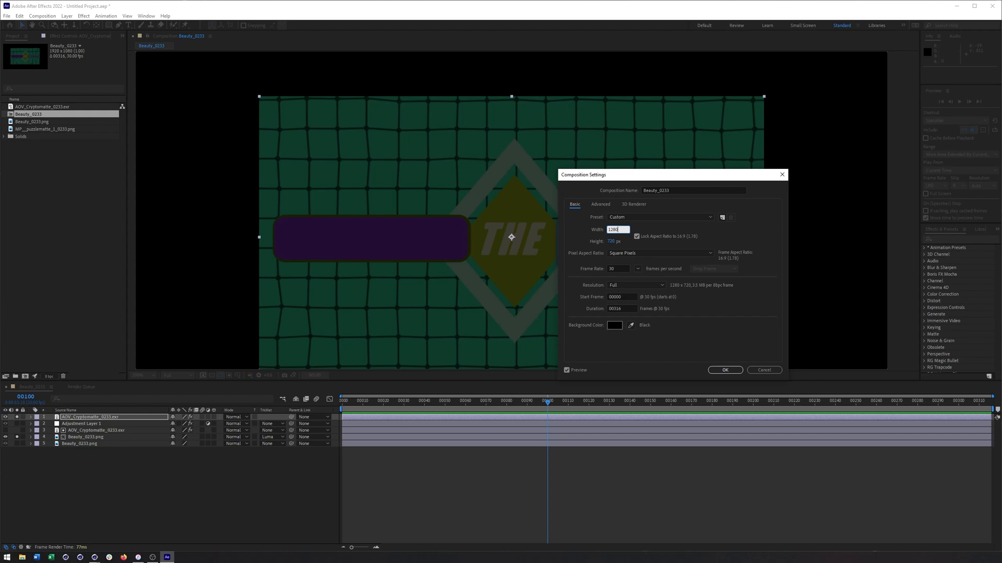
left_click(725, 370)
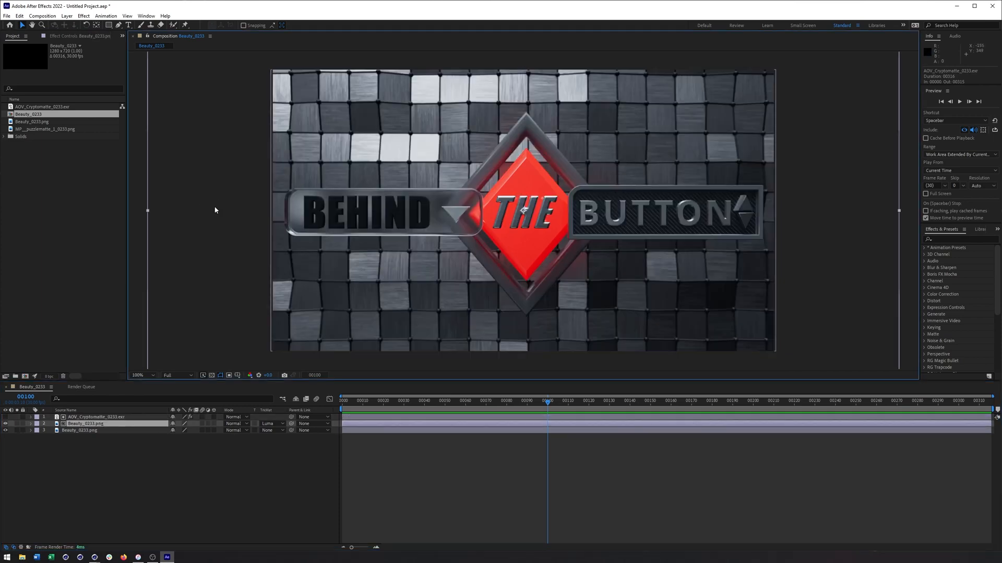
mouse_move(486, 146)
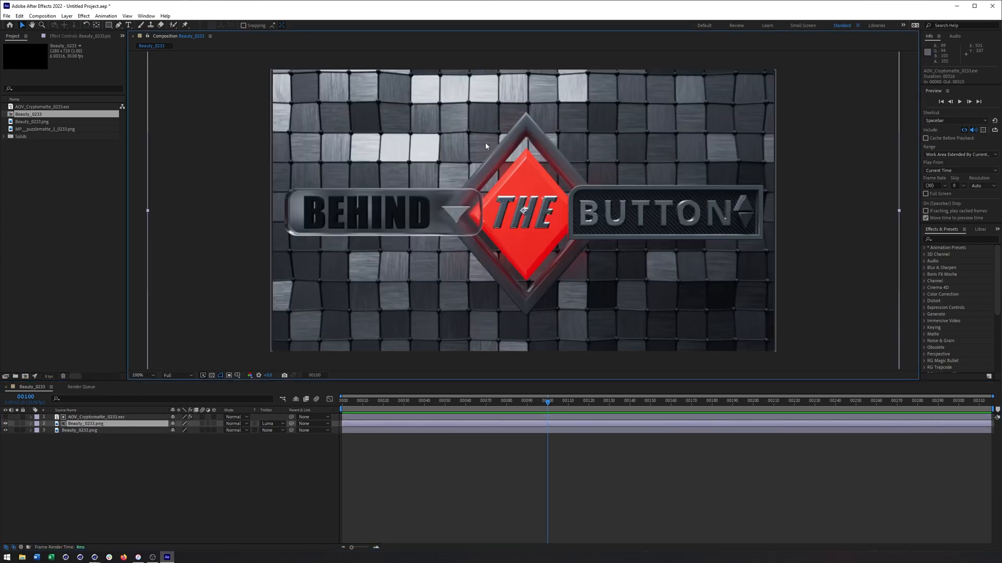
mouse_move(65, 75)
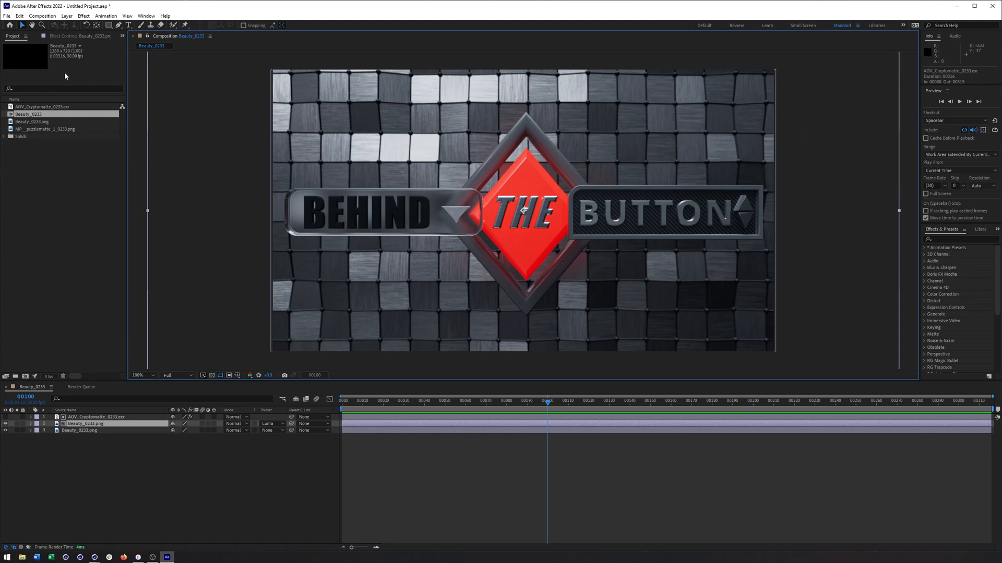
mouse_move(189, 260)
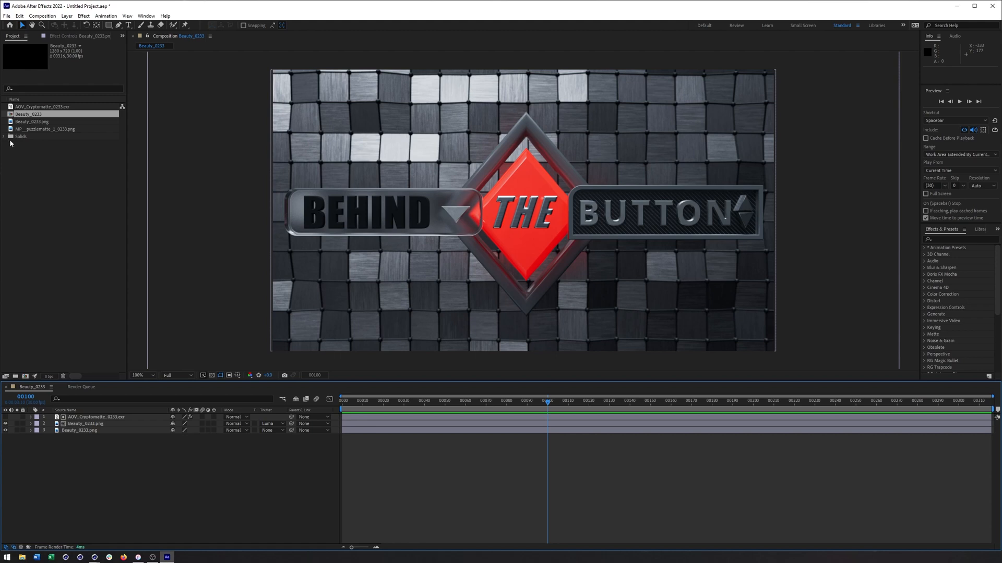
left_click(29, 113)
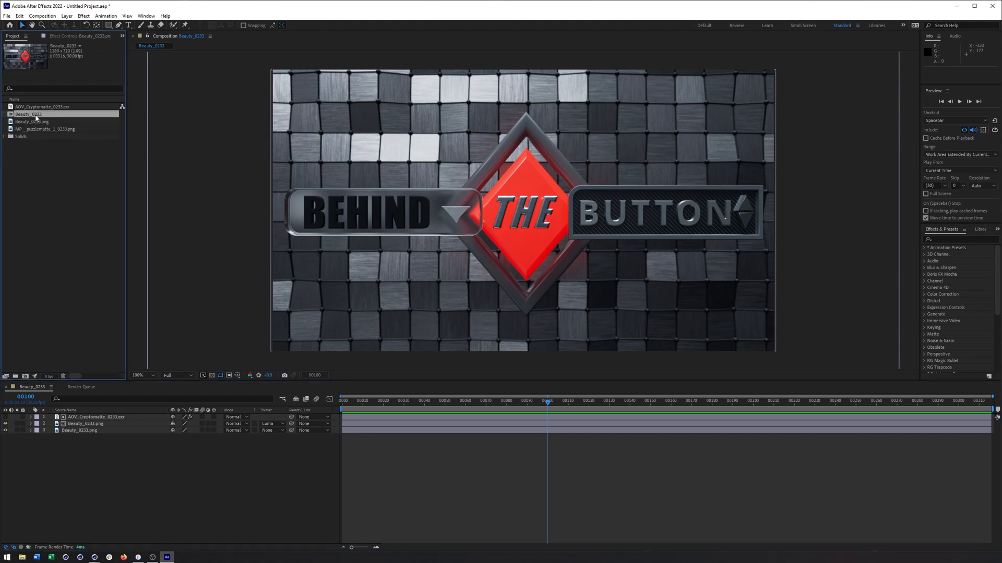
left_click(45, 129)
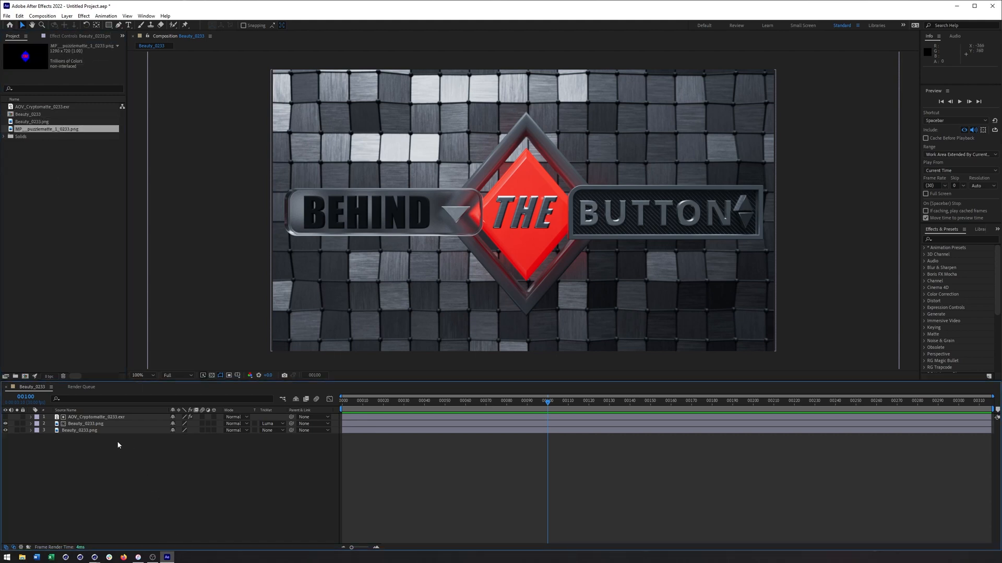
left_click(84, 424)
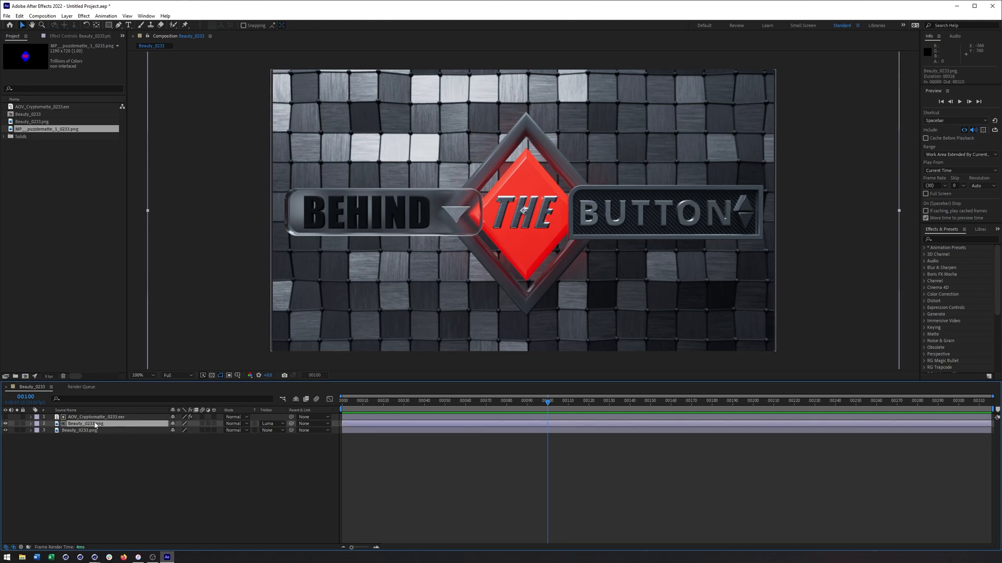
left_click(83, 17)
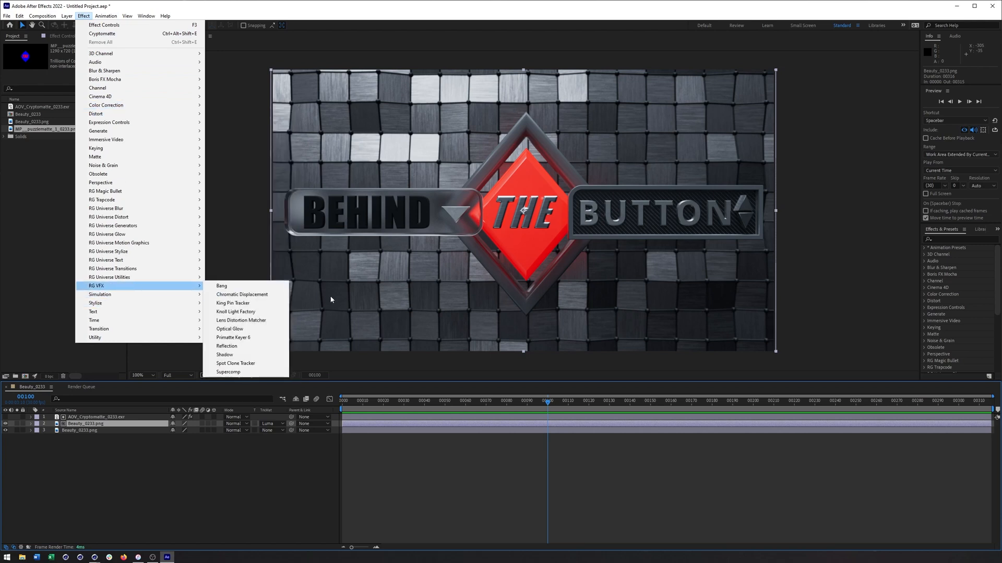
left_click(230, 328)
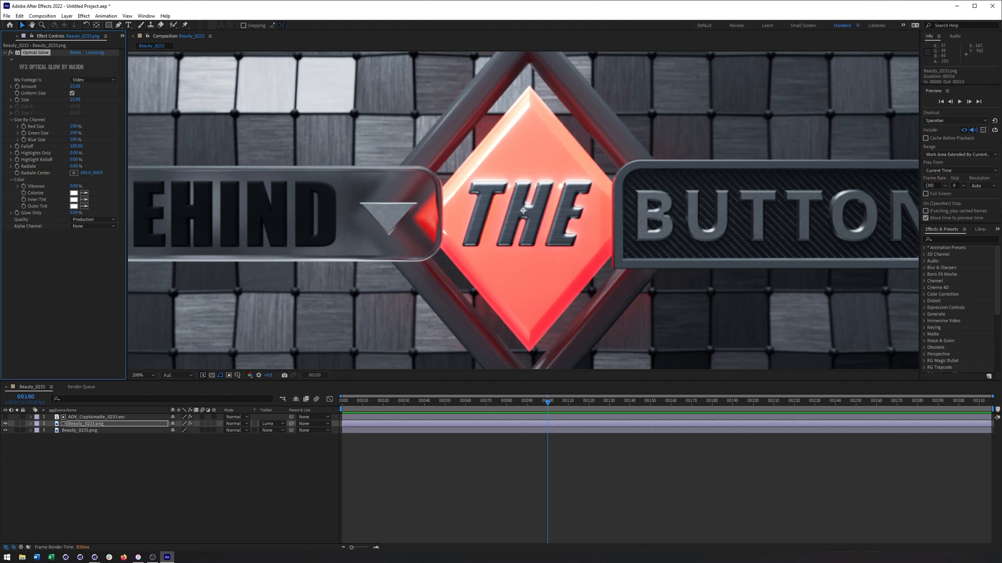
left_click(5, 430)
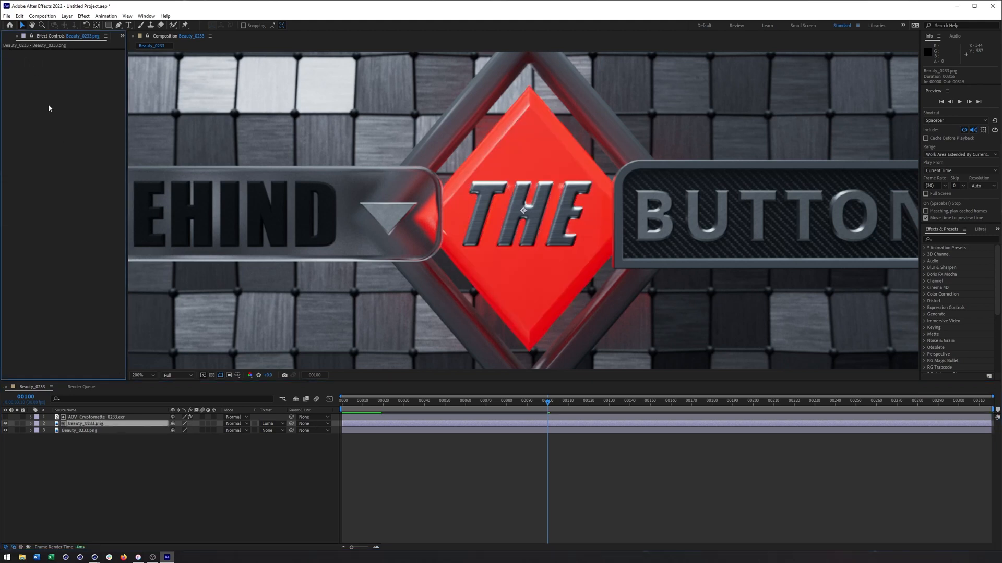
Select the Cryptomatte and matted Beauty layers and pre-compose them as Button_Glow.
left_click(96, 416)
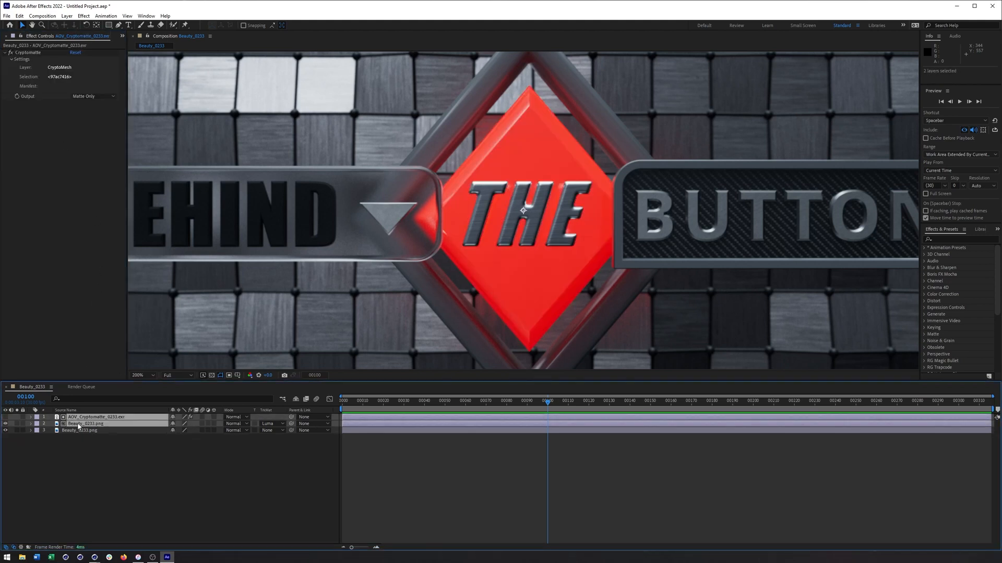
right_click(83, 424)
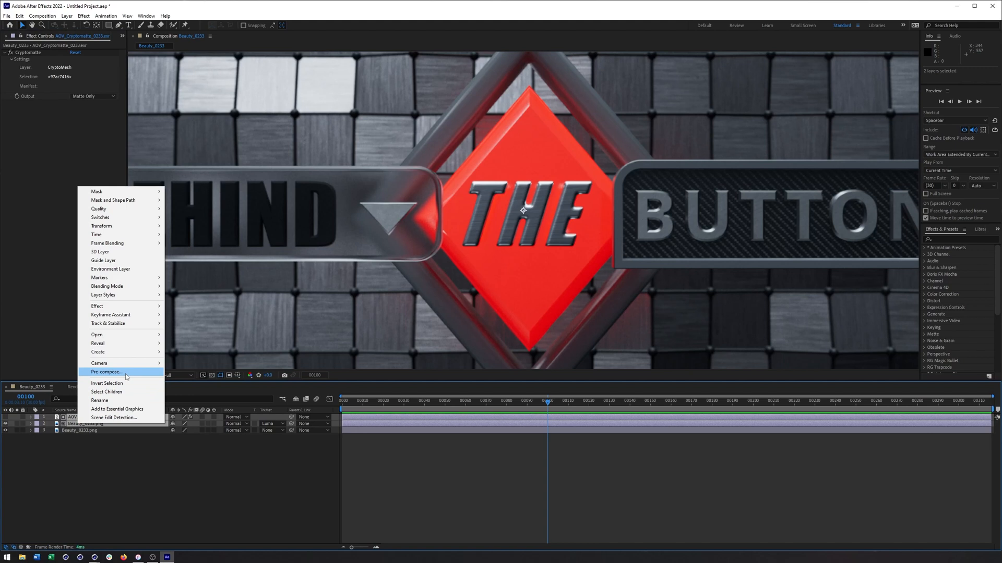
left_click(105, 372)
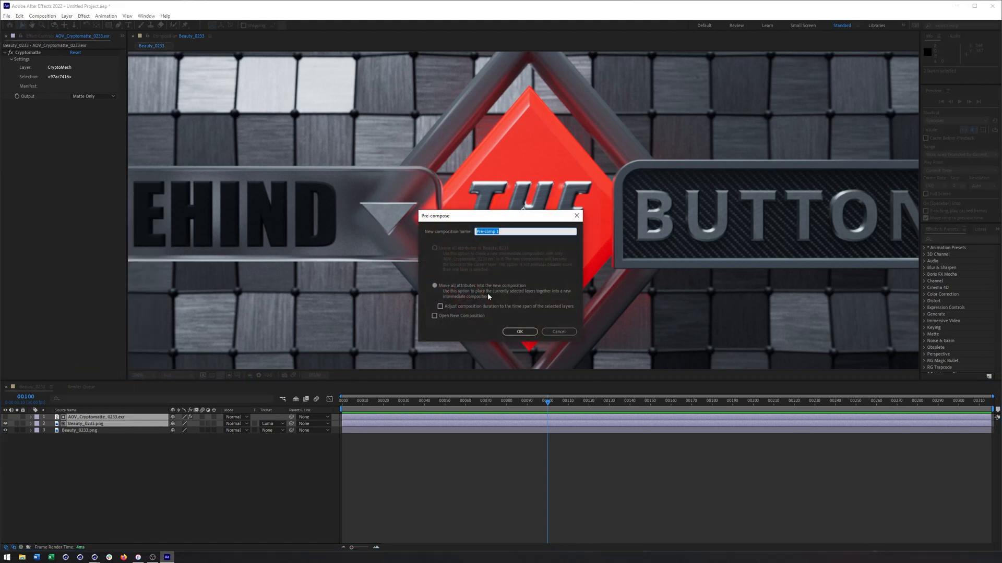
type("Button_G")
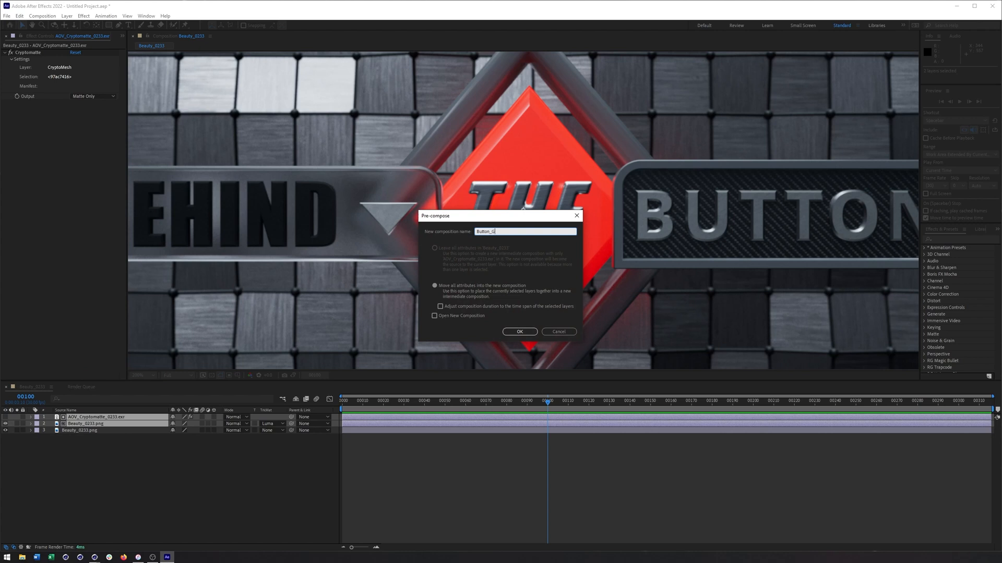
left_click(520, 332)
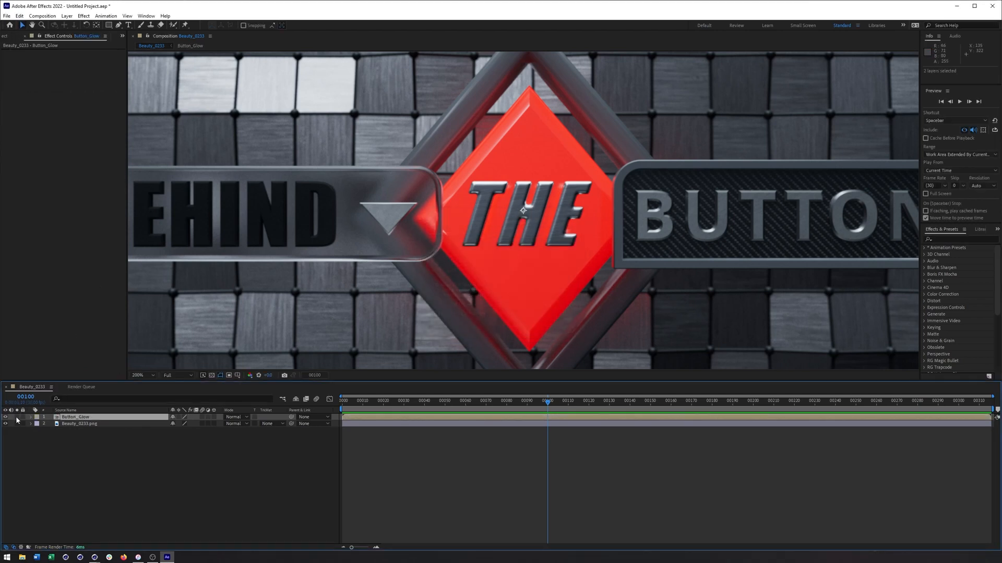
Solo Button_Glow and toggle the transparency grid on and off to check the diamond matte.
left_click(230, 375)
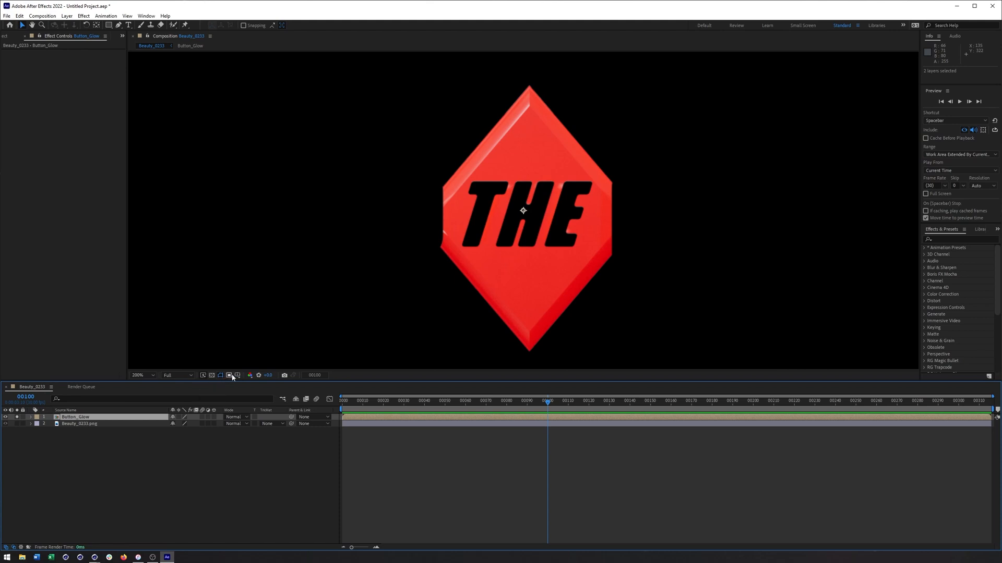
left_click(228, 375)
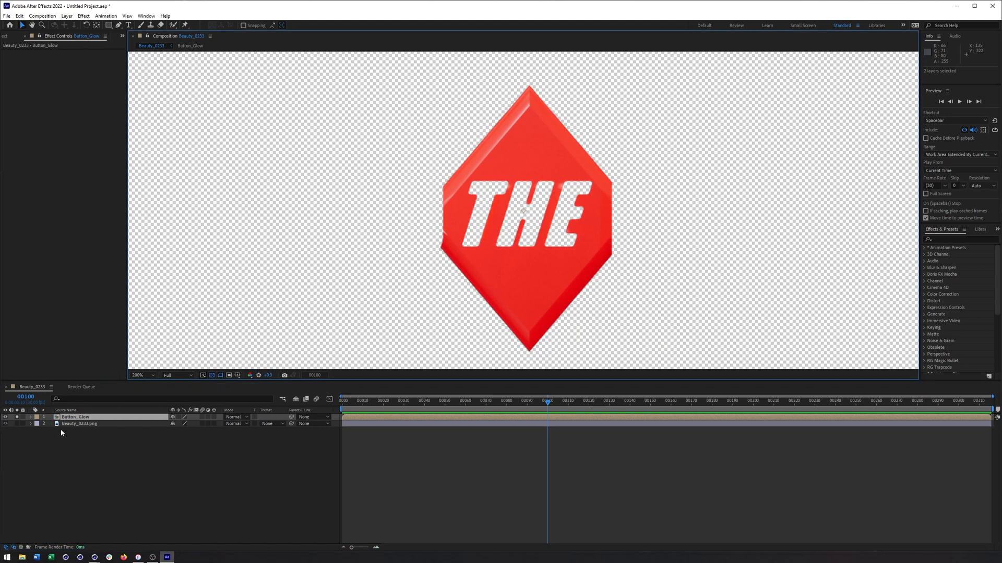
mouse_move(135, 435)
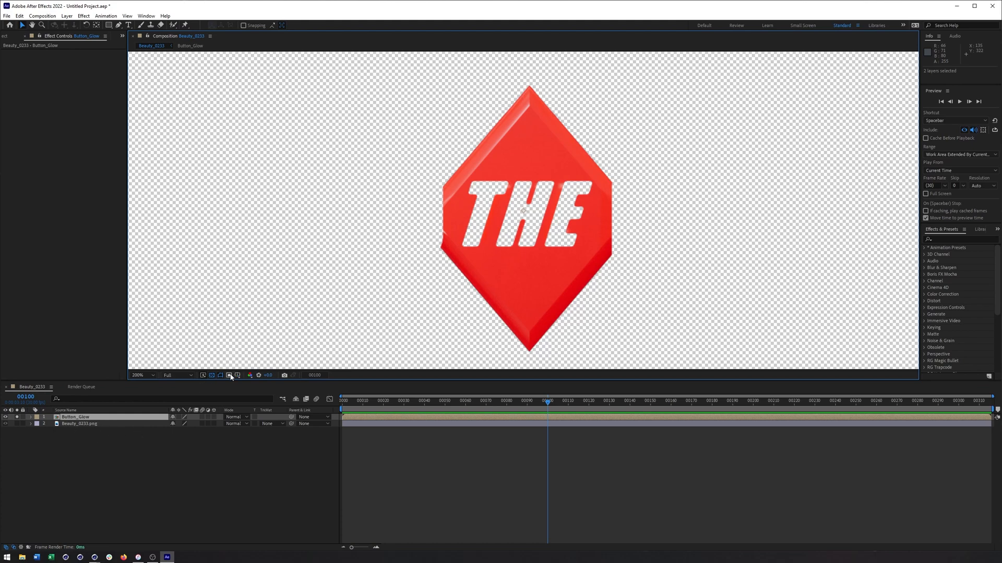
left_click(228, 375)
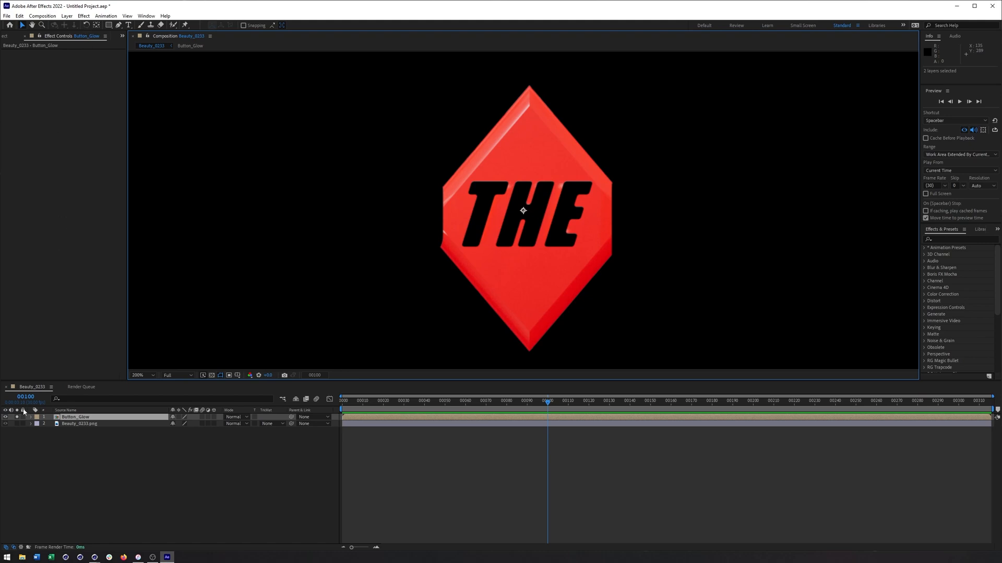
left_click(83, 15)
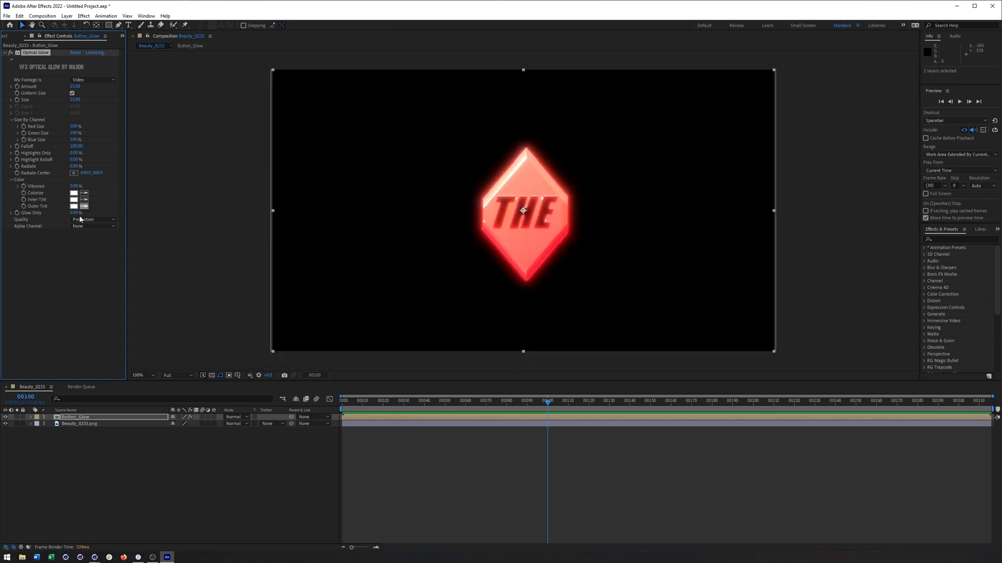
Set the Optical Glow alpha channel to Generate (Unmult) and raise its Size to 100.
left_click(93, 225)
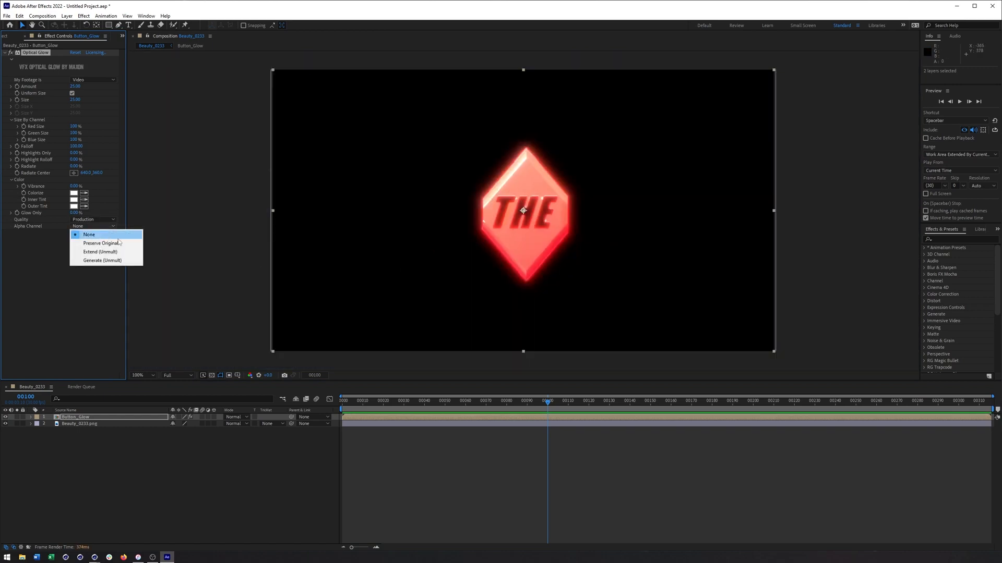
left_click(100, 242)
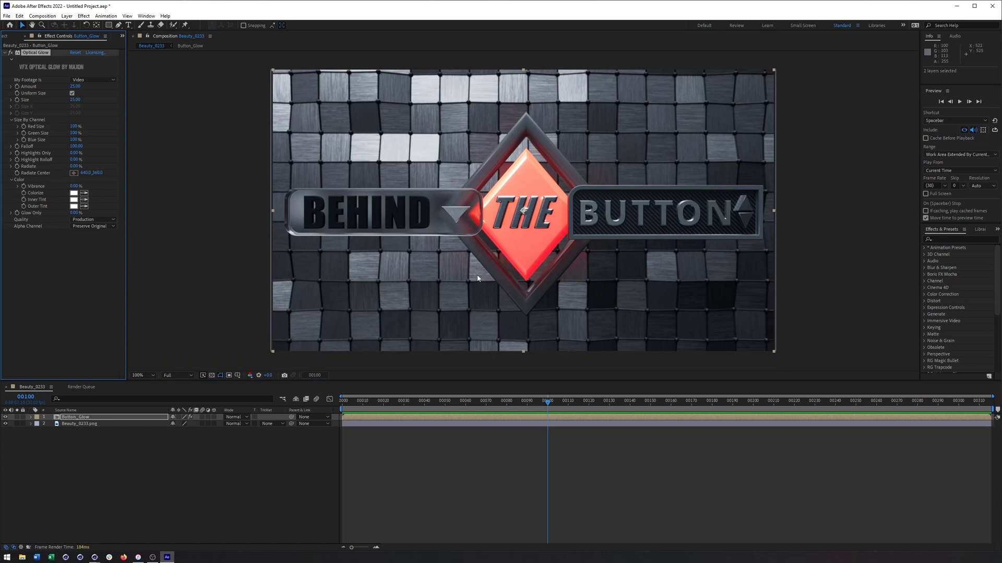
left_click(93, 225)
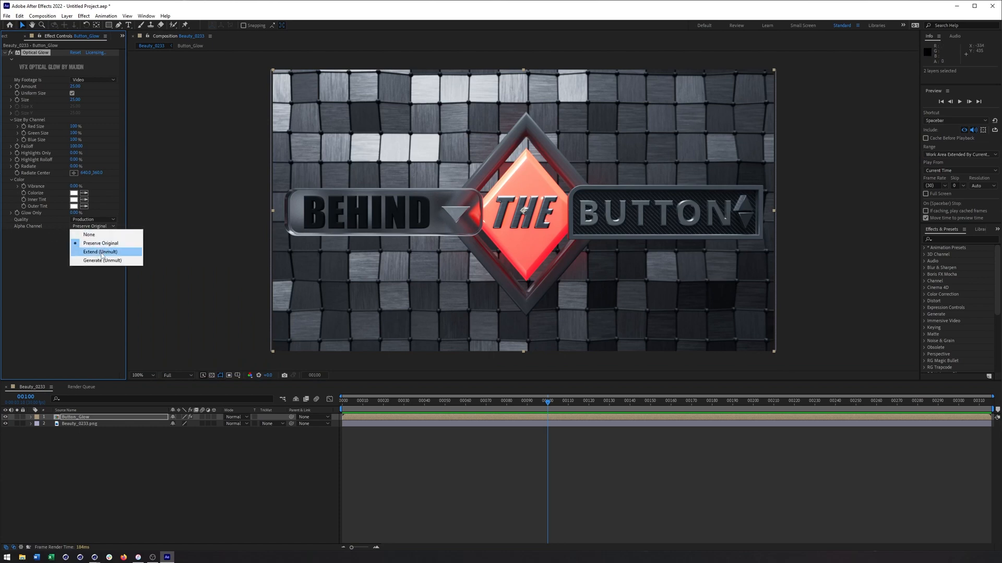
left_click(101, 251)
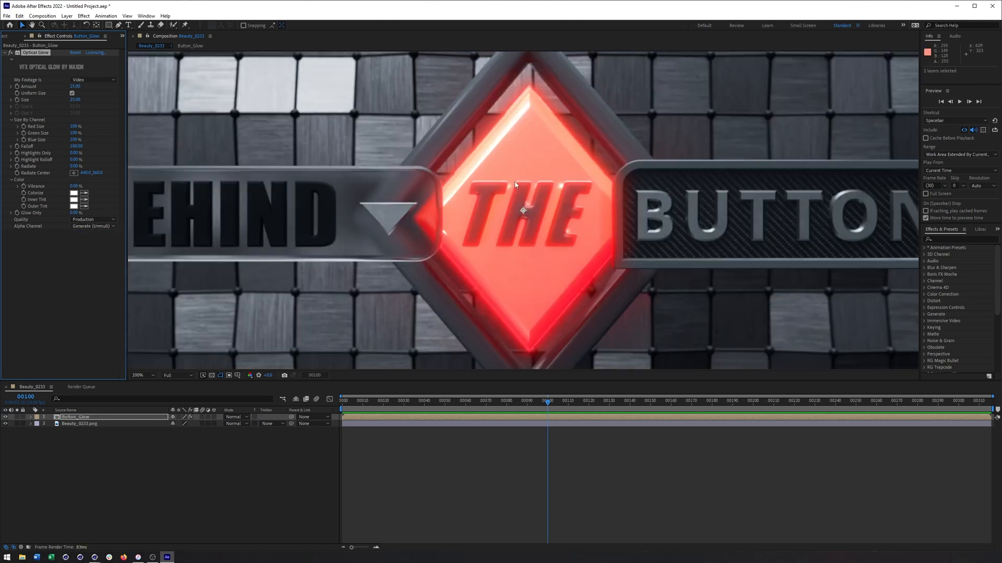
left_click(138, 375)
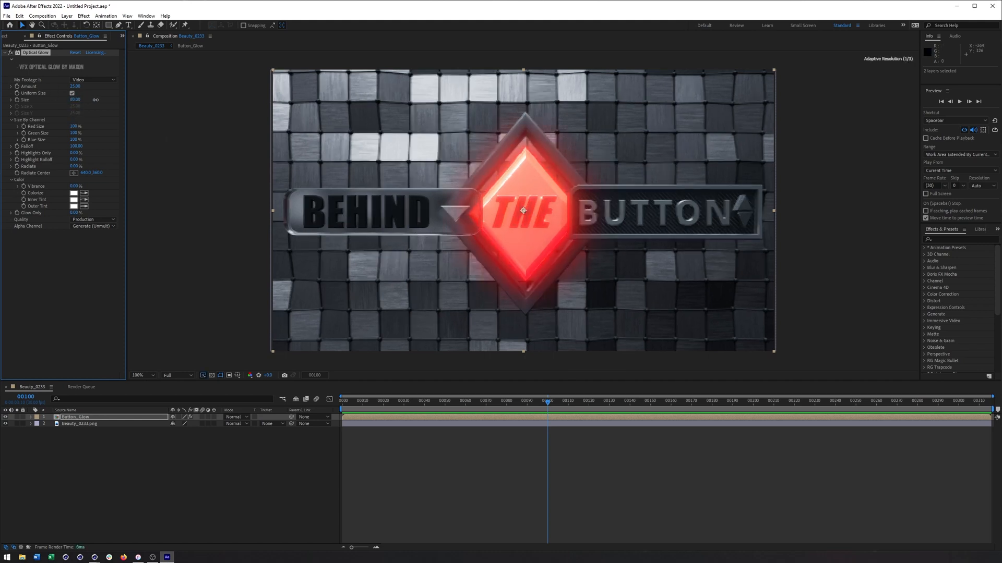
left_click_drag(75, 100, 87, 100)
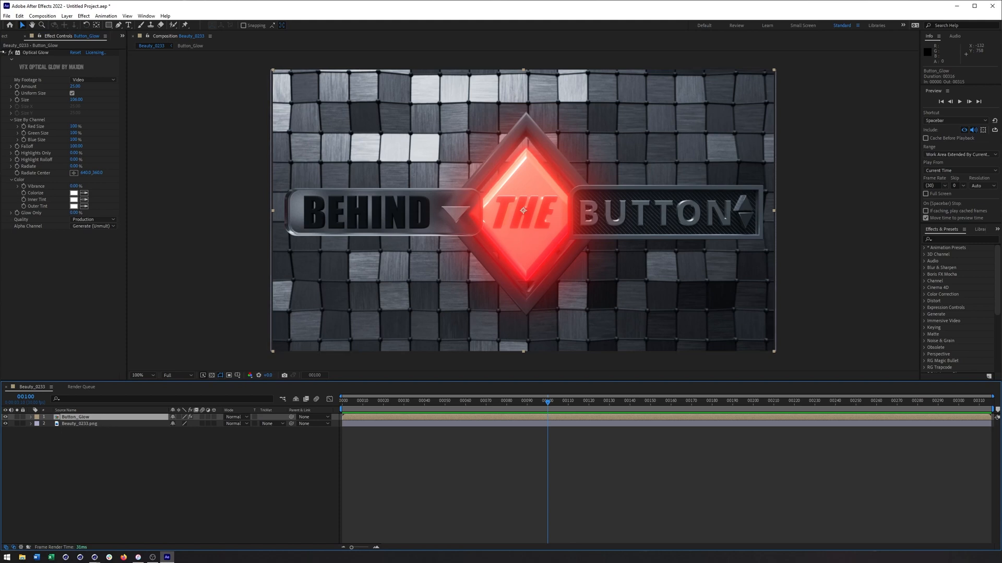
left_click(12, 36)
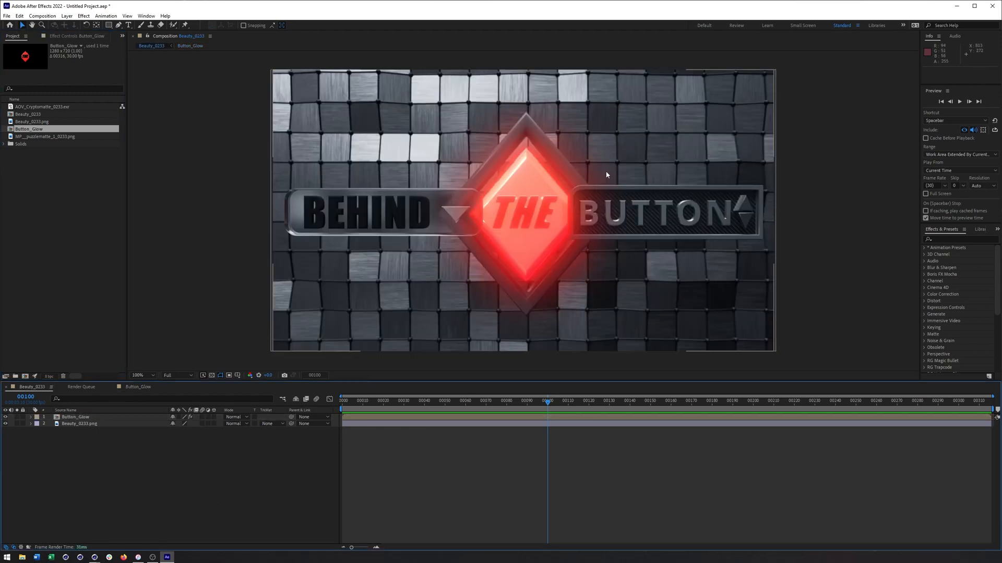
mouse_move(739, 162)
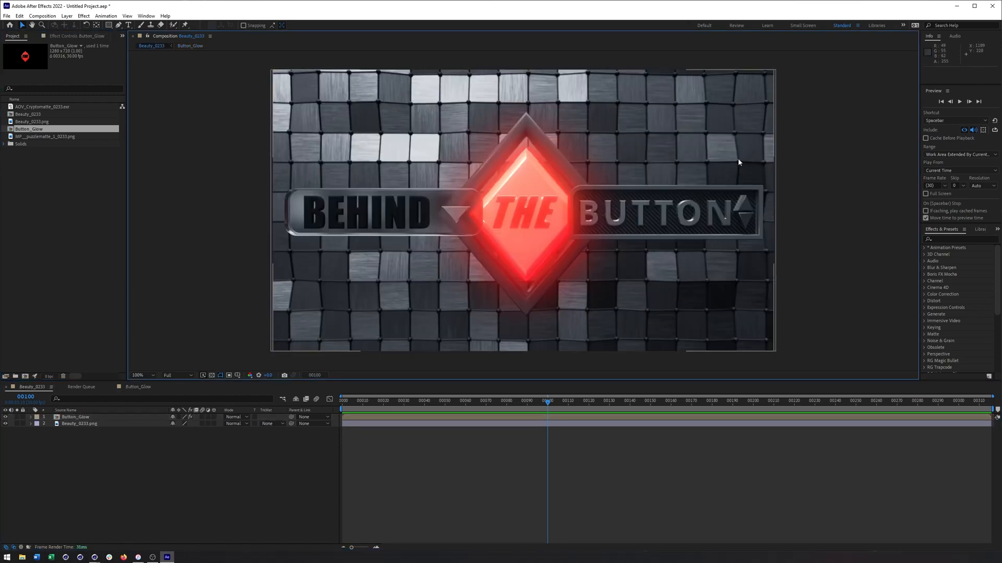
mouse_move(677, 176)
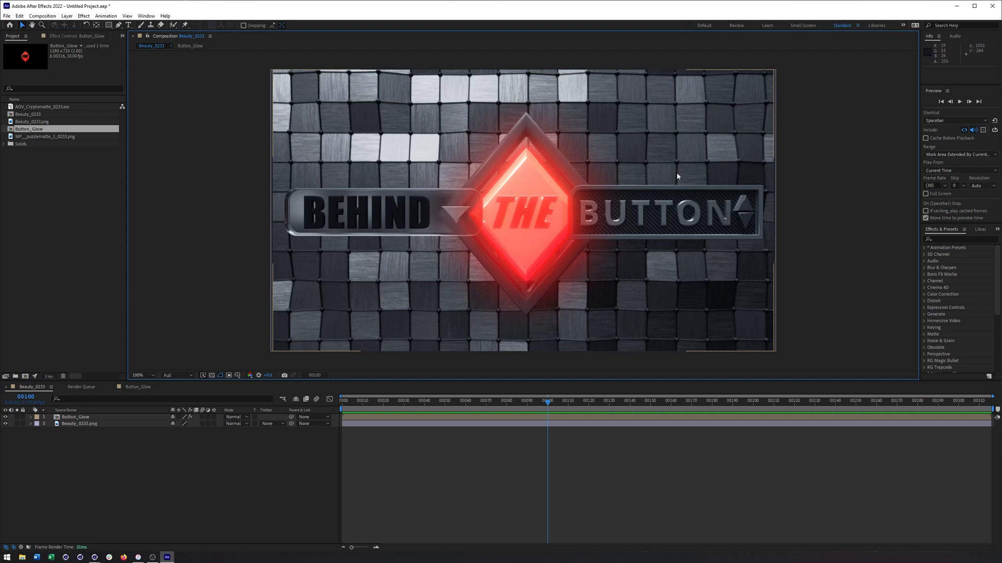
mouse_move(685, 179)
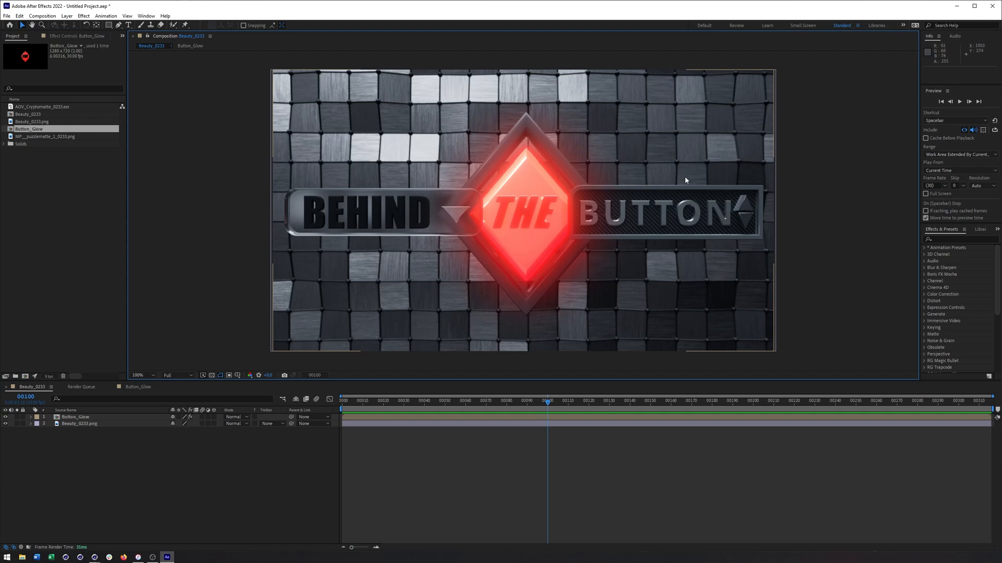
mouse_move(827, 156)
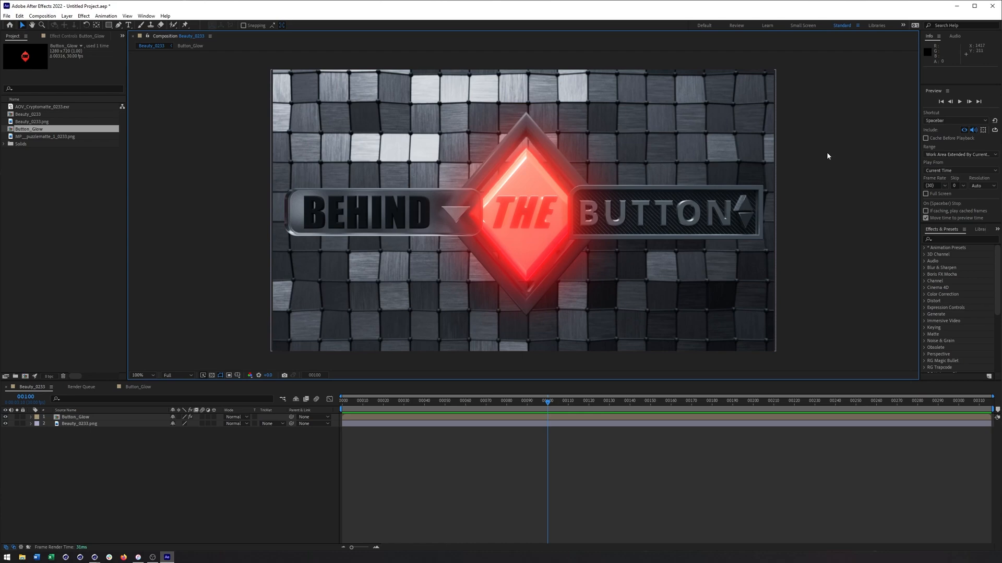